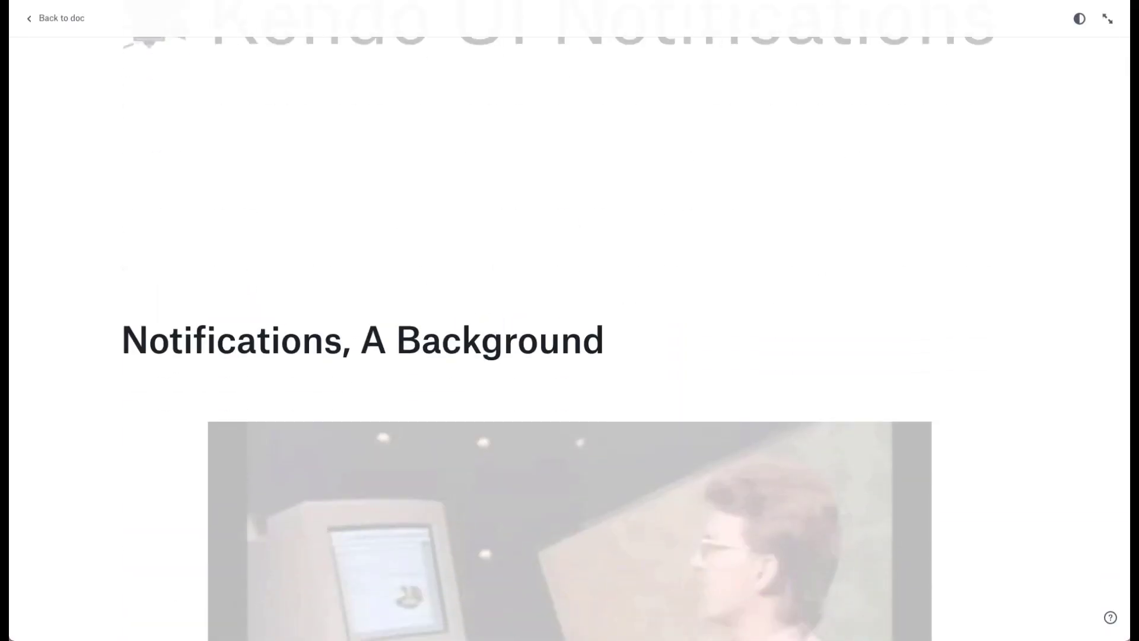
- Review the Kendo Notification docs and trigger, then dismiss, the demo save notification
scroll("down", 3)
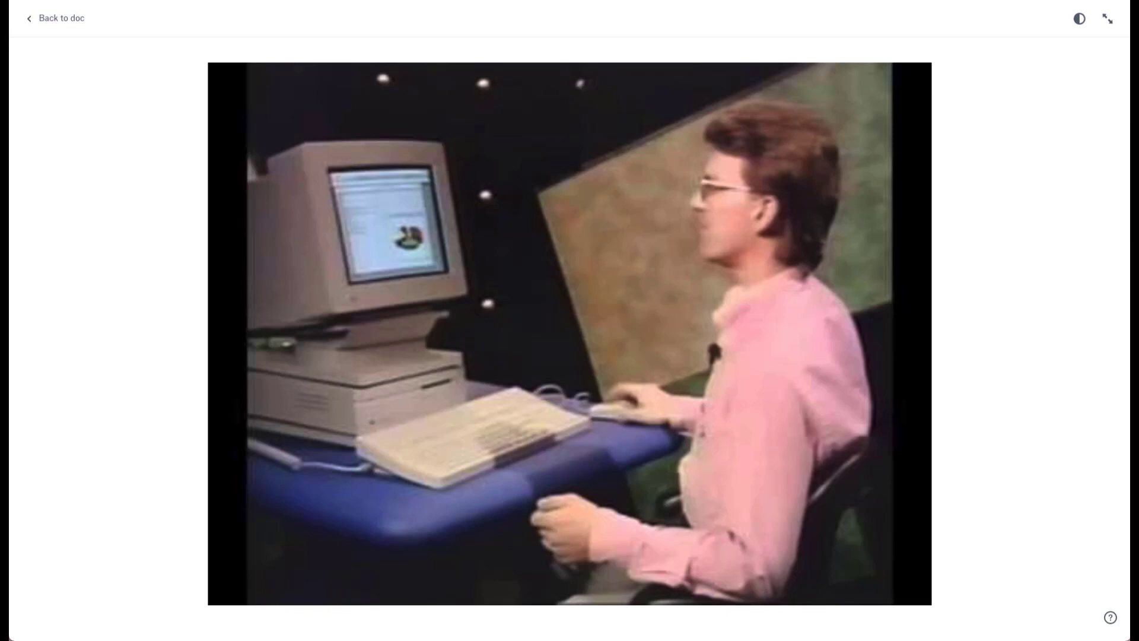
scroll("down", 3)
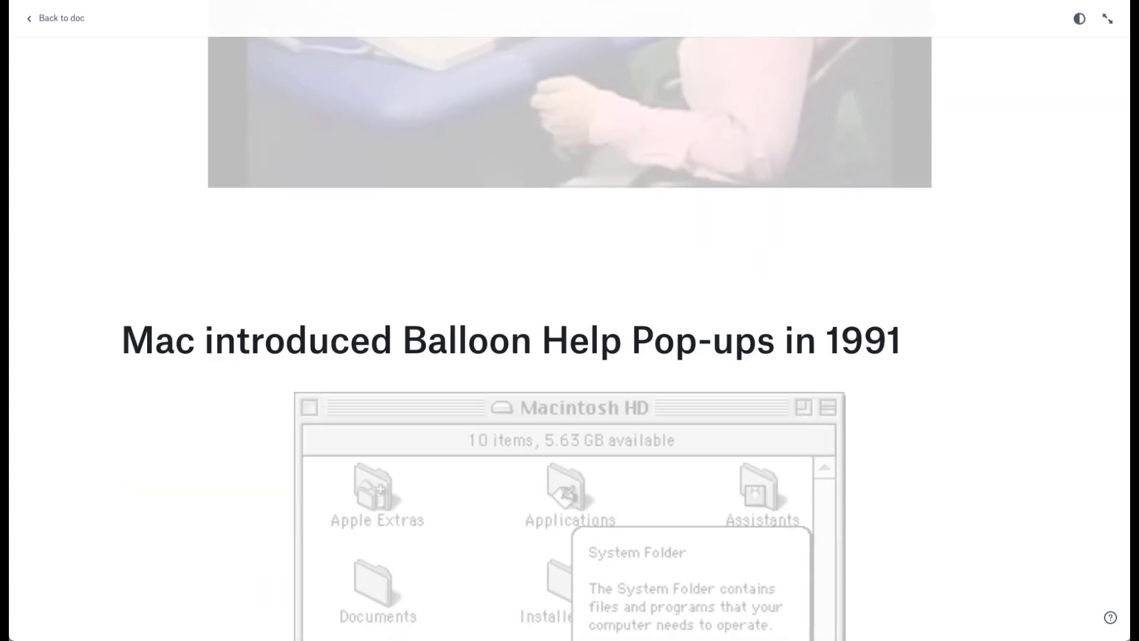
scroll("down", 3)
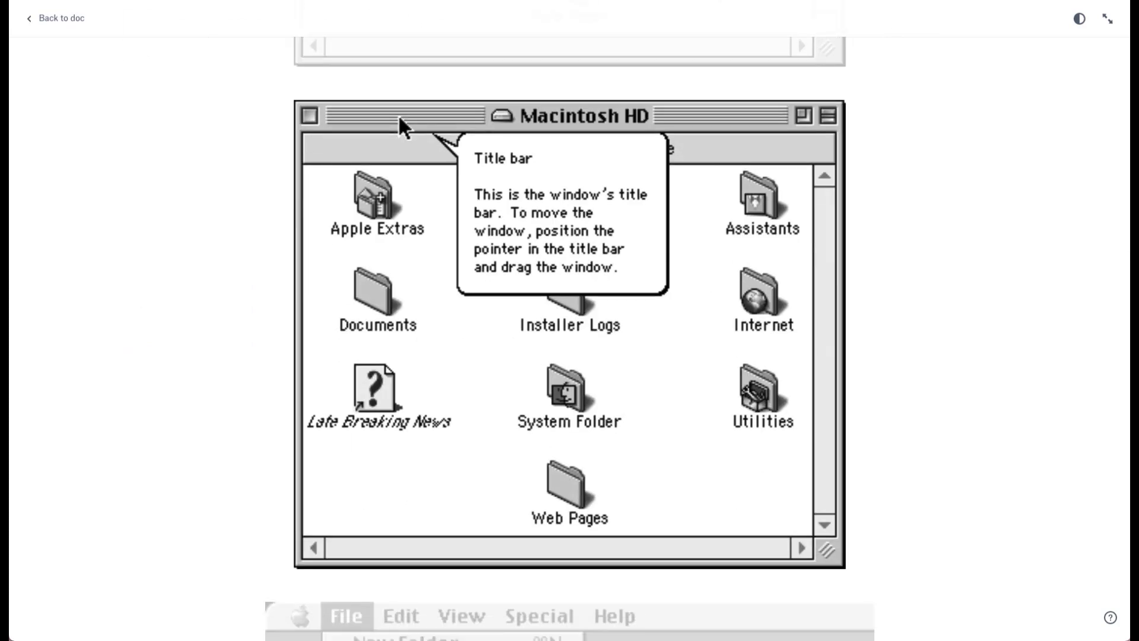
left_click(345, 110)
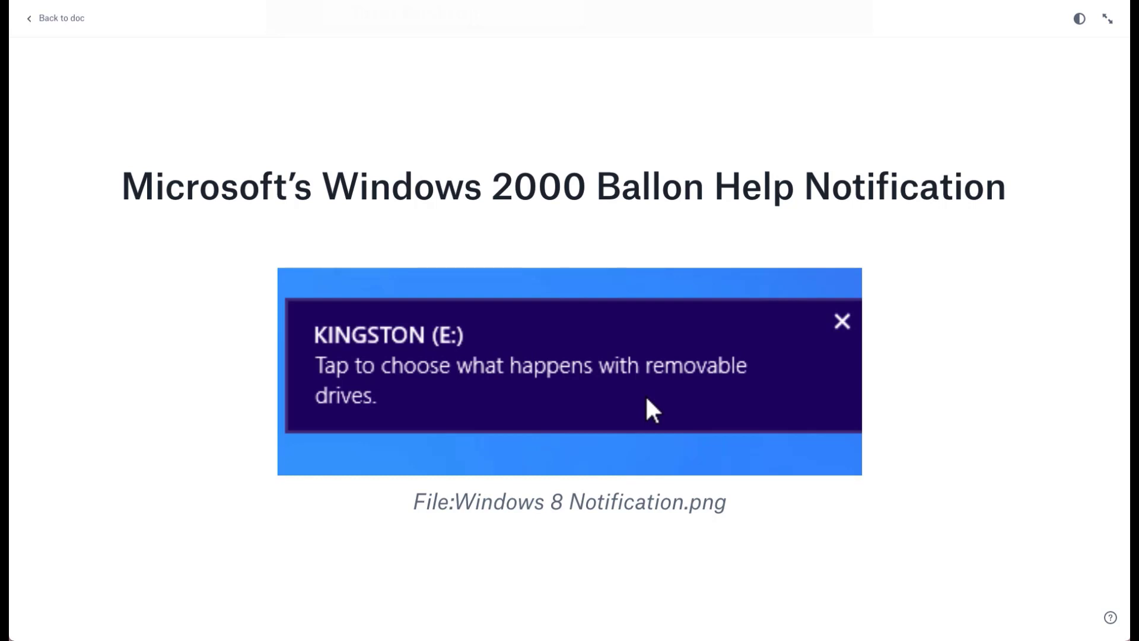
left_click(55, 18)
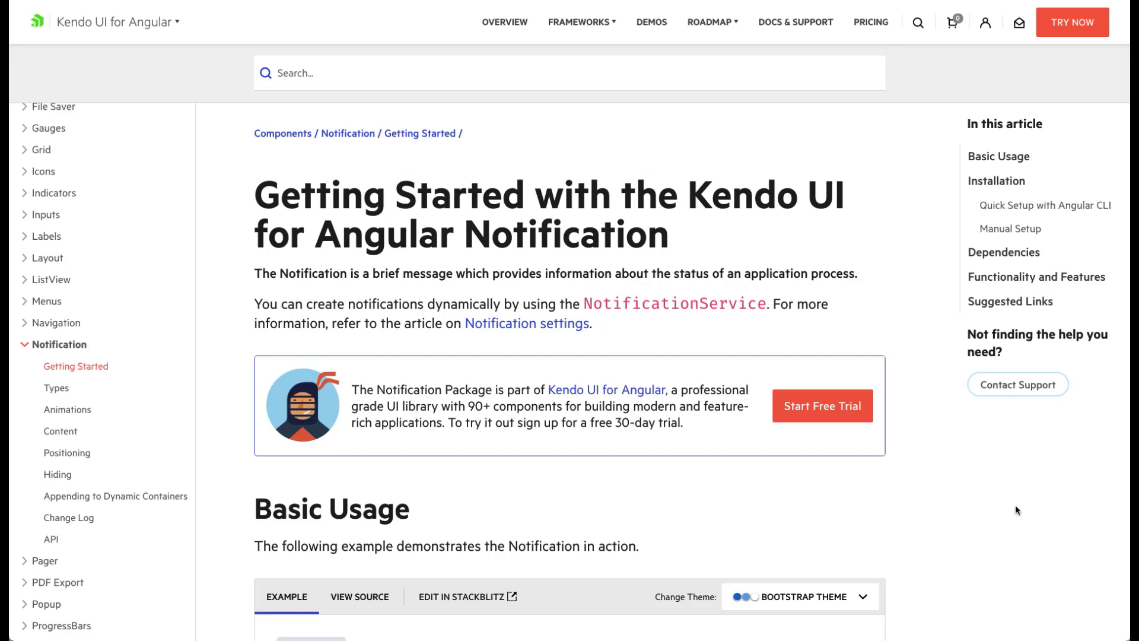
scroll("down", 3)
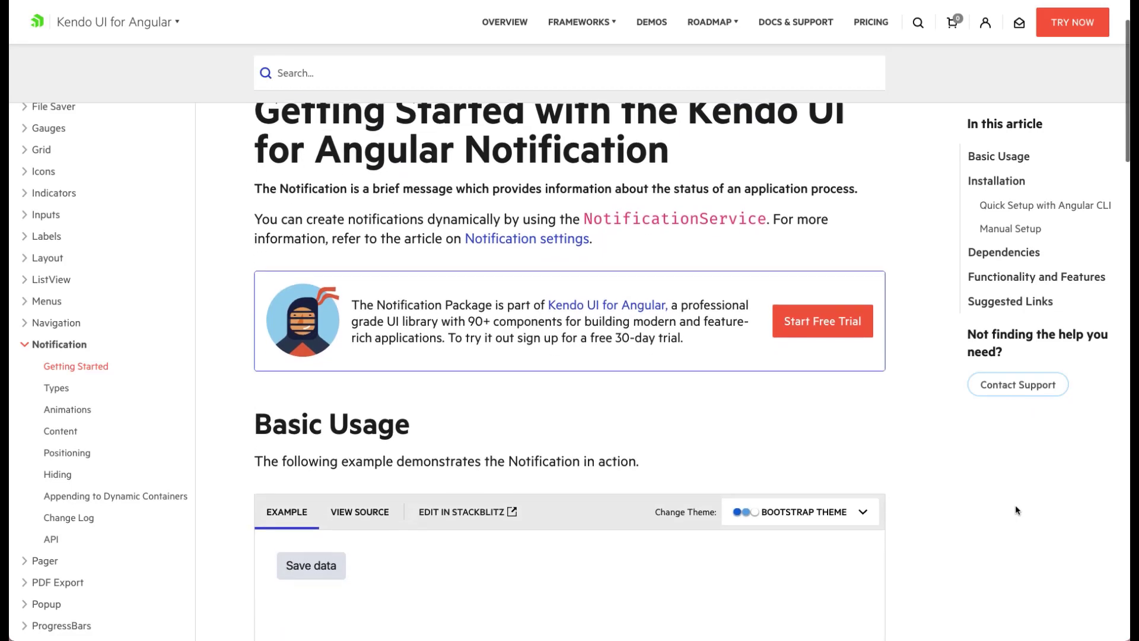
scroll("down", 3)
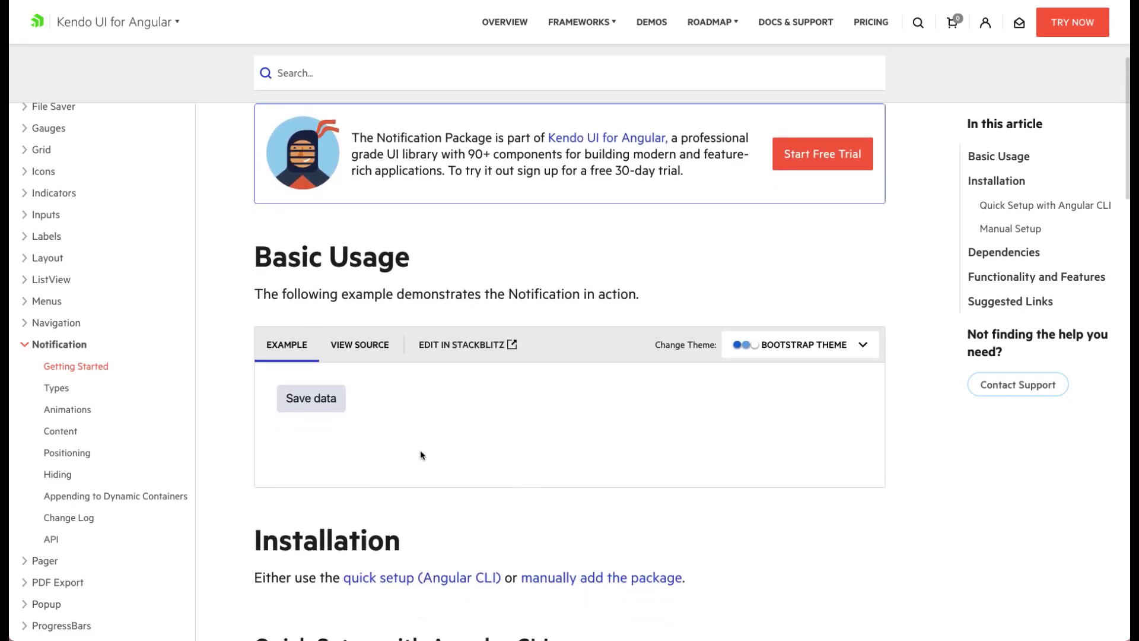
left_click(309, 399)
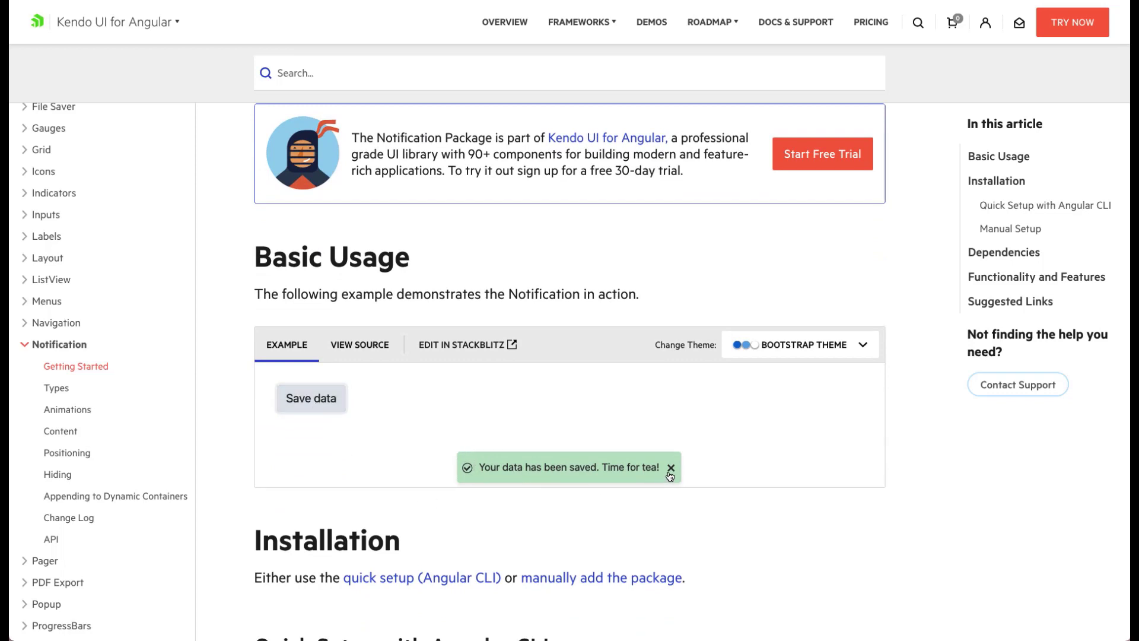
left_click(669, 468)
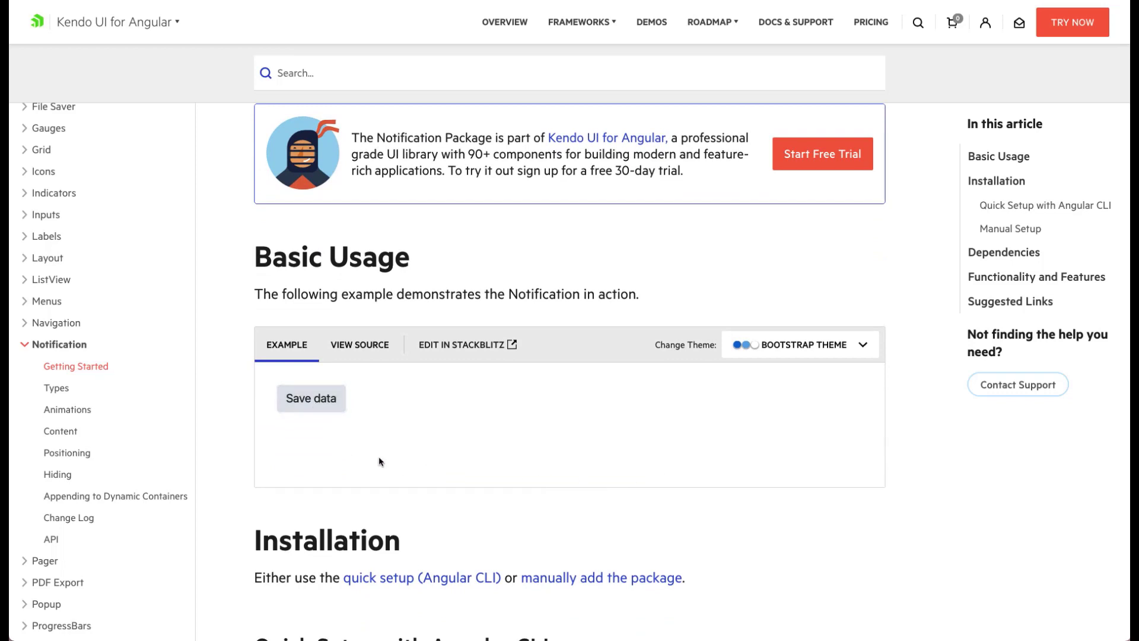
mouse_move(67, 452)
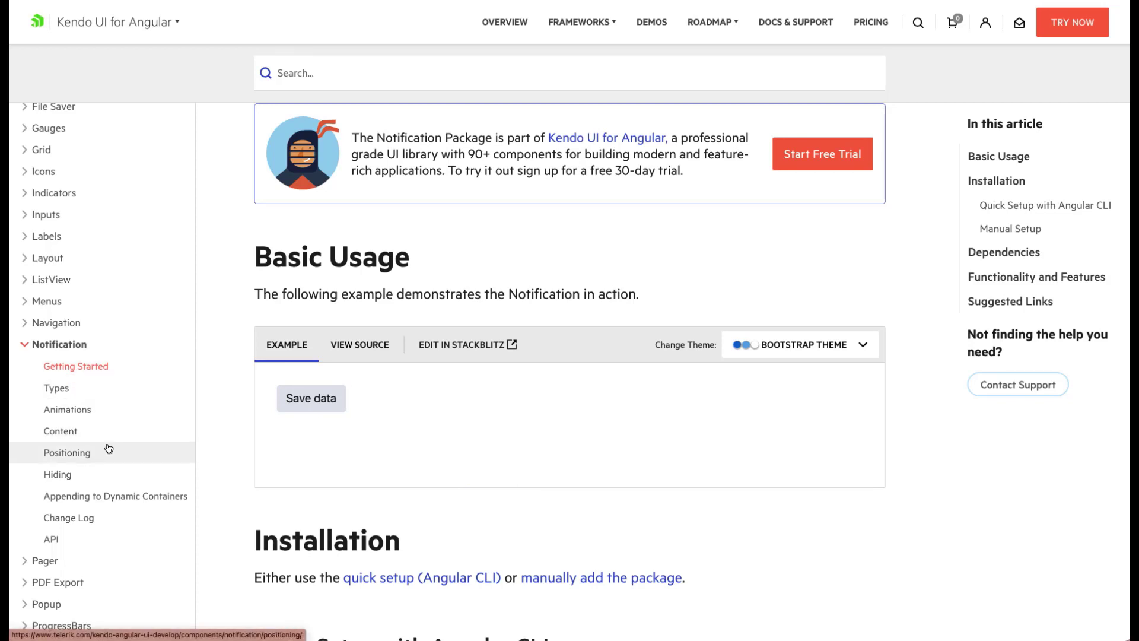
mouse_move(238, 491)
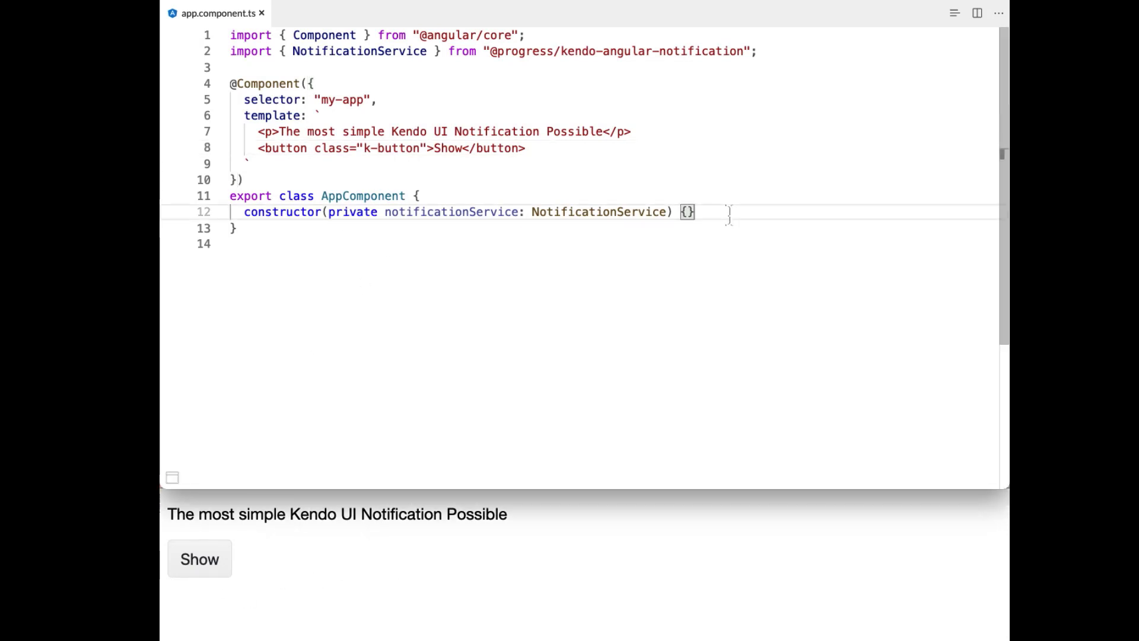
- Declare public showSimple() after the constructor calling this.notificationService.show
key("enter")
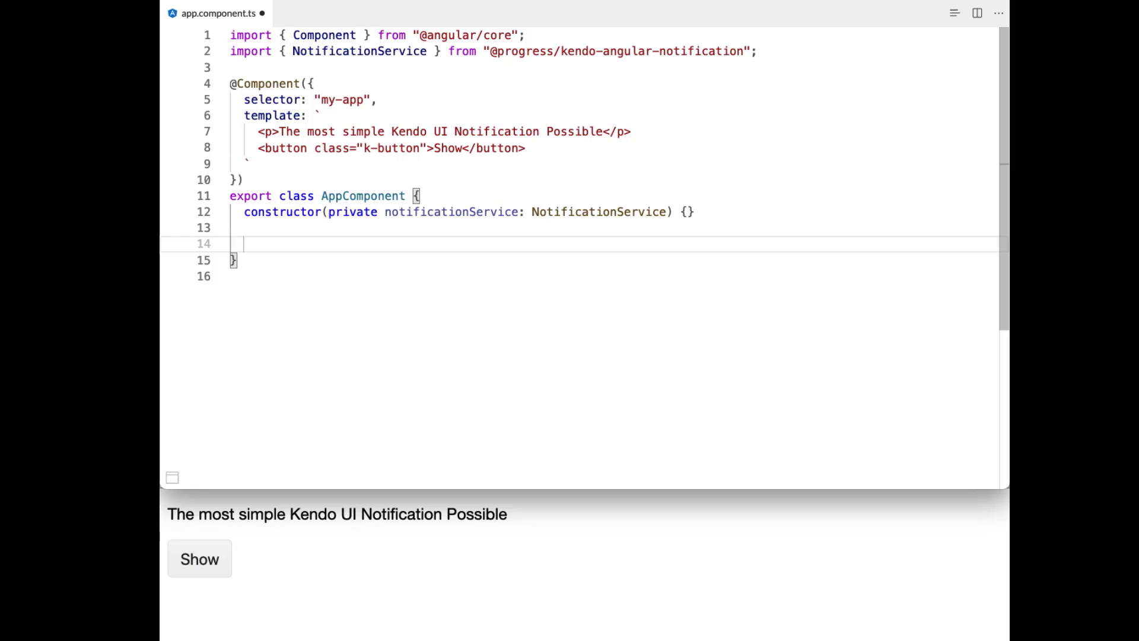
type("pub")
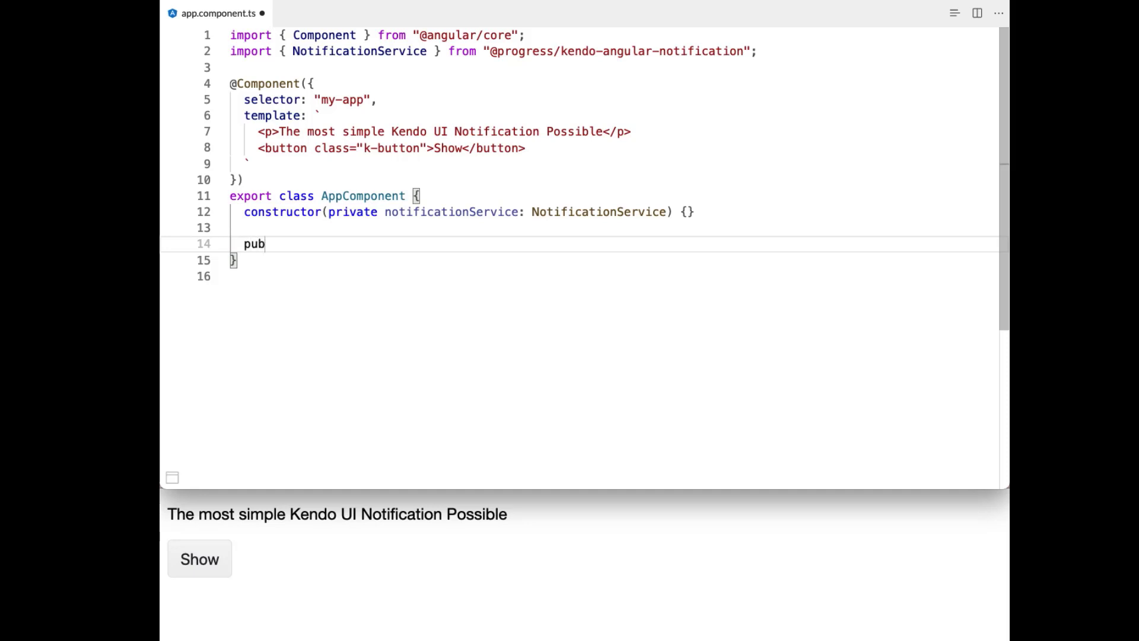
type("lic")
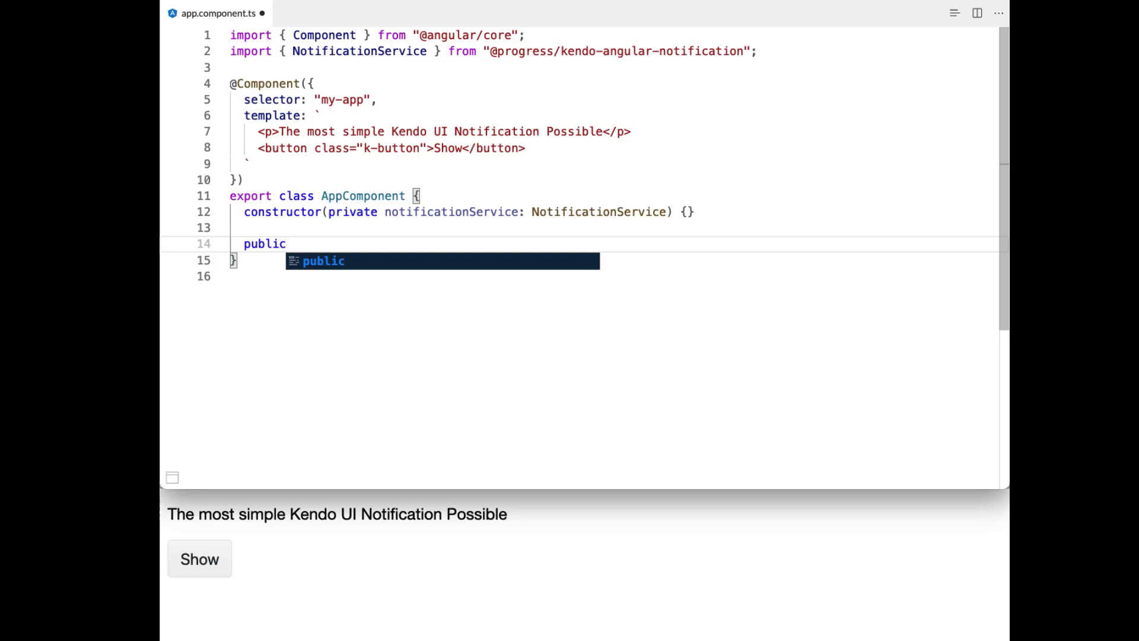
type("showSimpl")
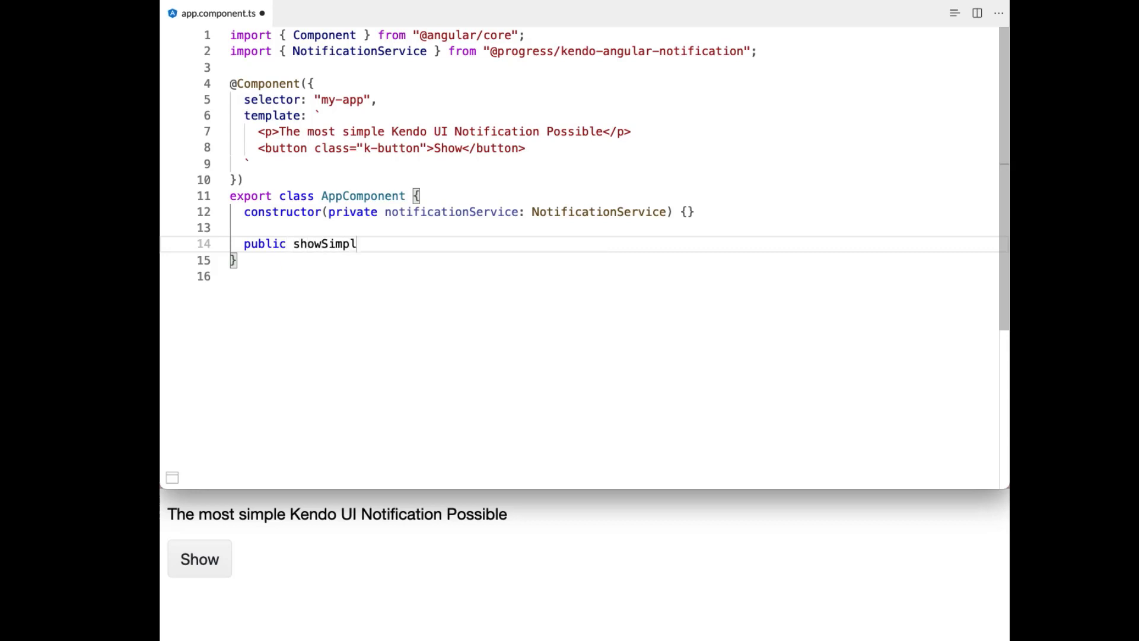
type("e(): void")
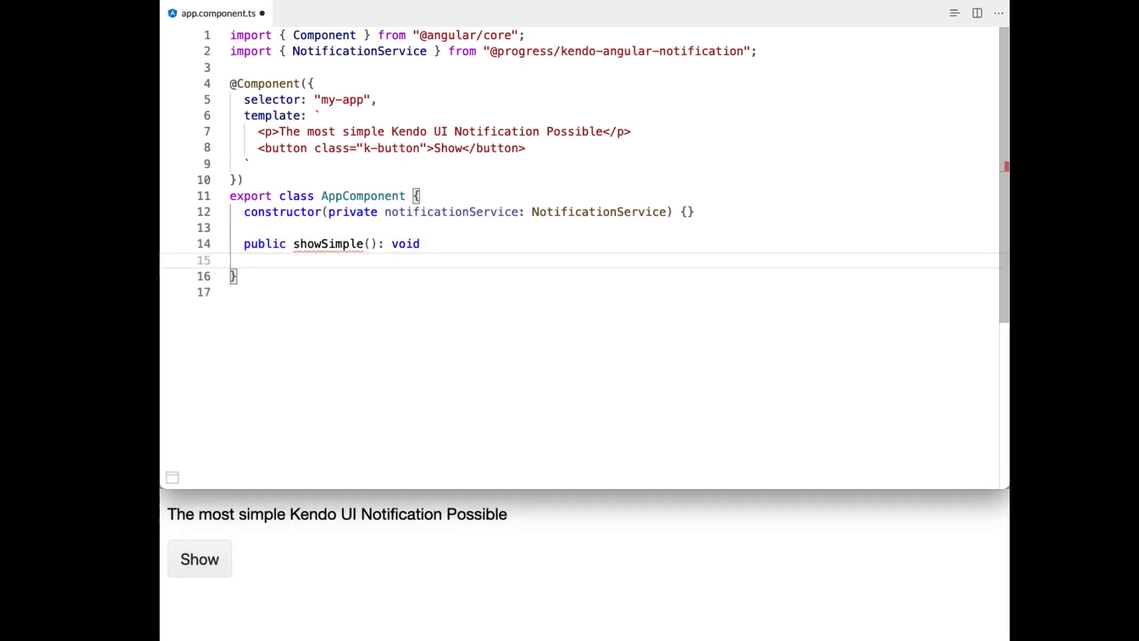
type("{")
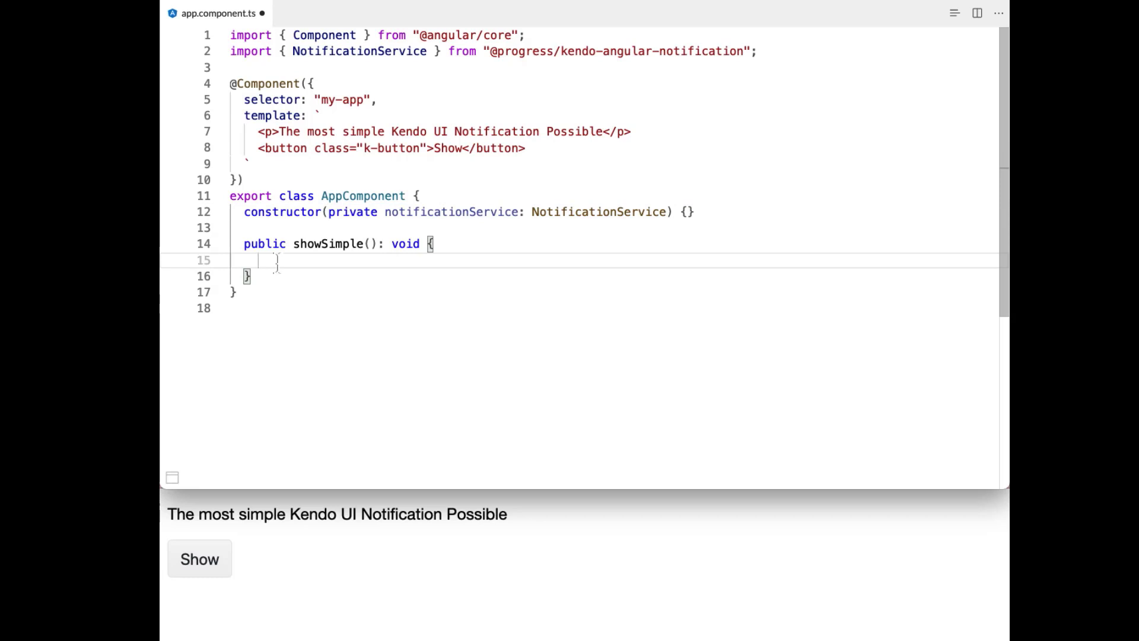
type("this.notificationService")
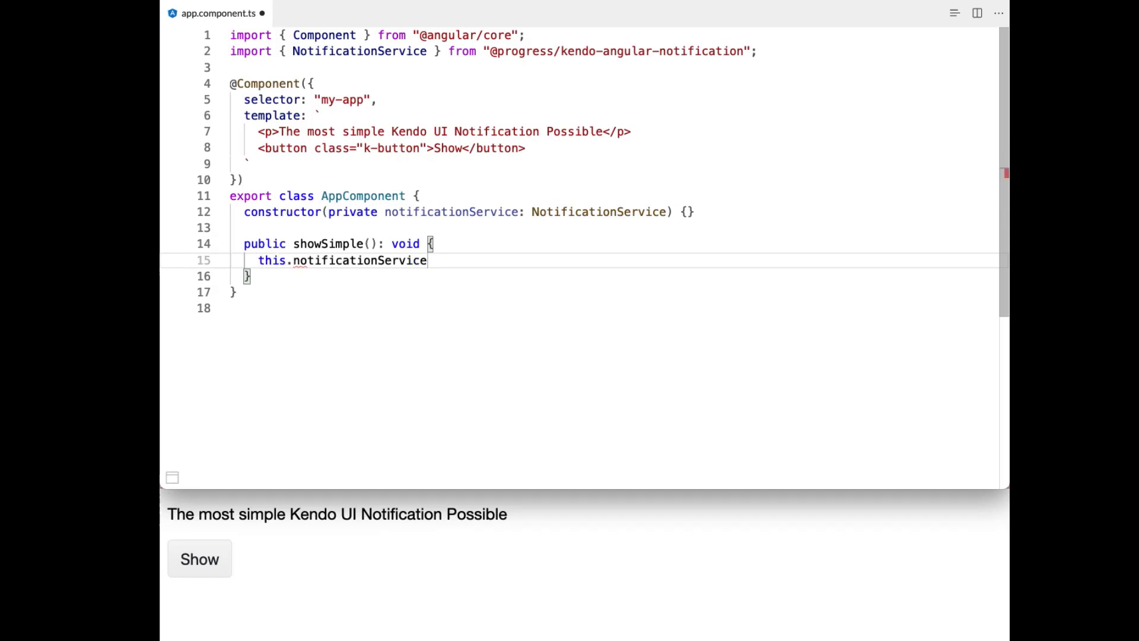
type(".show({")
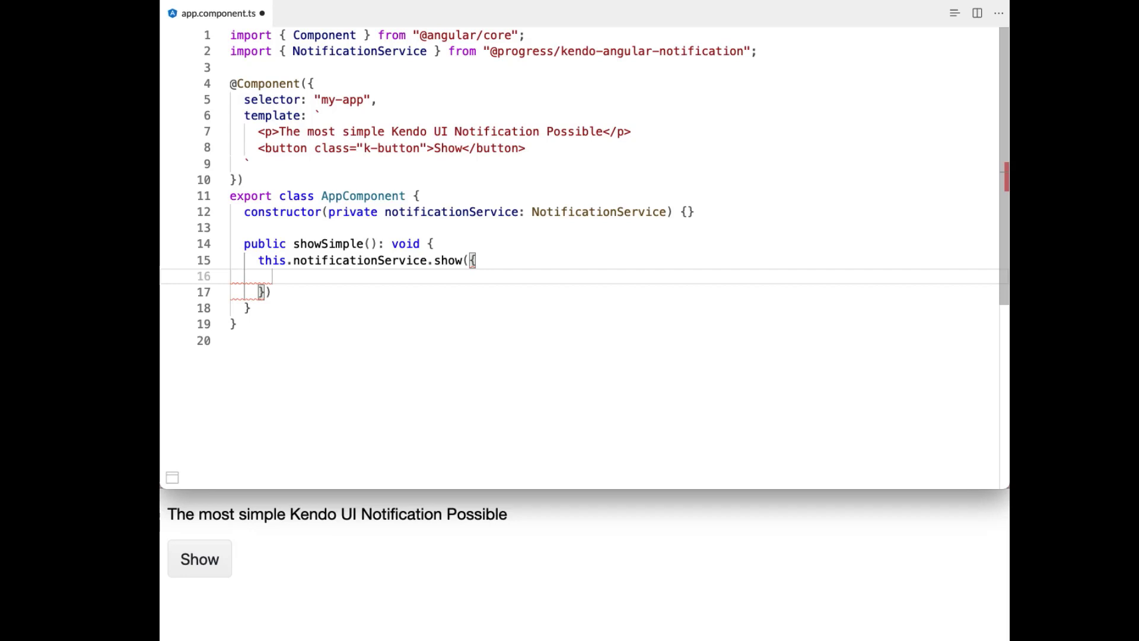
- Pass content 'This is notification content!!!' to the show call
type("content")
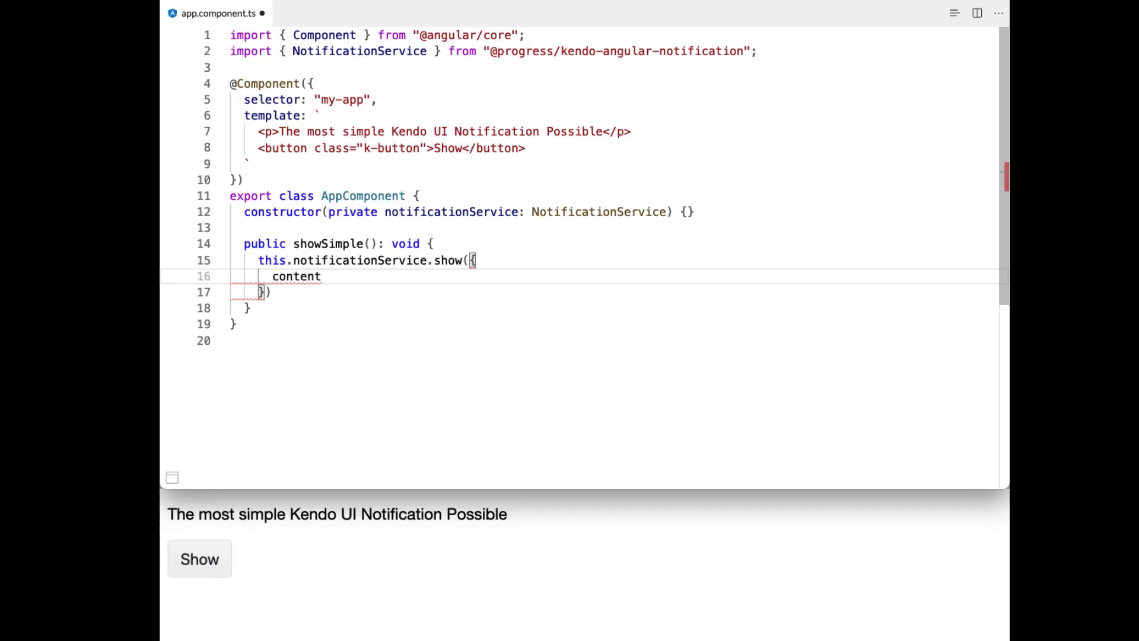
type(": '',")
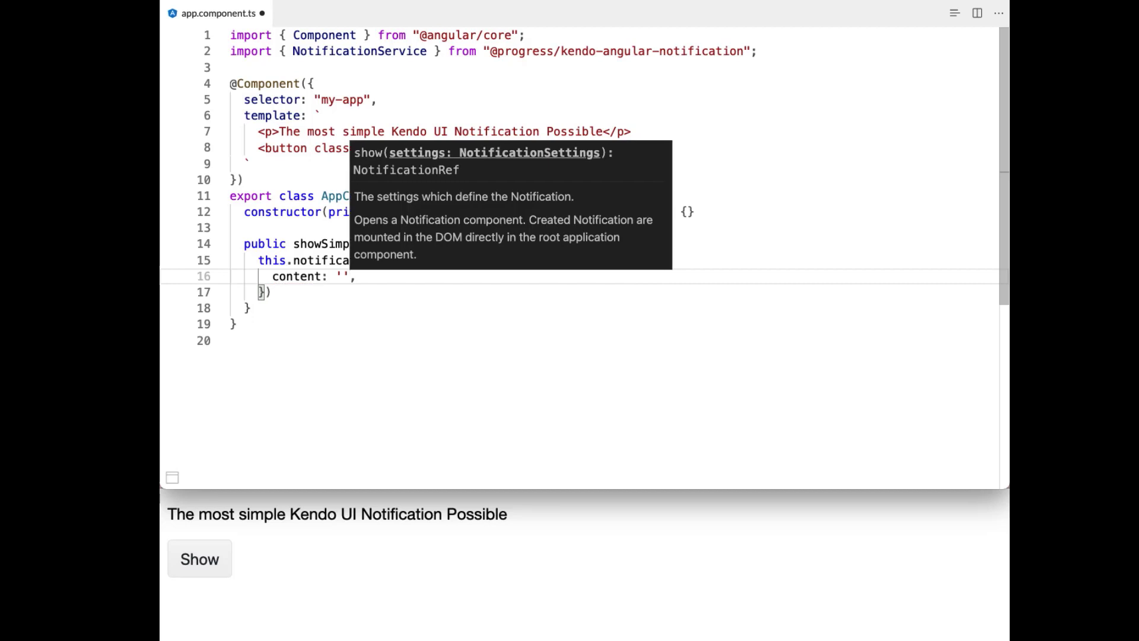
type("This is")
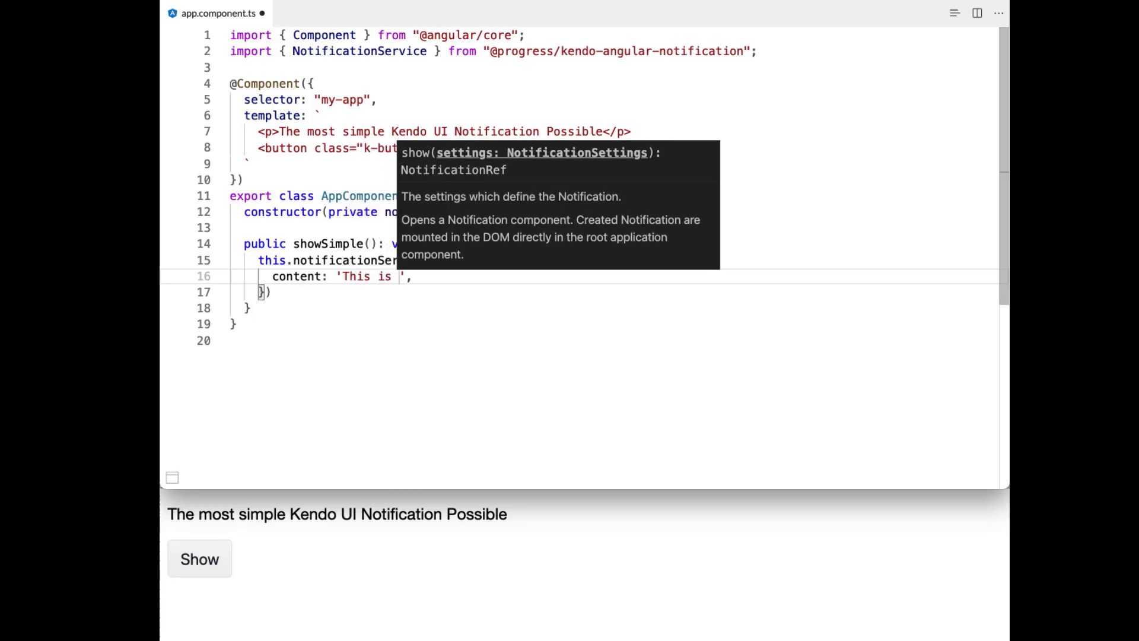
mouse_move(509, 363)
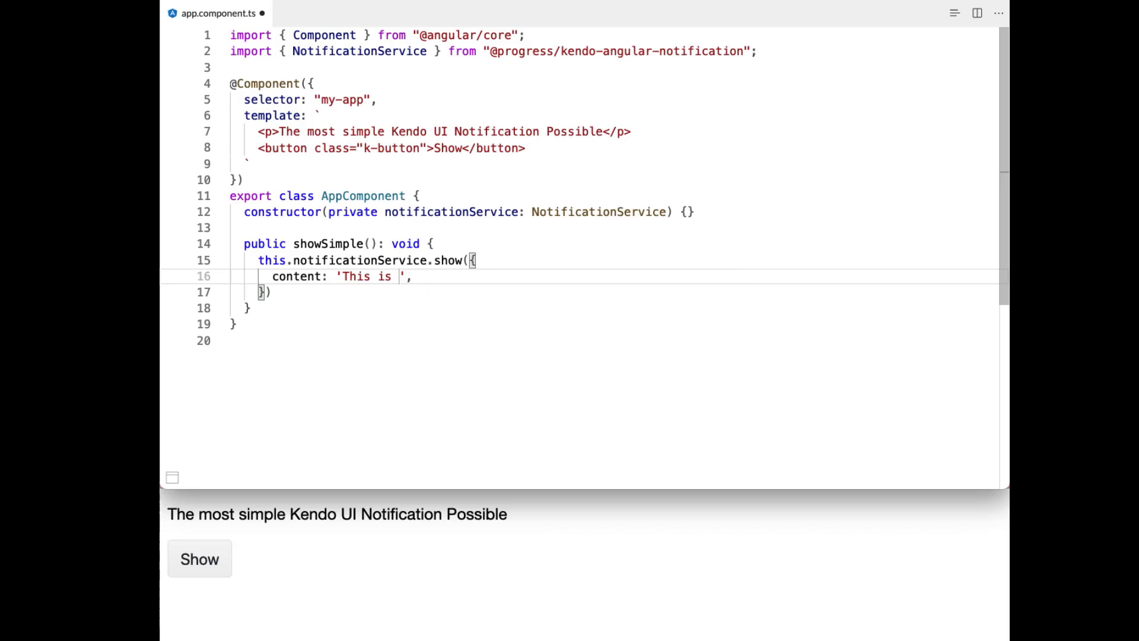
type("notification content")
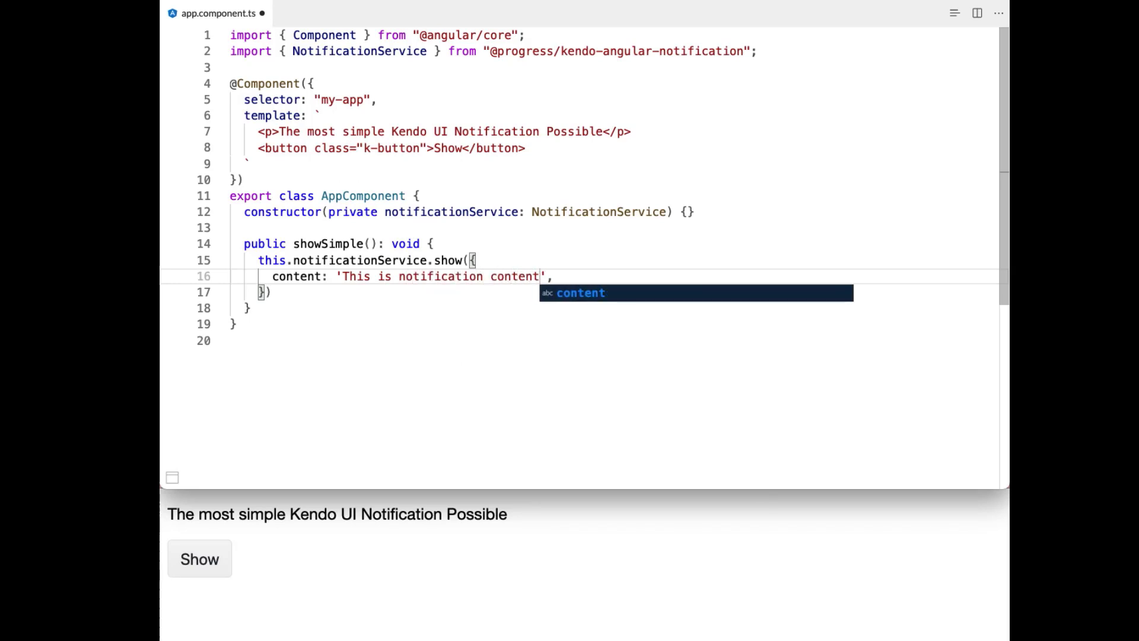
type("!!!")
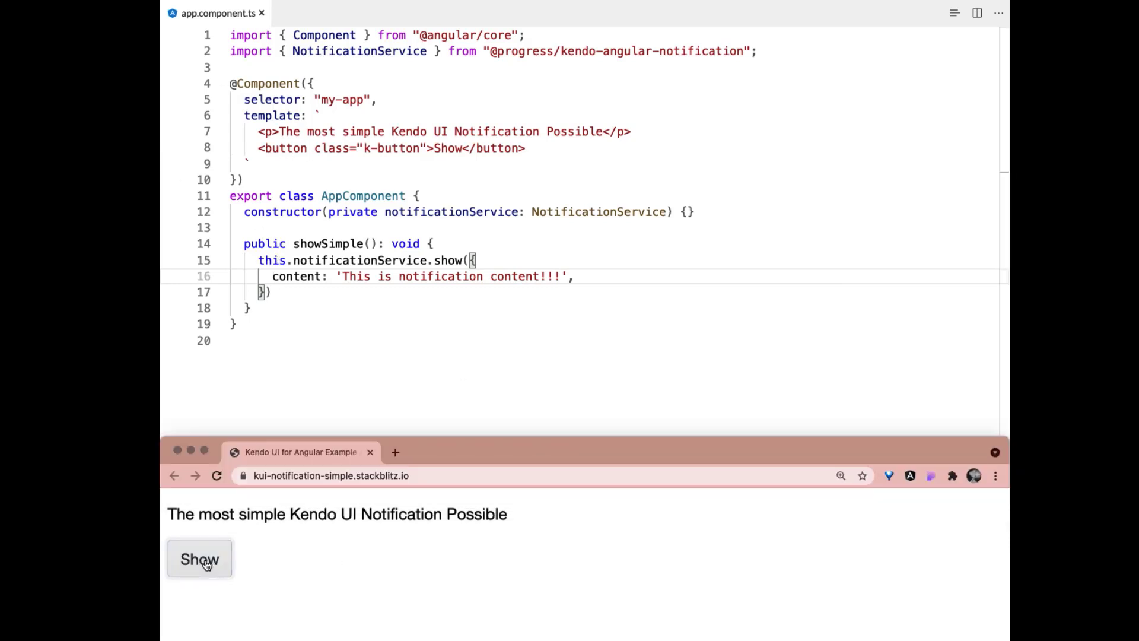
left_click(216, 476)
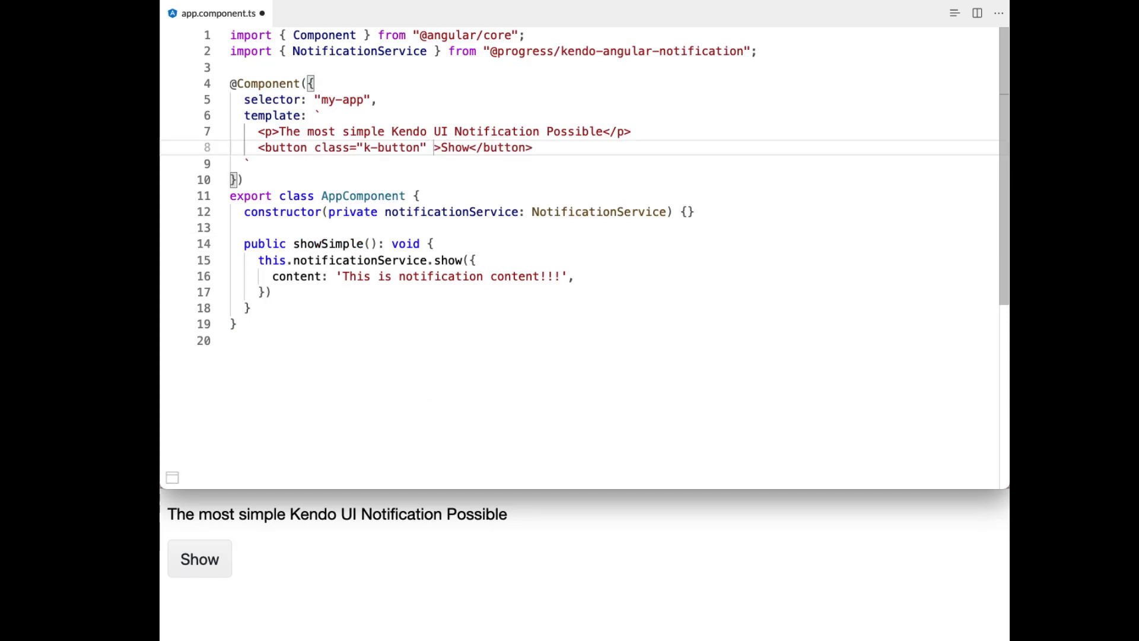
type("(click)=\"")
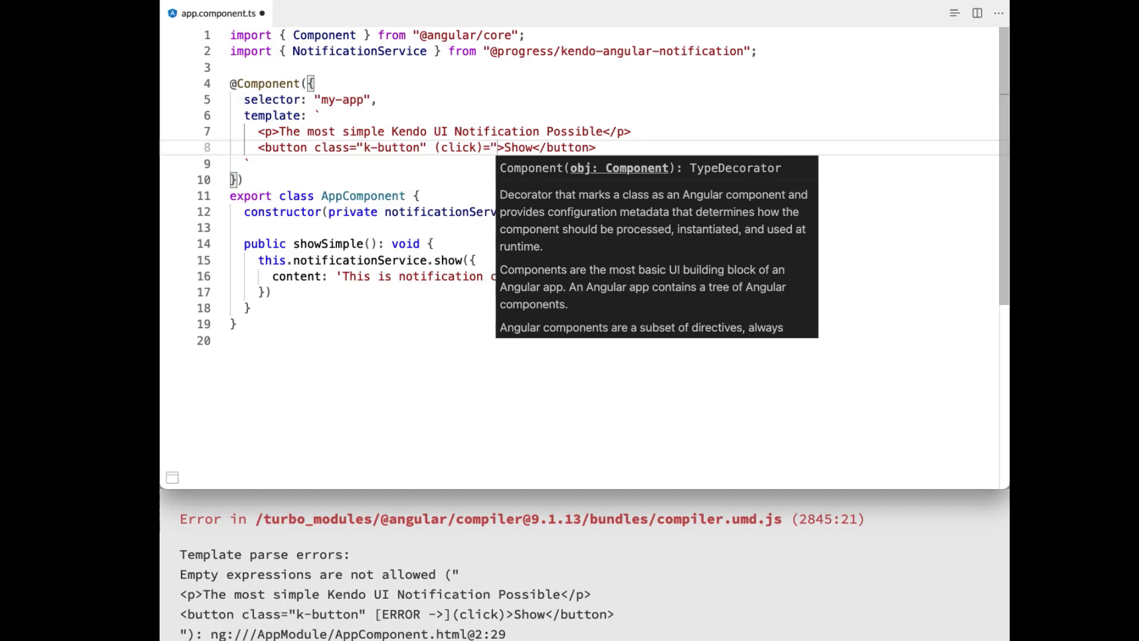
type("showSimple(")
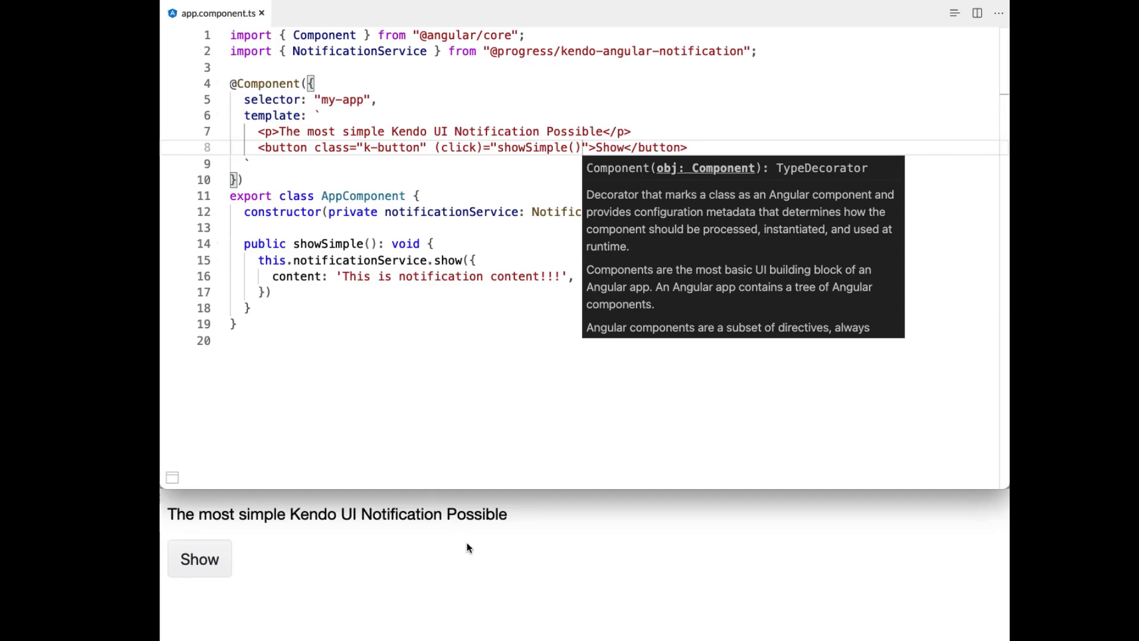
left_click(199, 559)
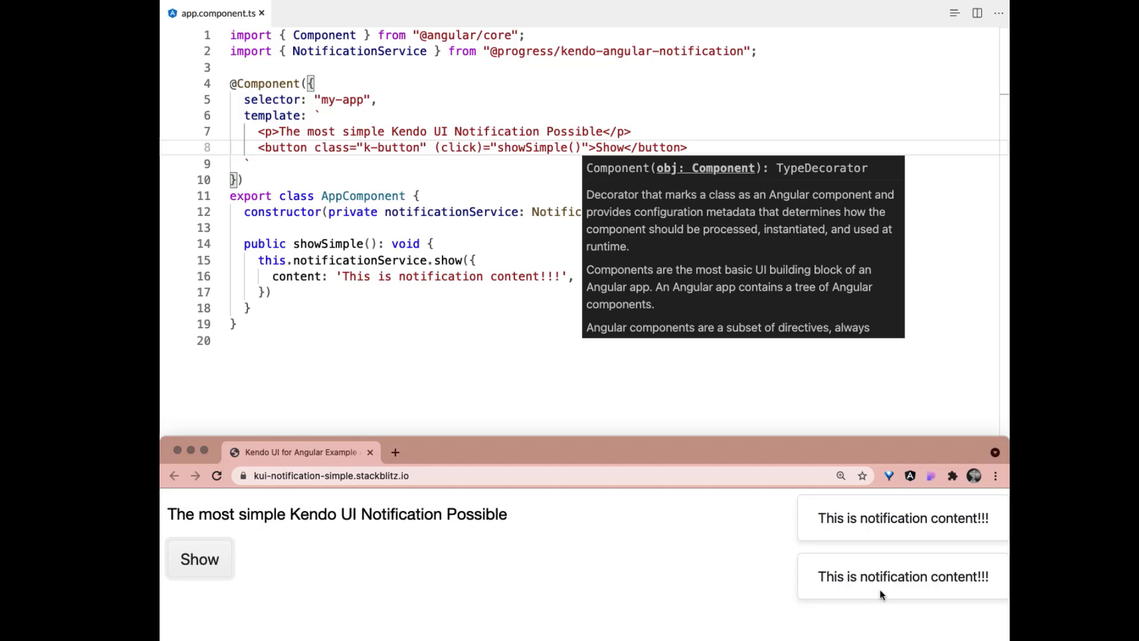
mouse_move(971, 547)
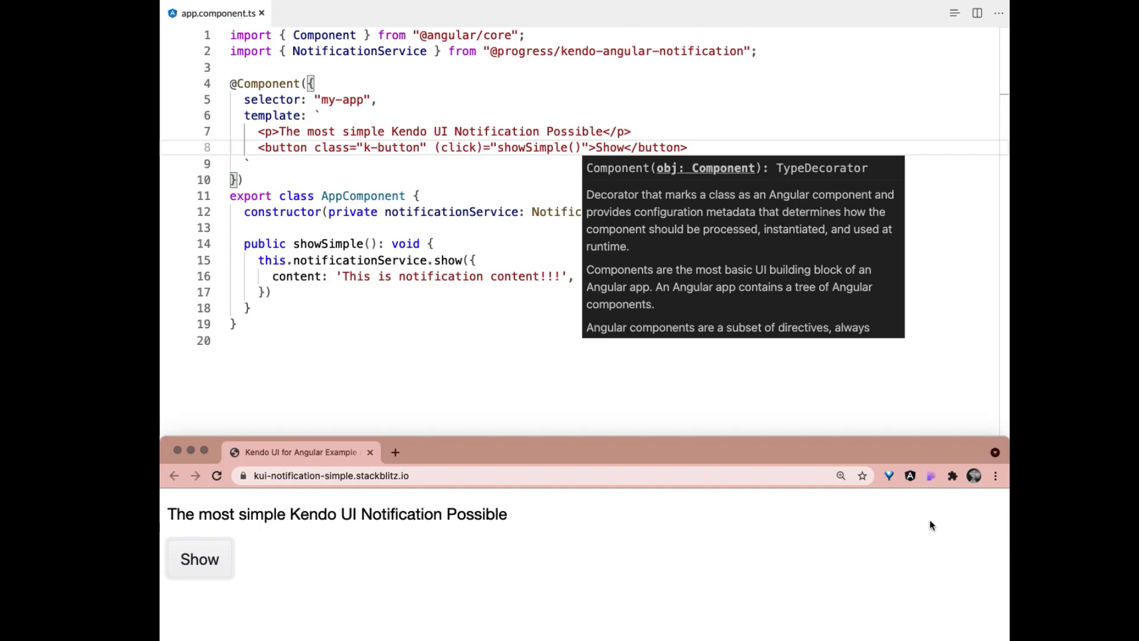
mouse_move(500, 430)
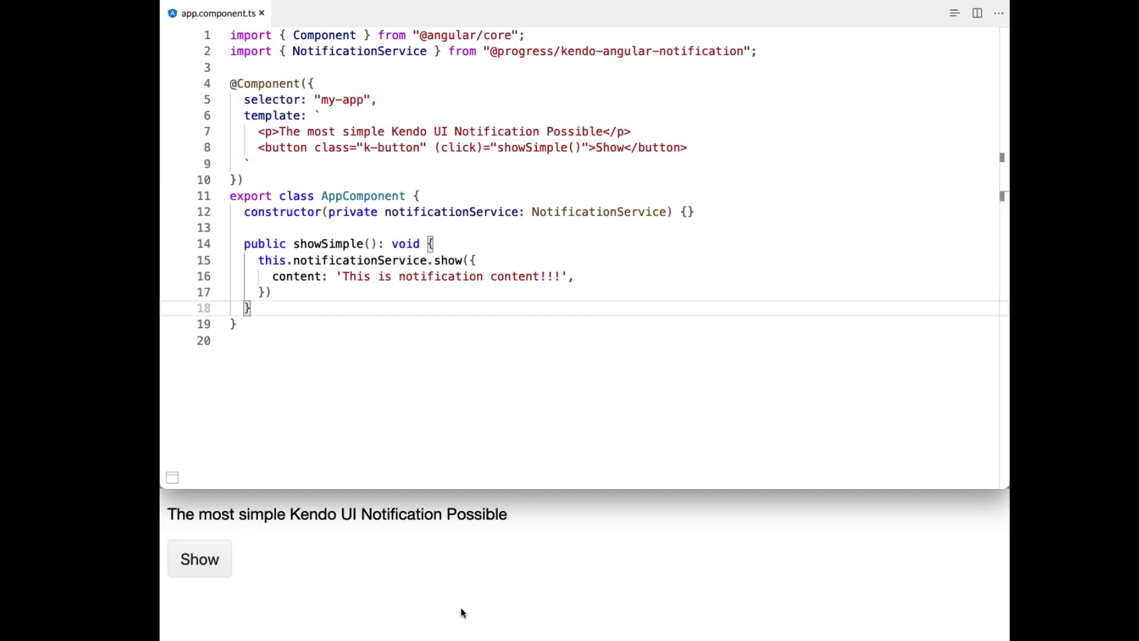
left_click(199, 559)
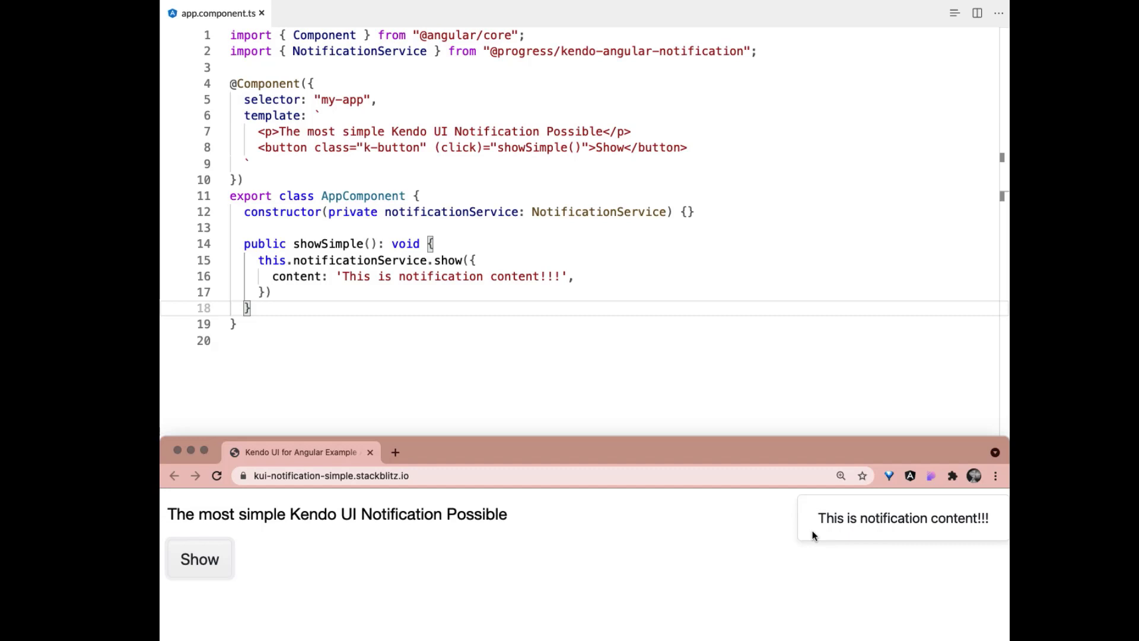
mouse_move(680, 551)
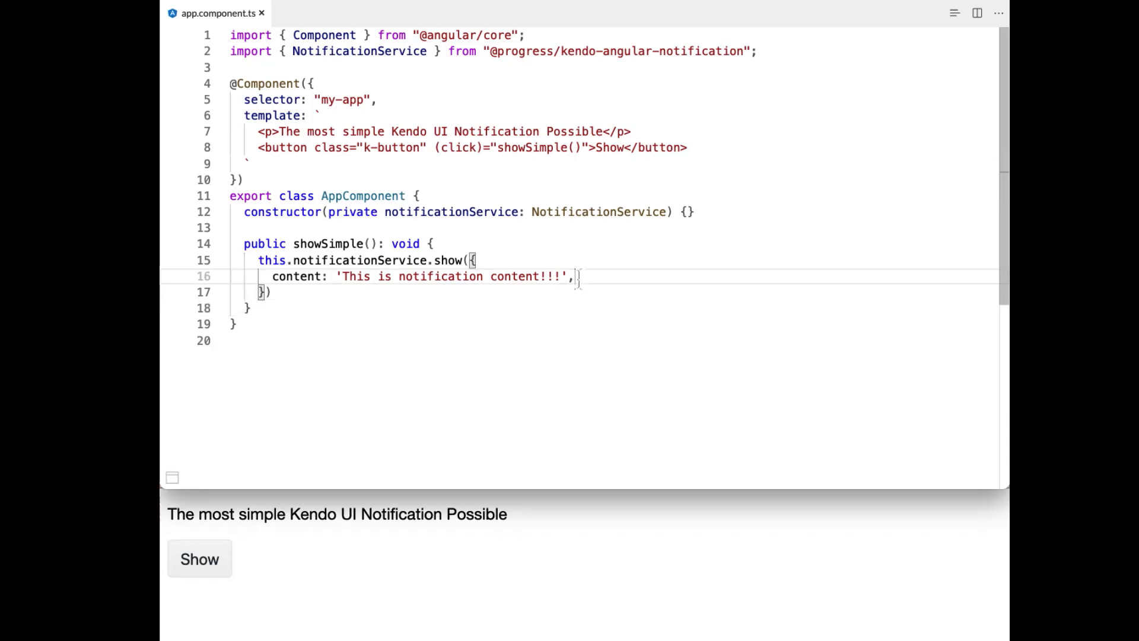
- Add type {style: 'info', icon: true} to the show settings and trigger a notification
type("type: {sty")
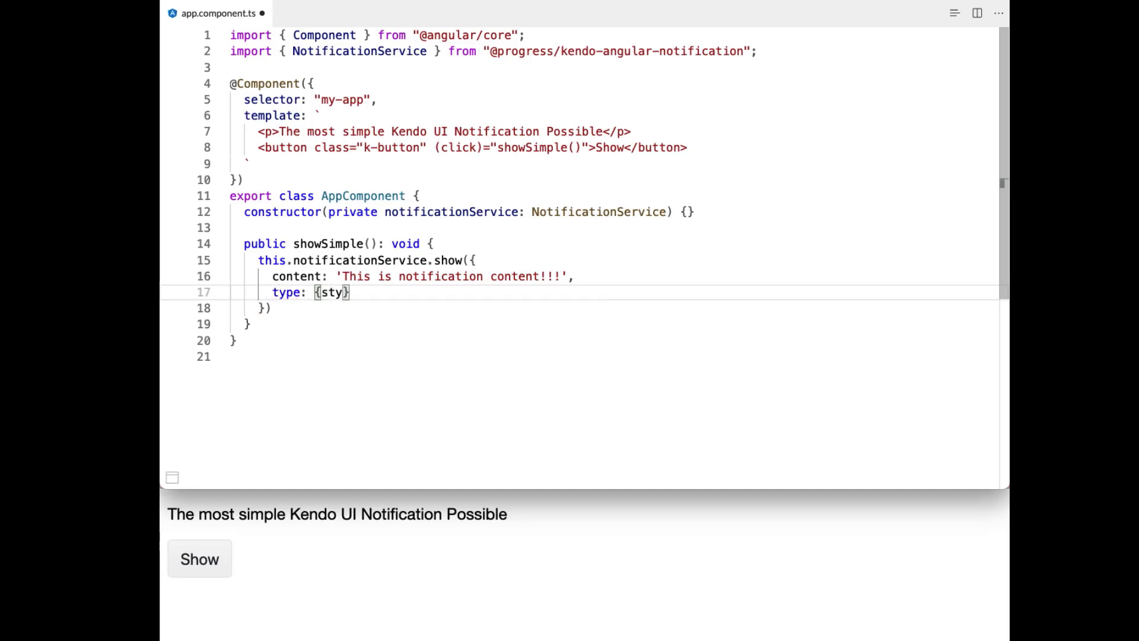
type("le:")
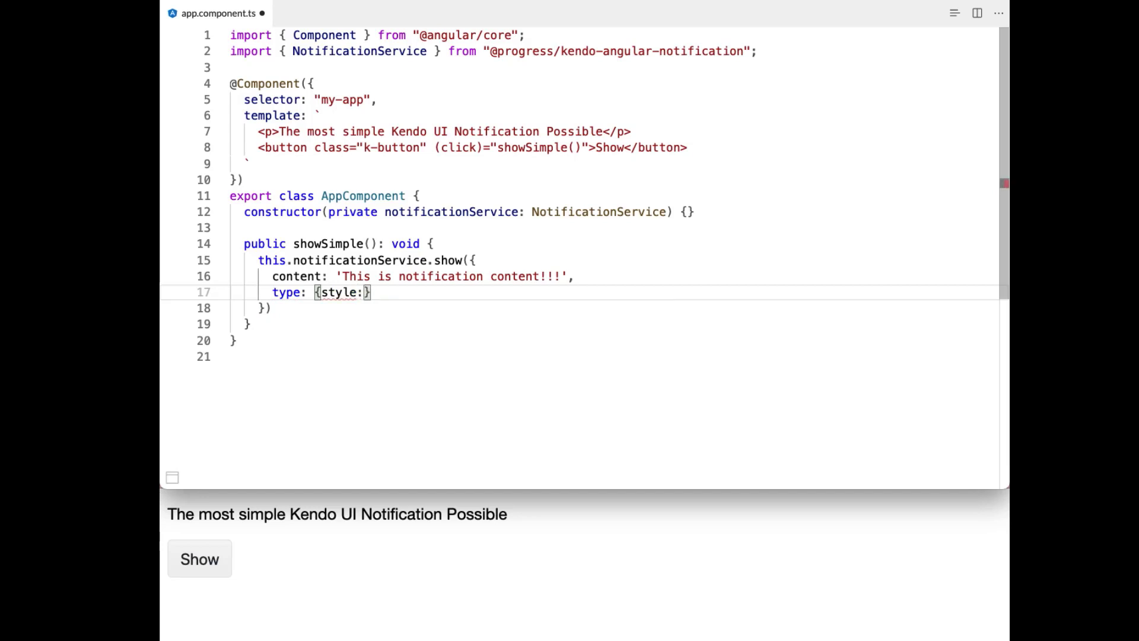
type("'")
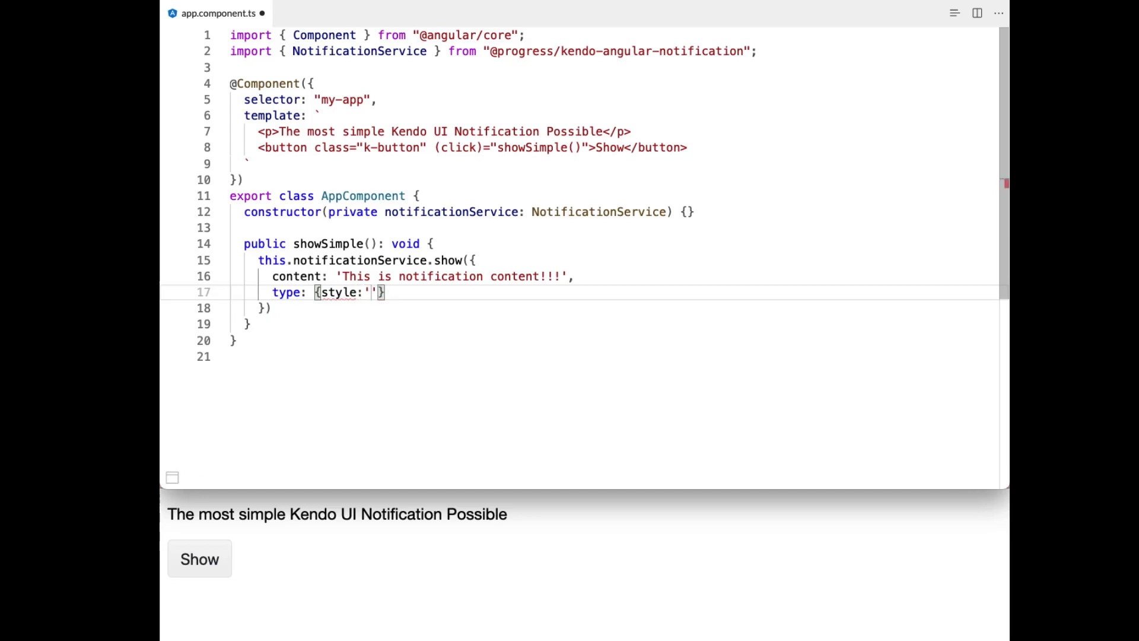
type("info")
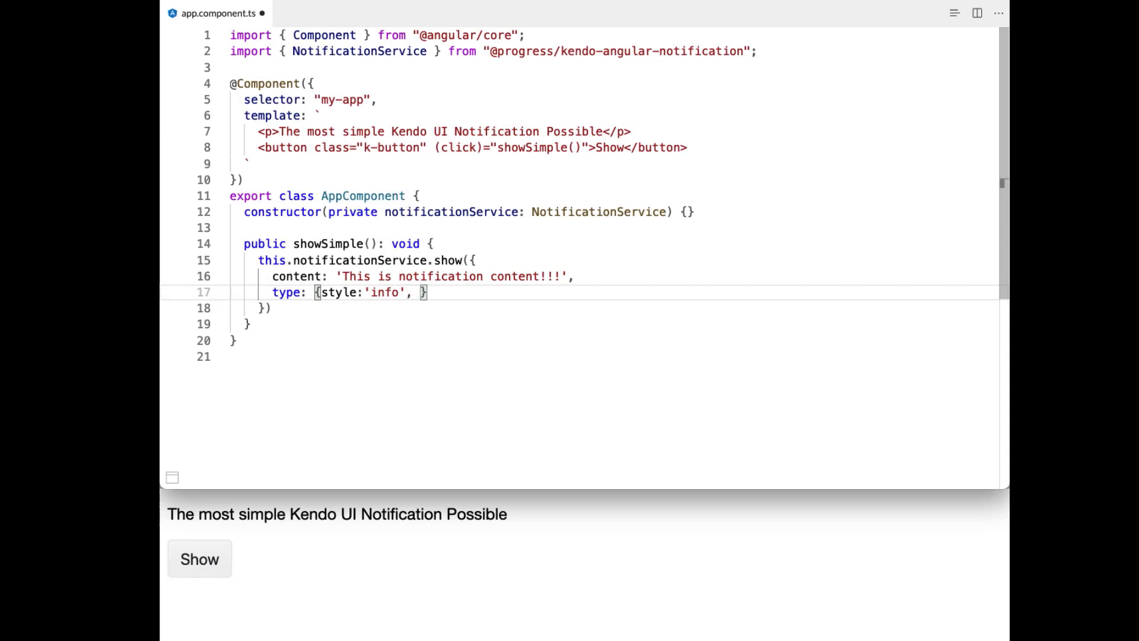
type("icon: tru")
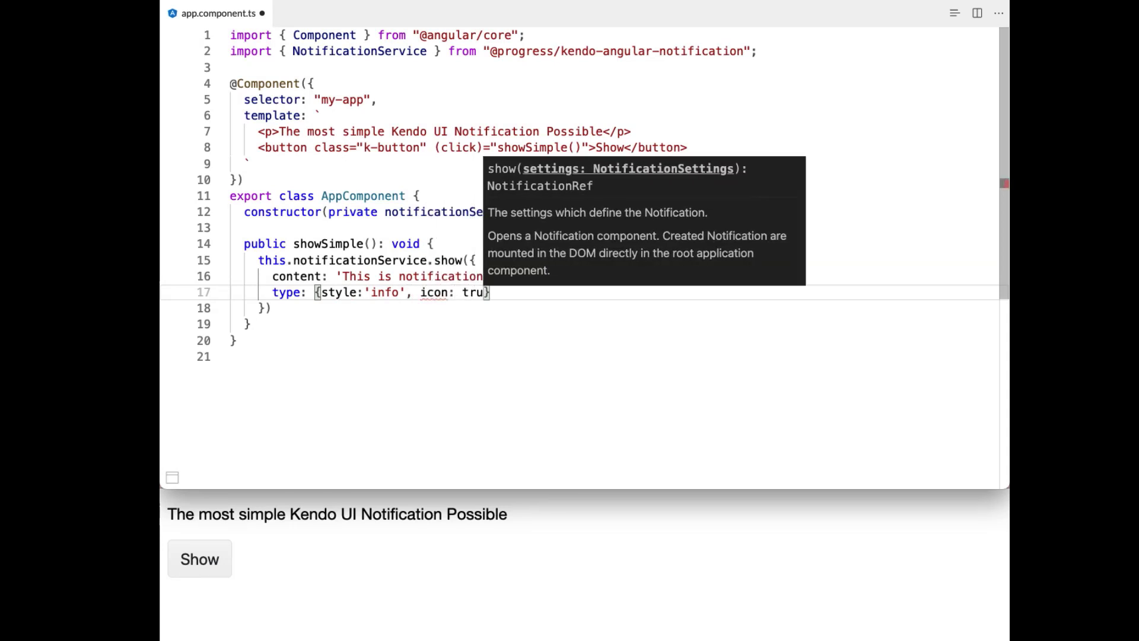
type("e")
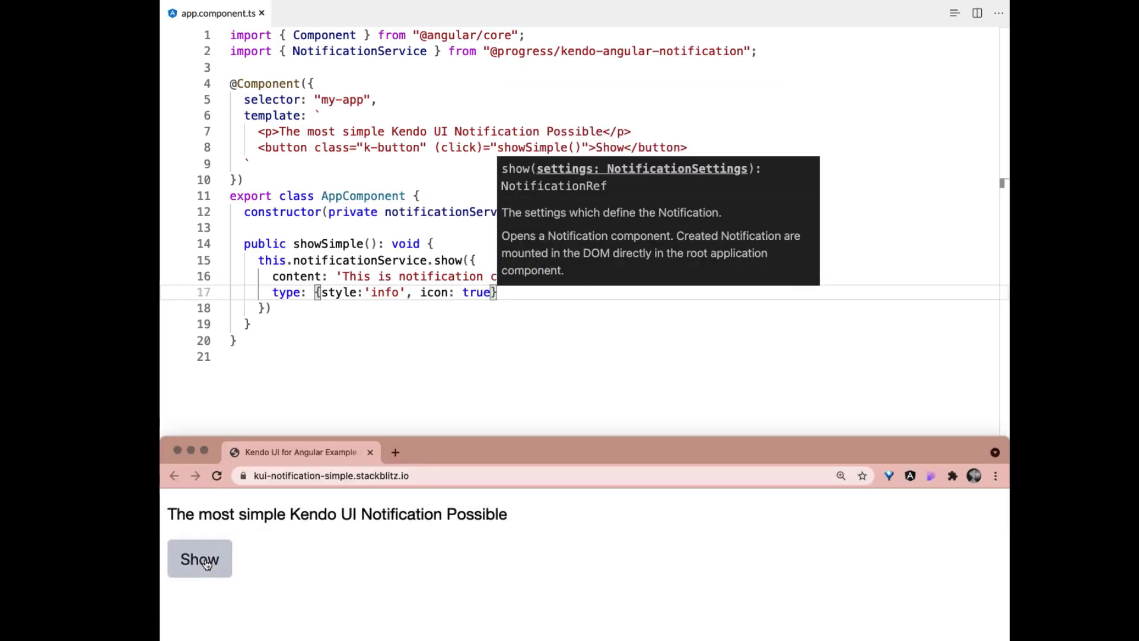
left_click(199, 559)
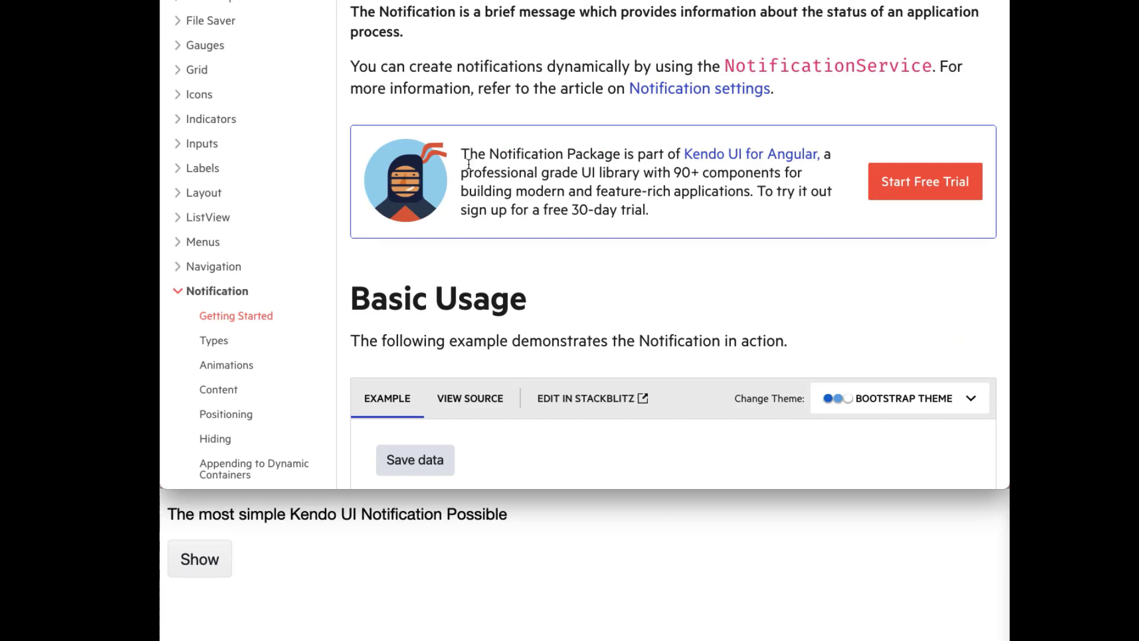
- Go to the Notification Types docs example and show the success and info notifications
left_click(213, 340)
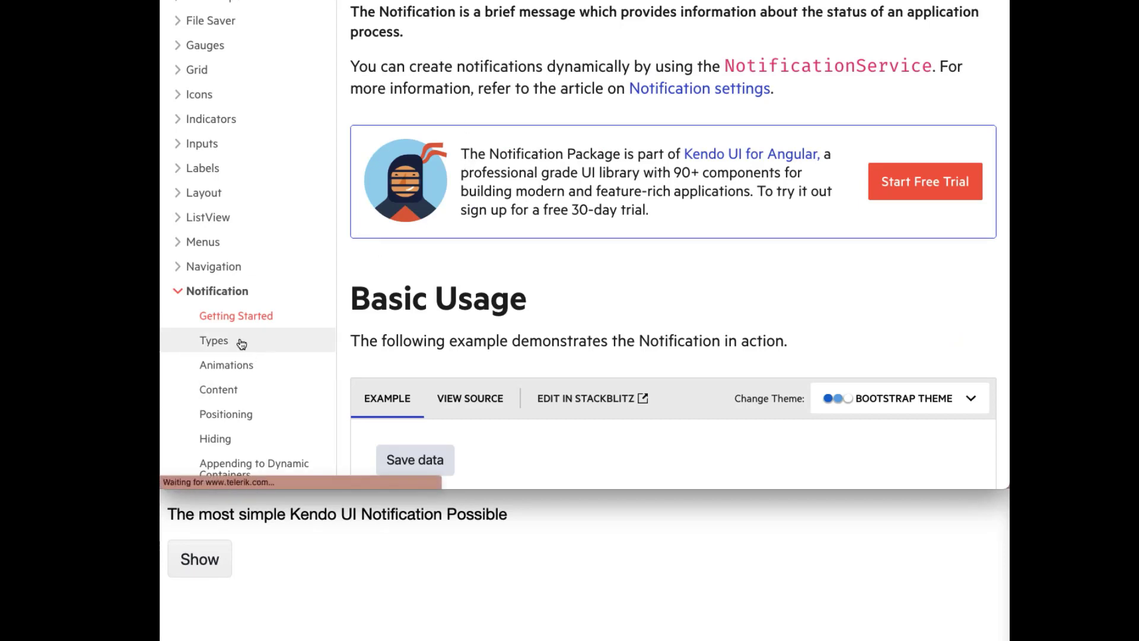
left_click(213, 340)
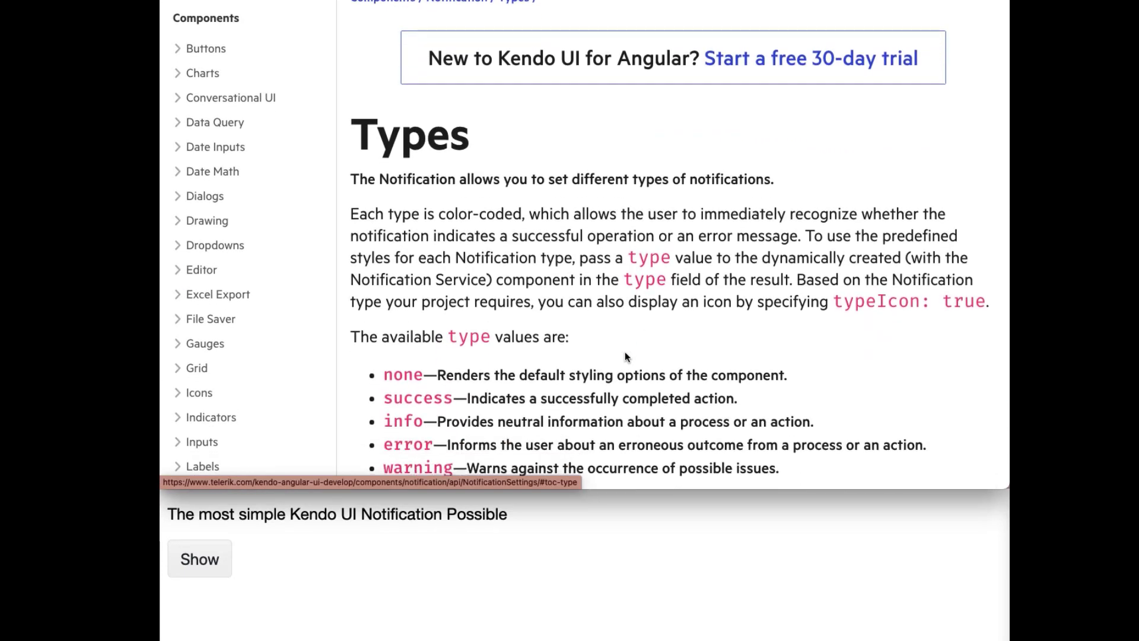
scroll("down", 3)
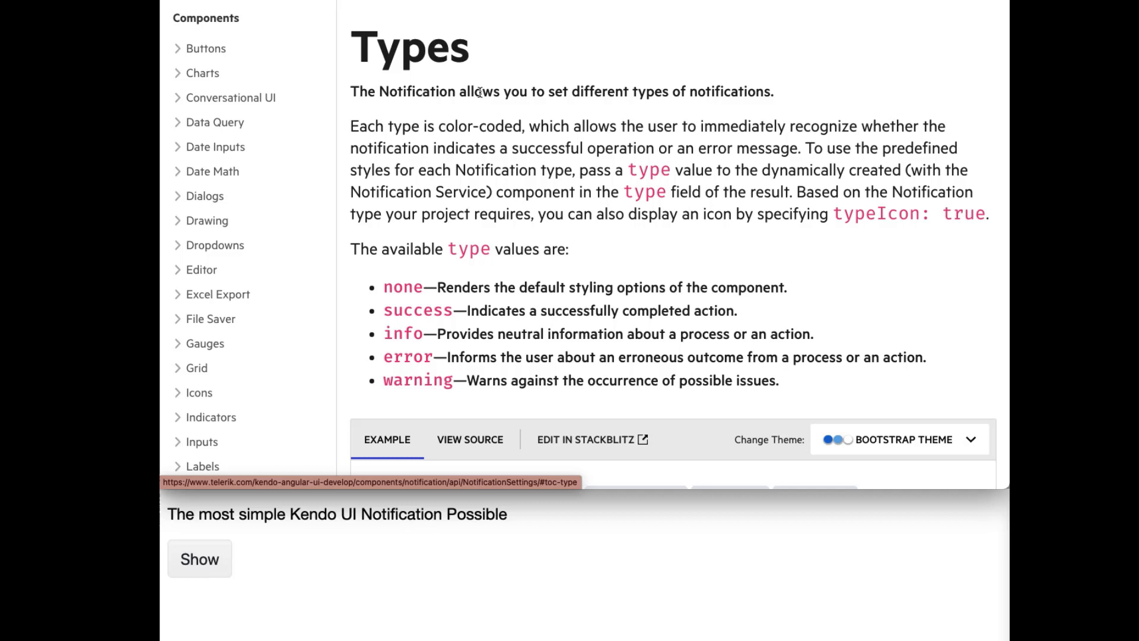
scroll("down", 3)
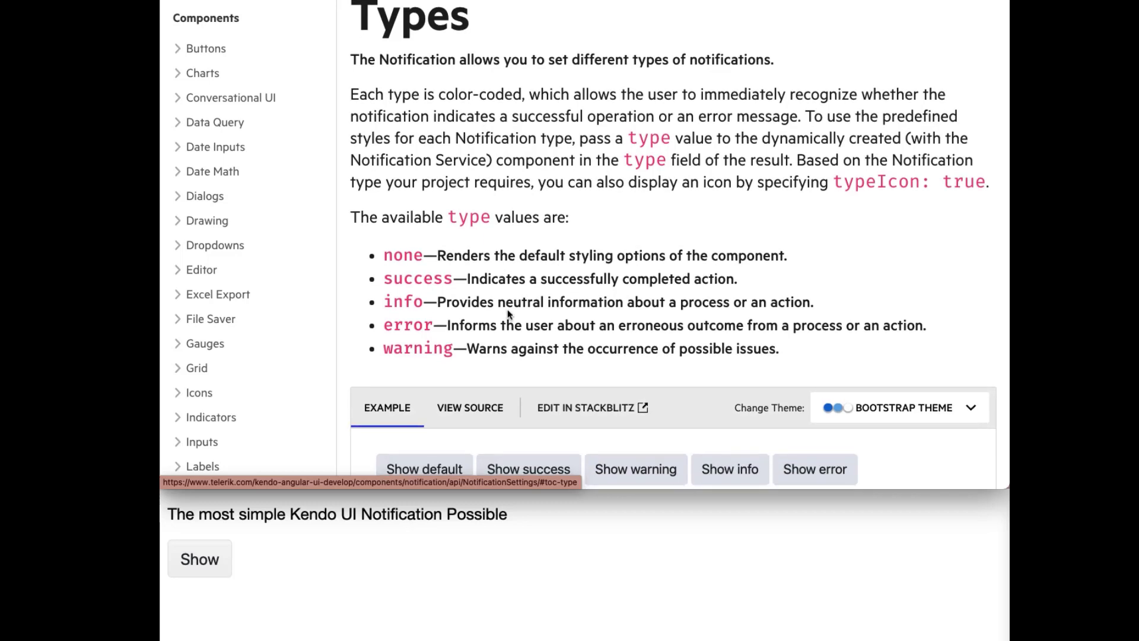
scroll("down", 3)
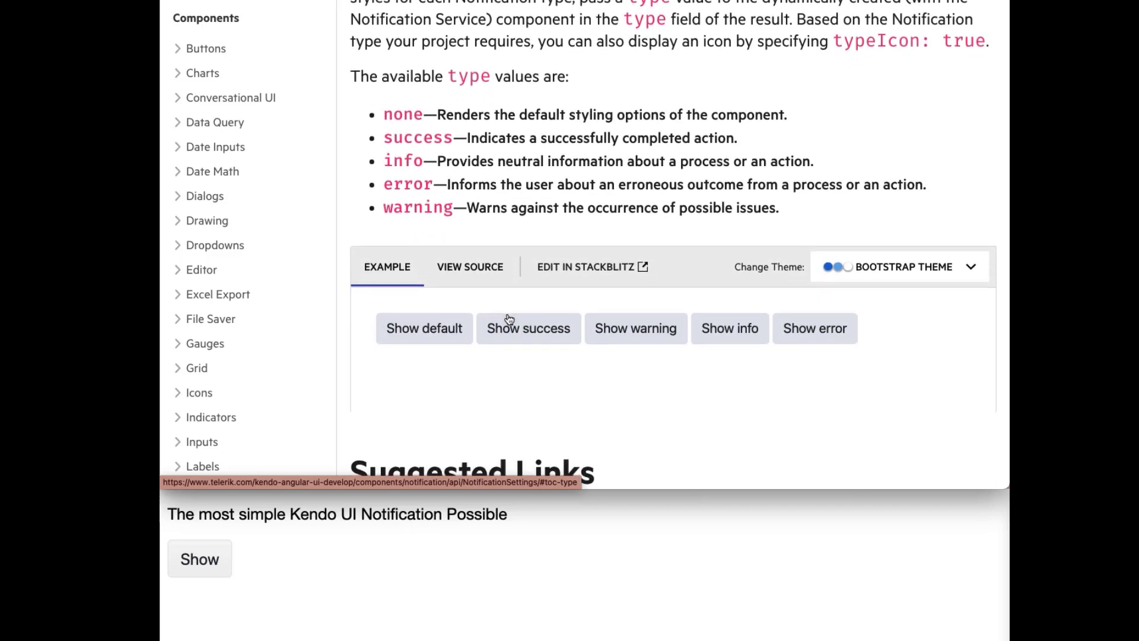
double_click(402, 114)
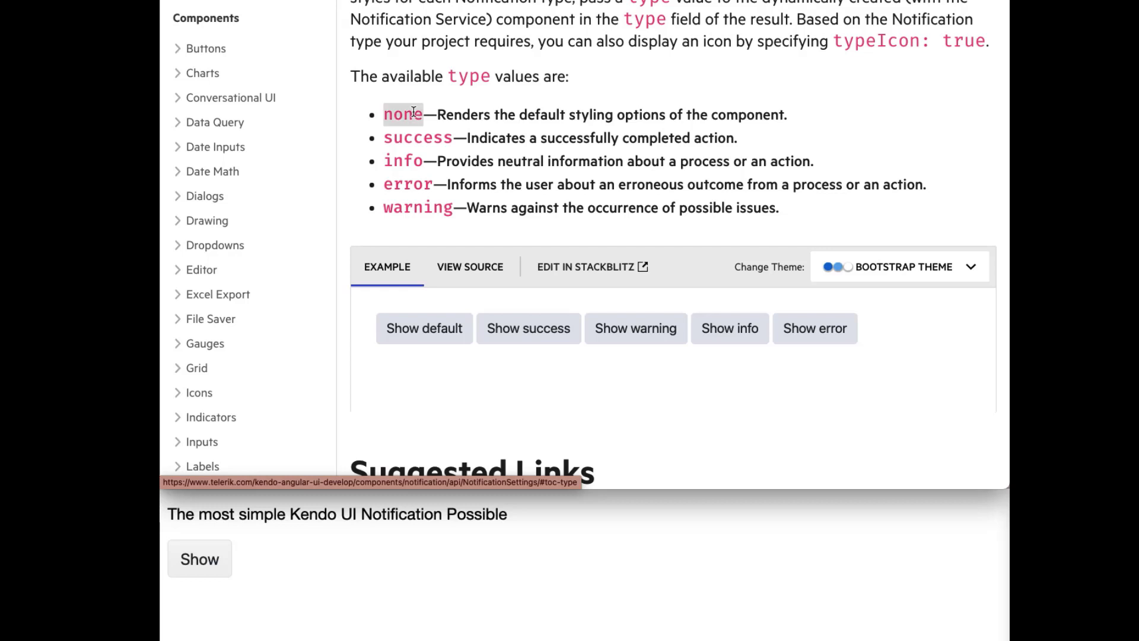
mouse_move(411, 150)
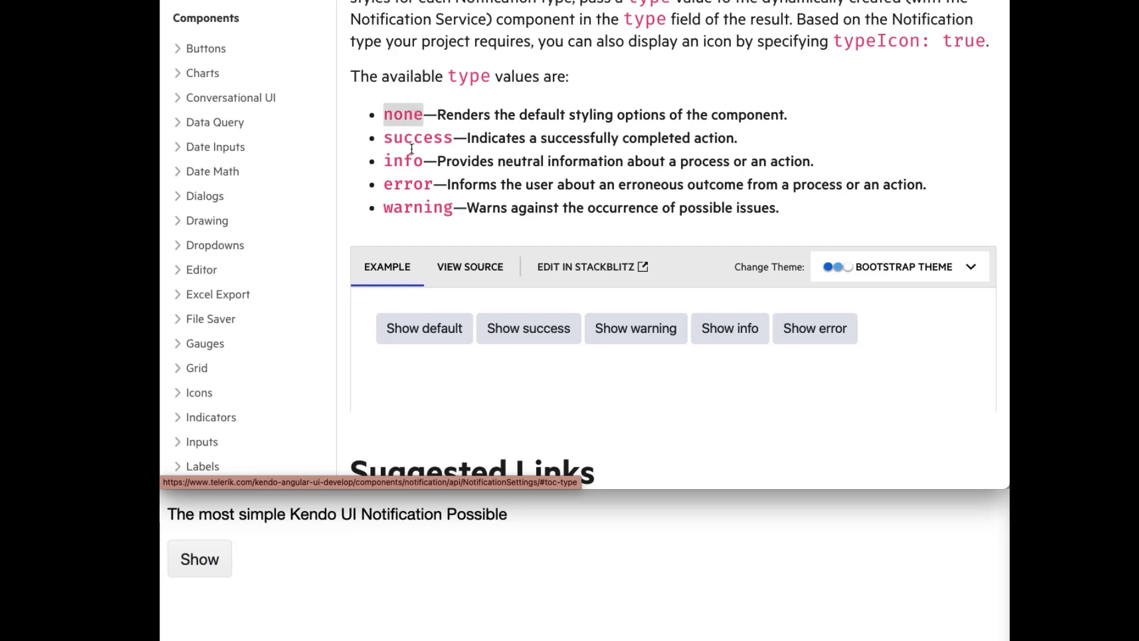
mouse_move(522, 252)
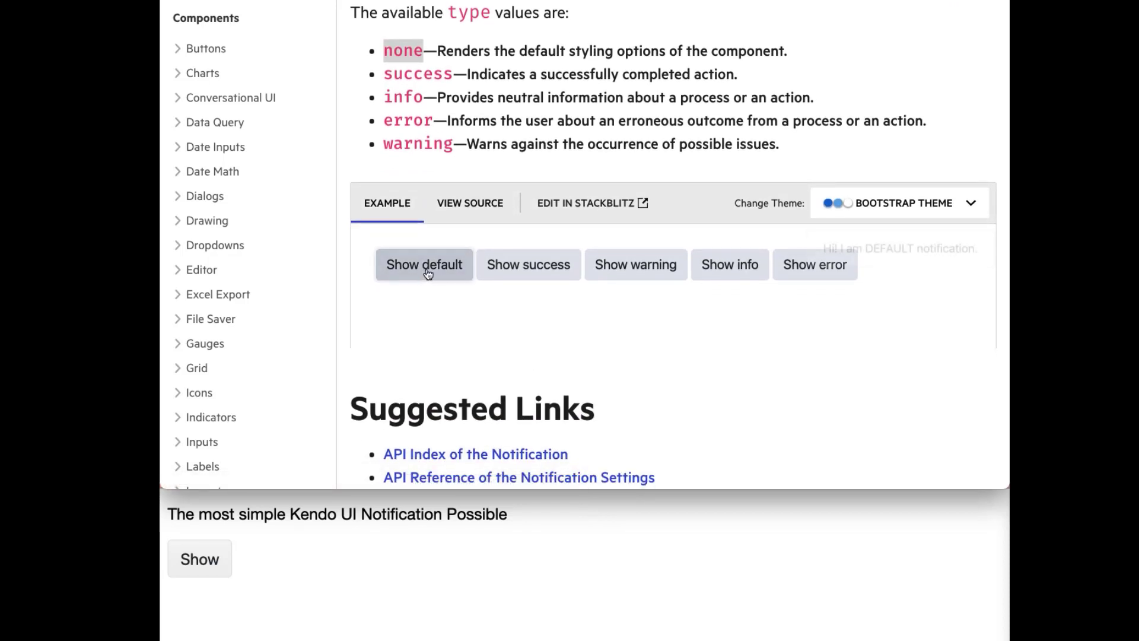
left_click(528, 263)
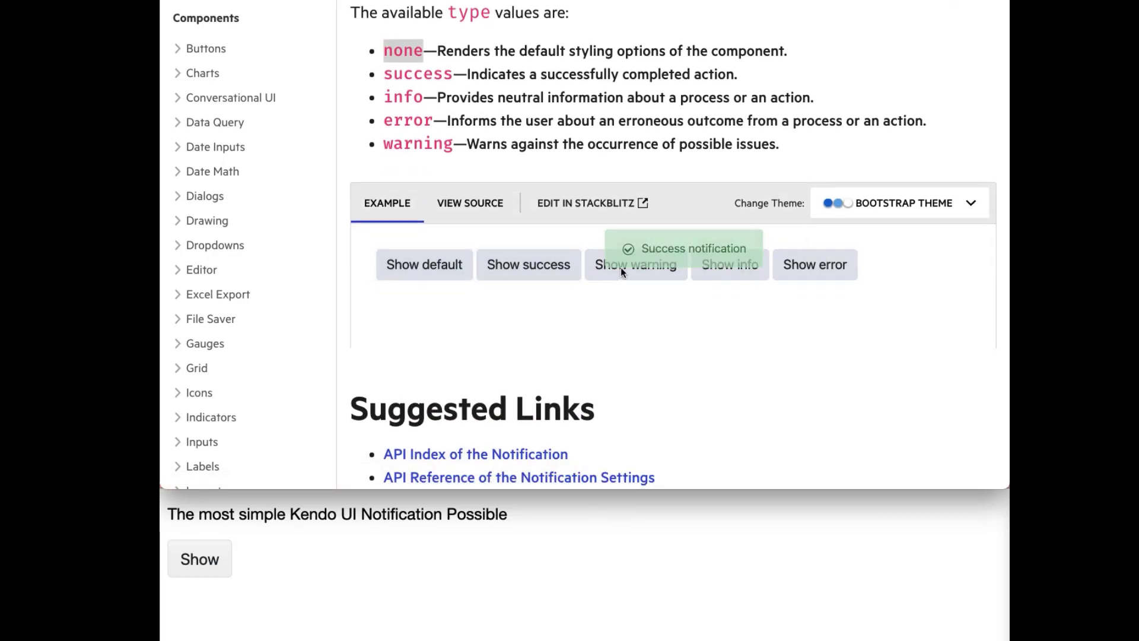
left_click(634, 264)
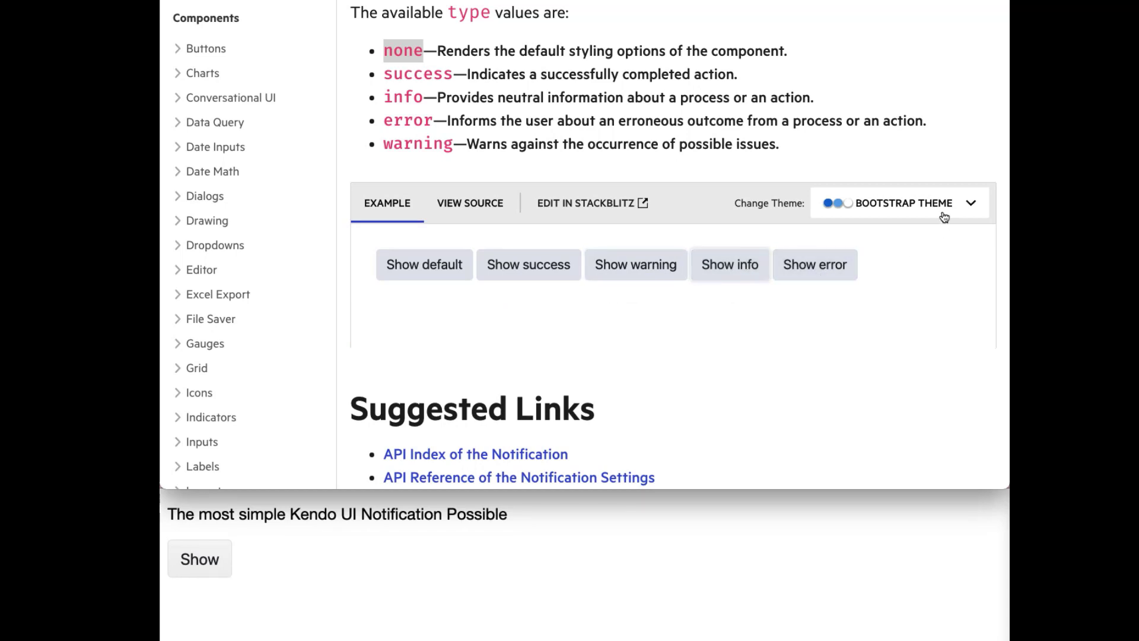
- Switch the example to the Default theme and show success and warning notifications in it
left_click(898, 203)
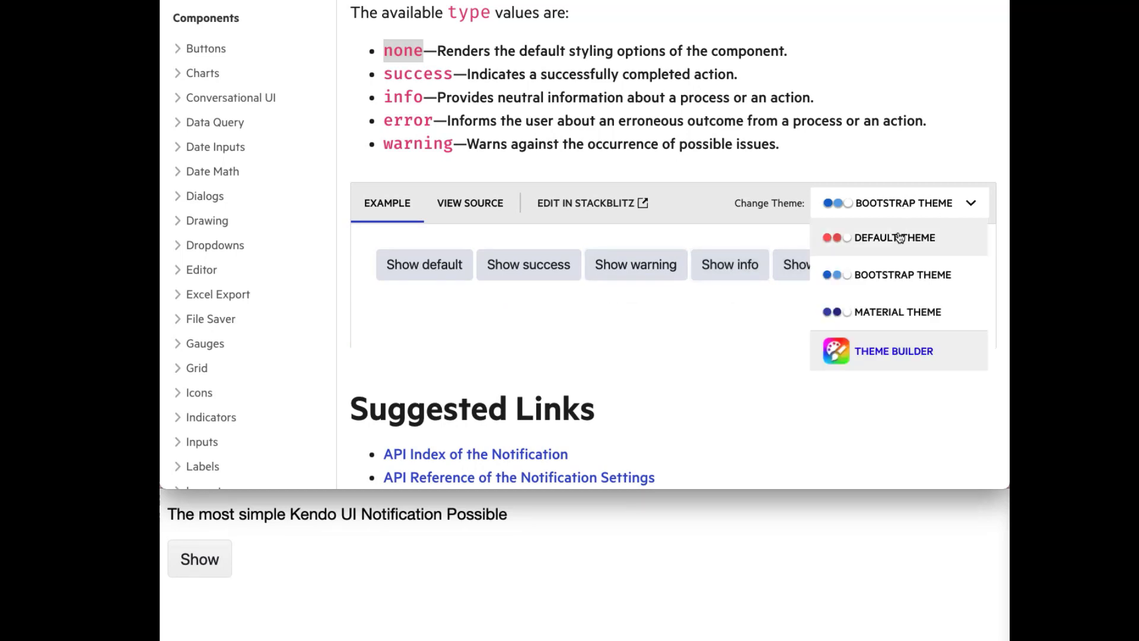
left_click(894, 238)
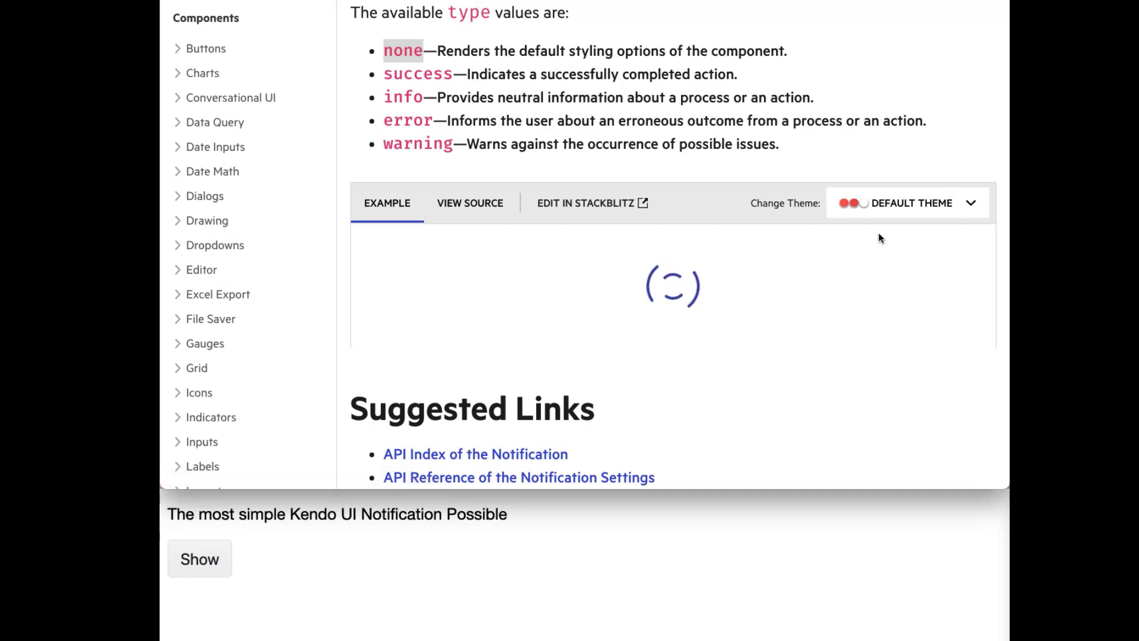
left_click(505, 261)
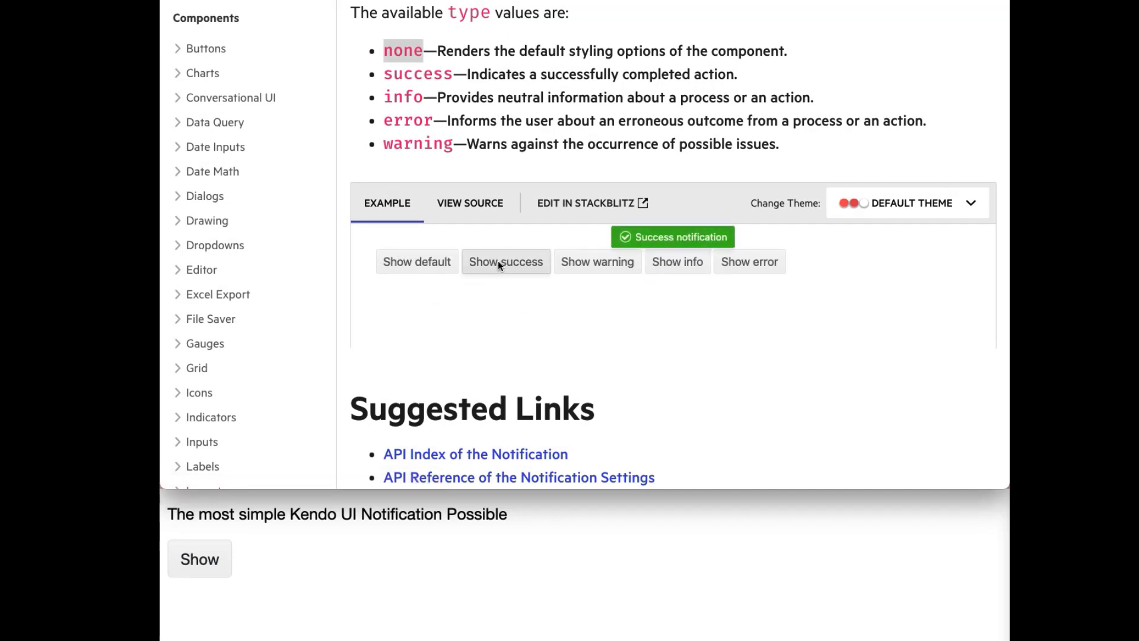
left_click(597, 261)
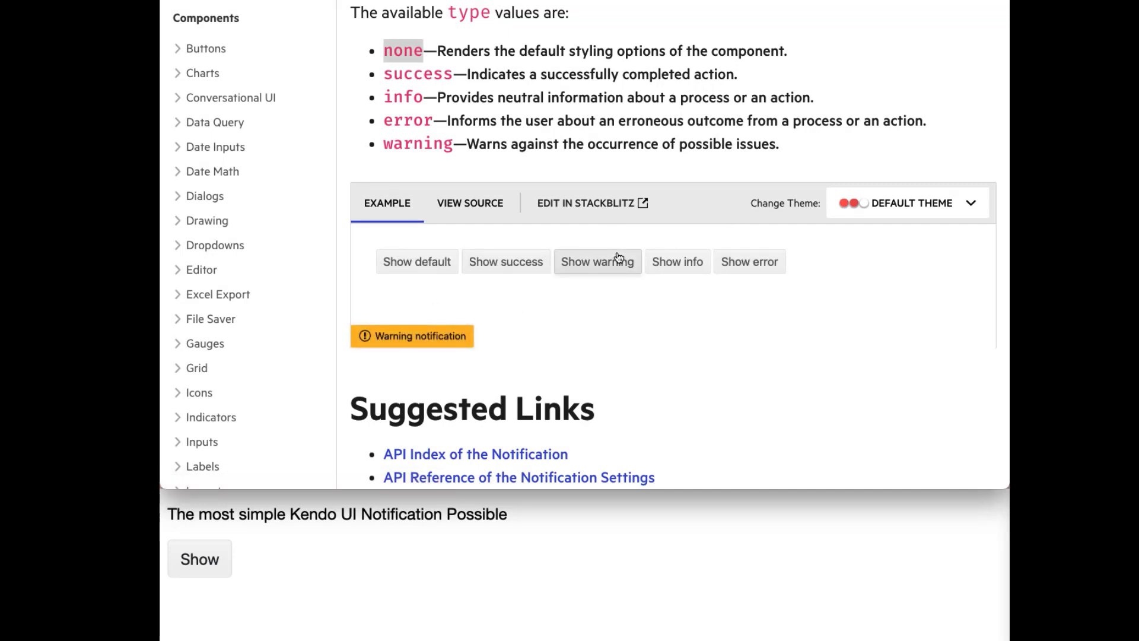
left_click(597, 261)
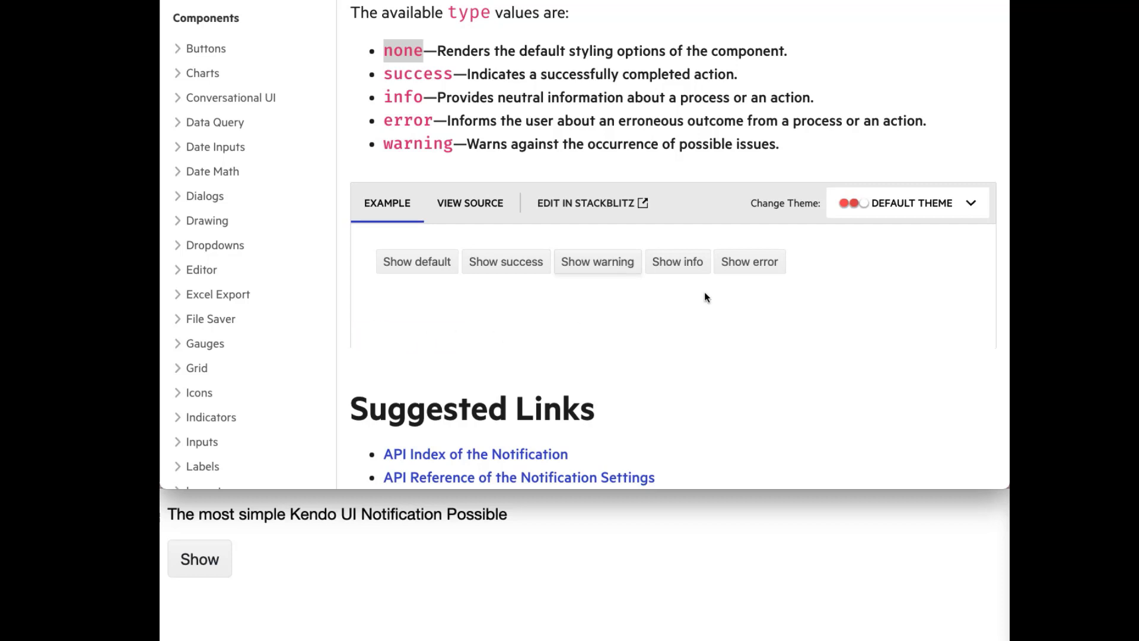
left_click(904, 202)
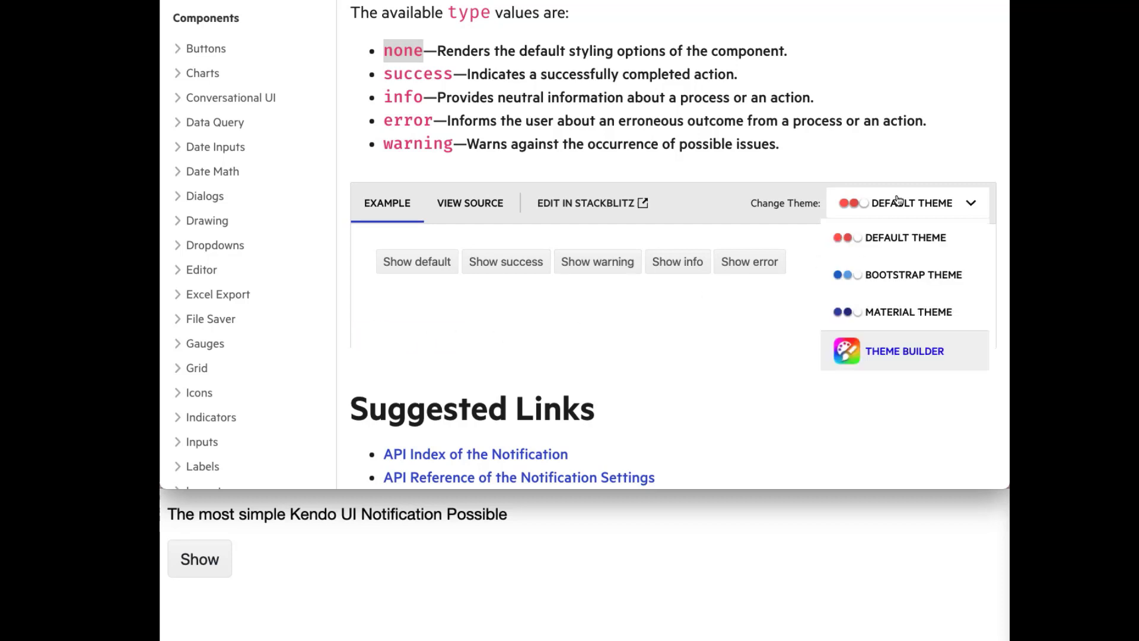
left_click(913, 274)
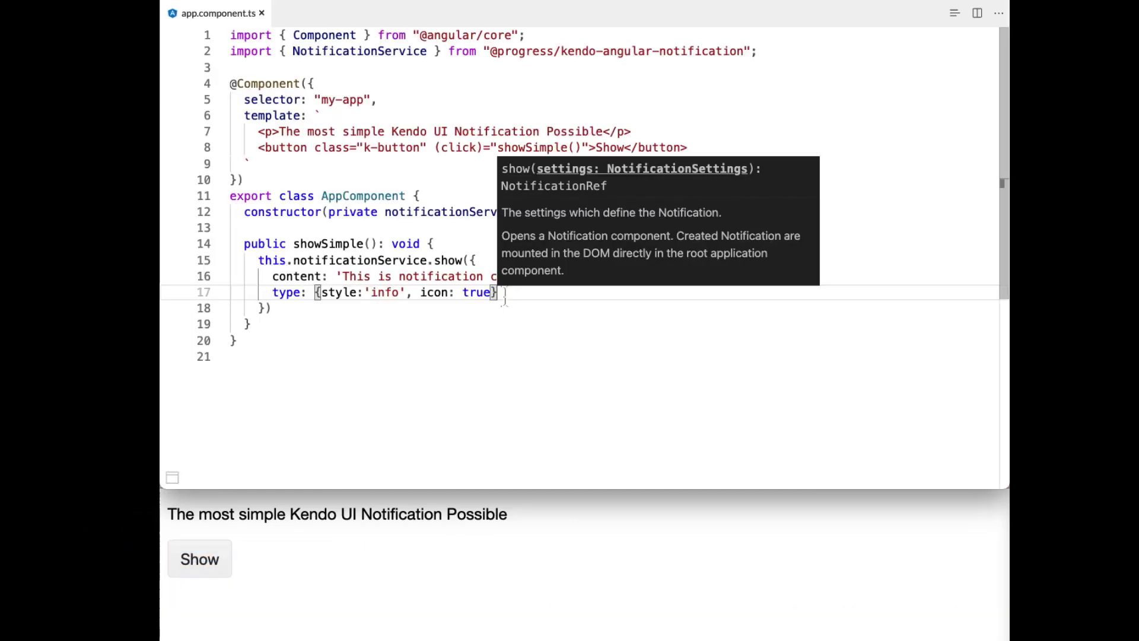
- Add animation {type: 'fade', duration: 500} and trigger a notification to see the fade
type(",")
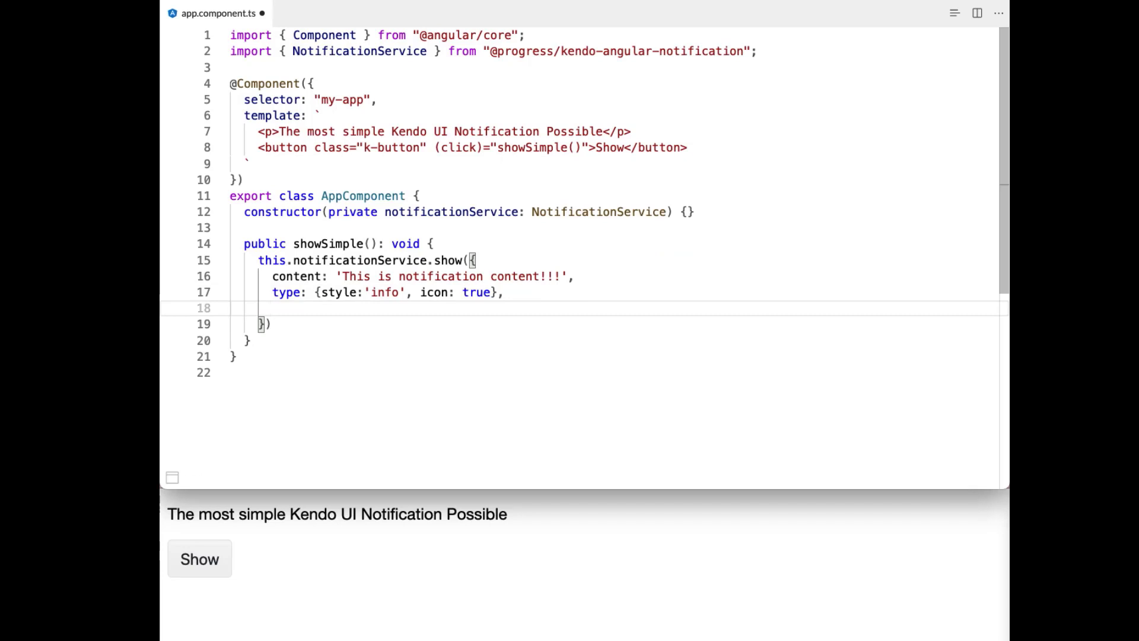
type("ani")
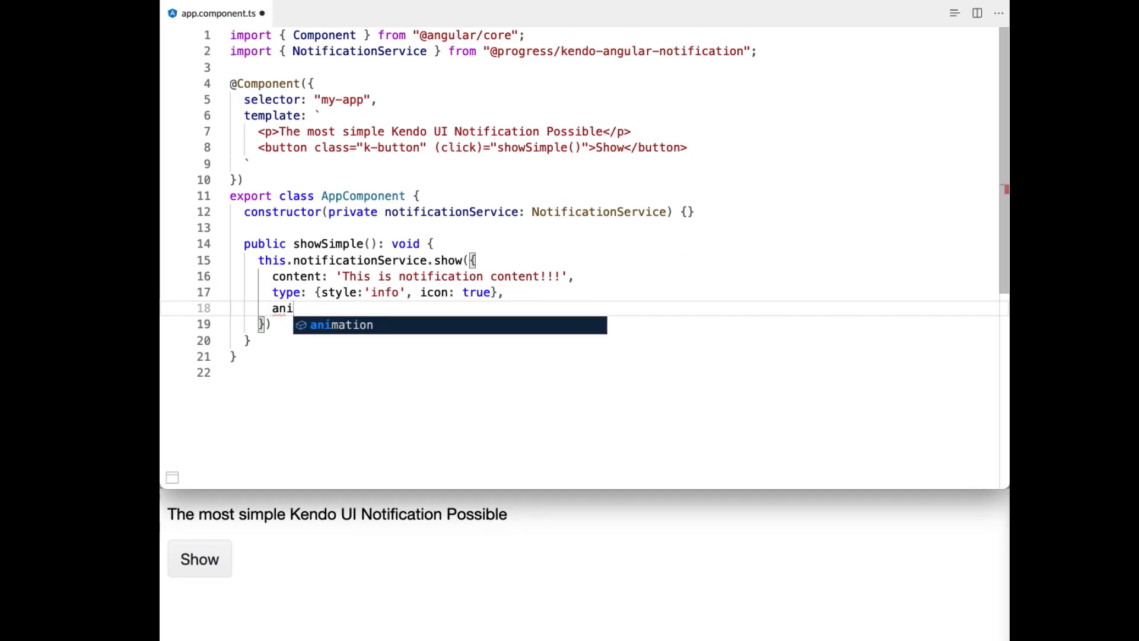
type("mation")
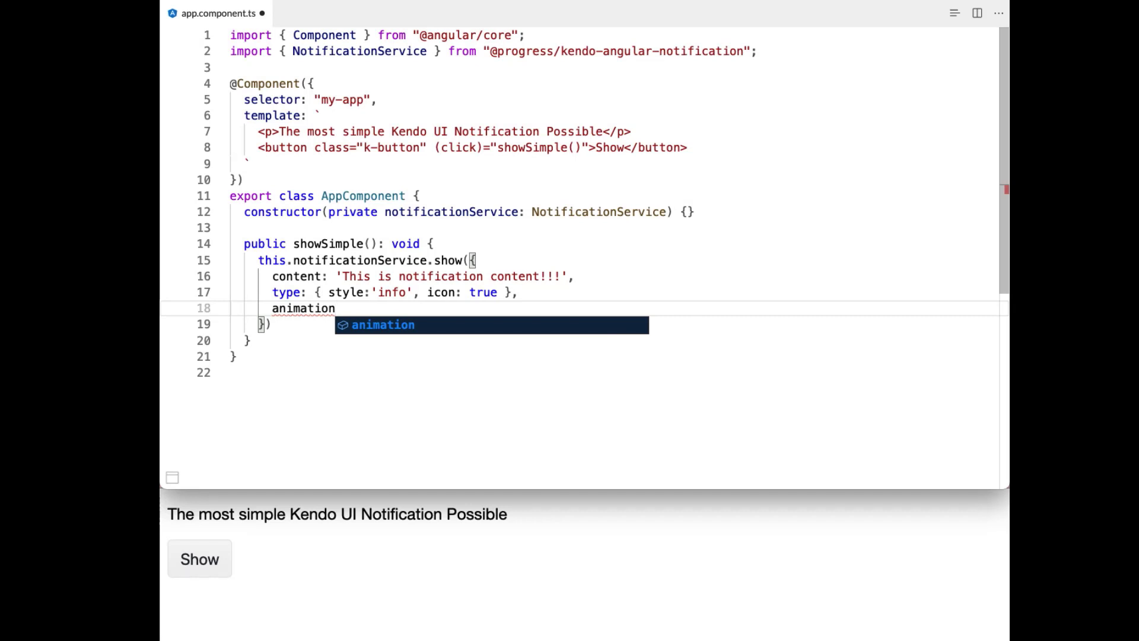
type(":")
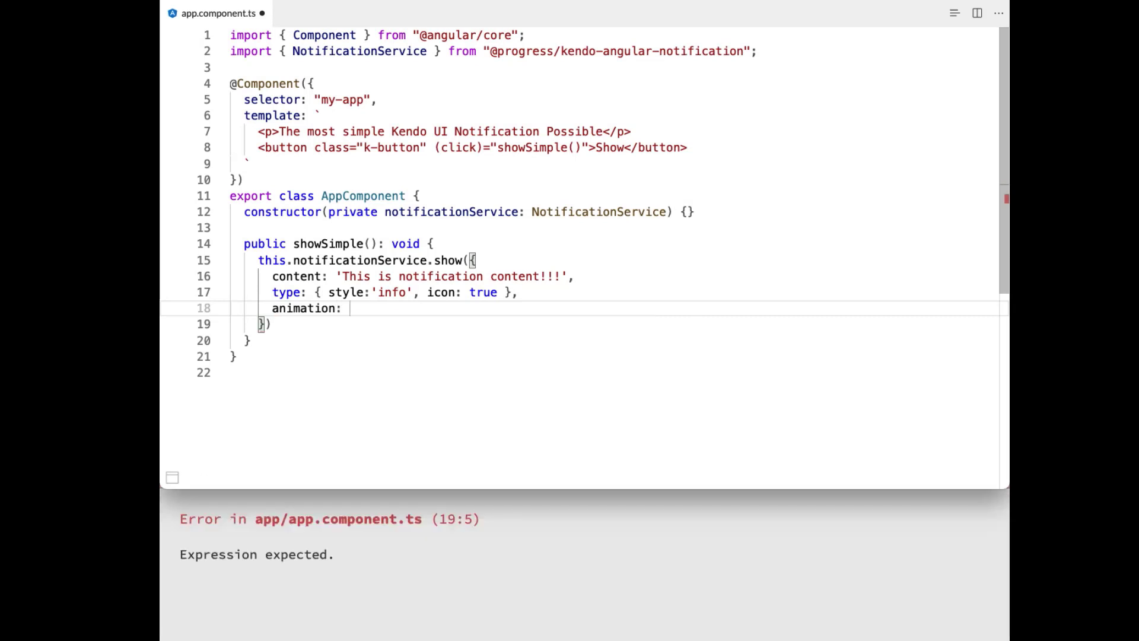
type("{type:}")
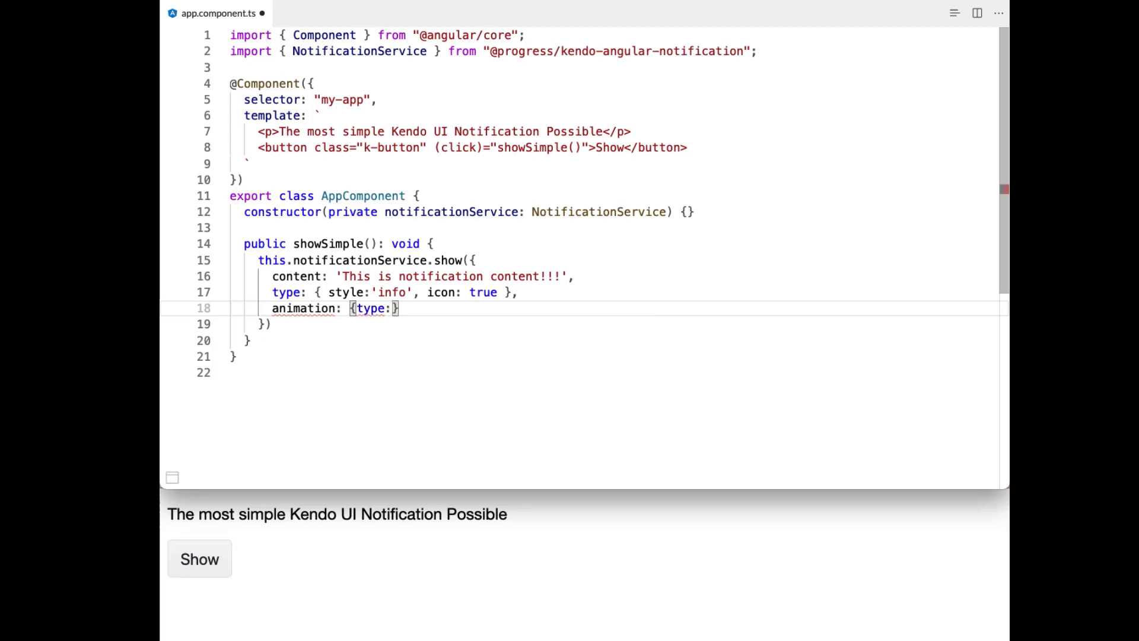
type("'")
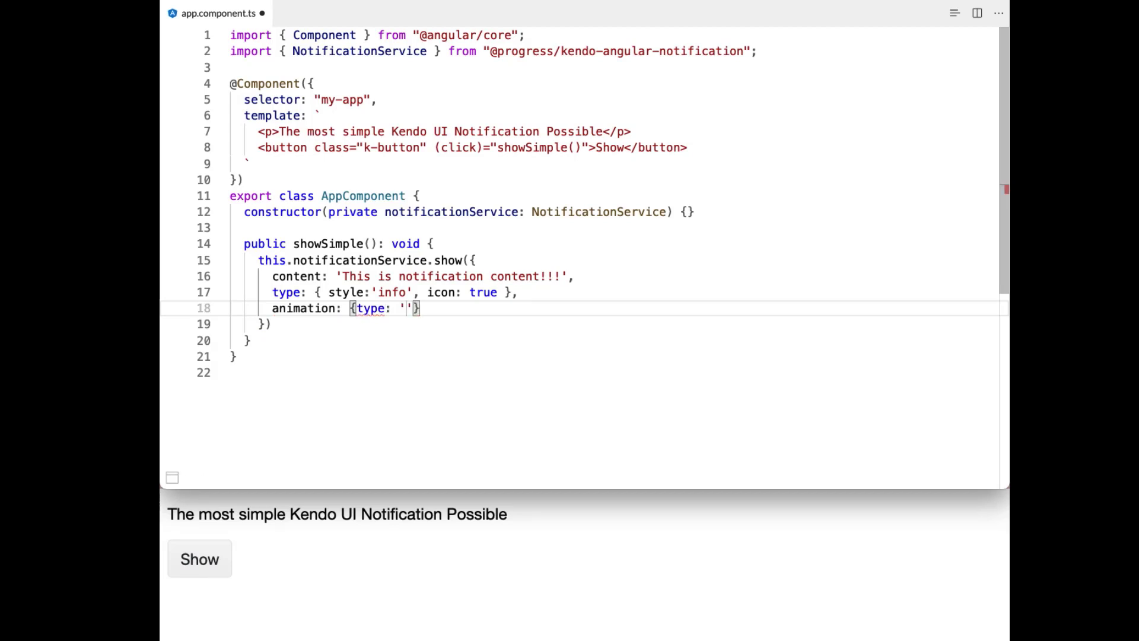
type("fade")
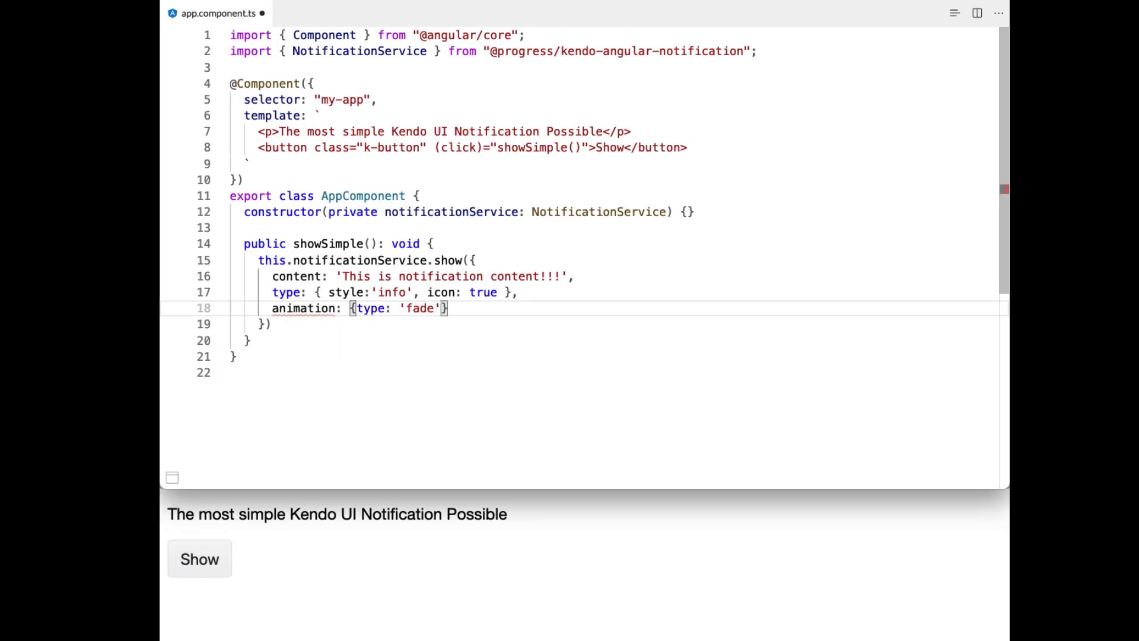
type(", duration:")
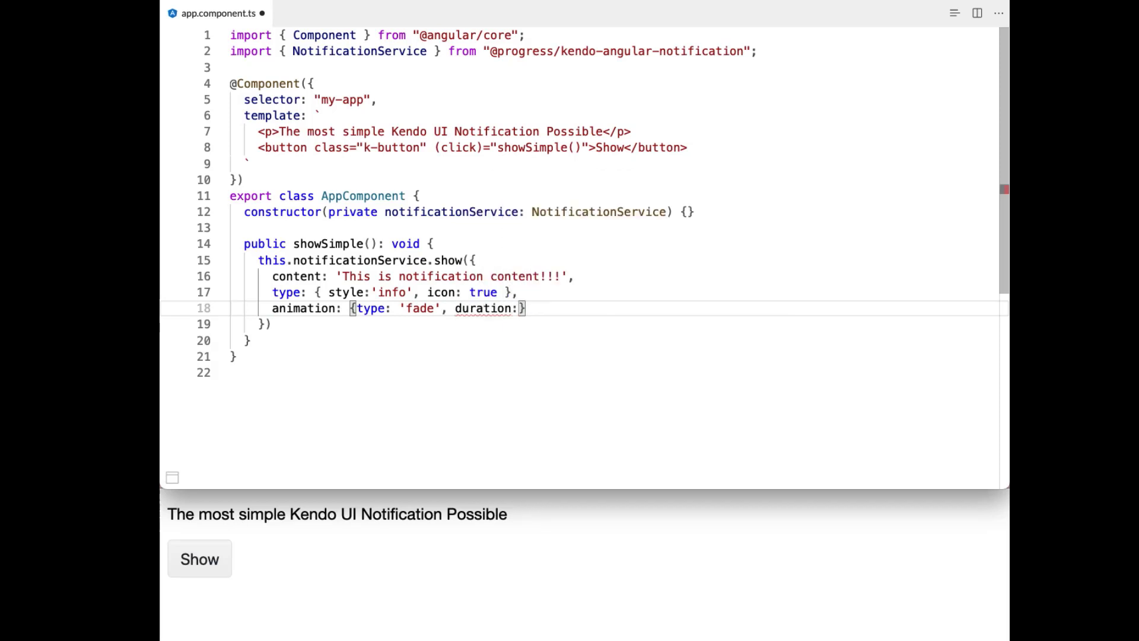
type("500")
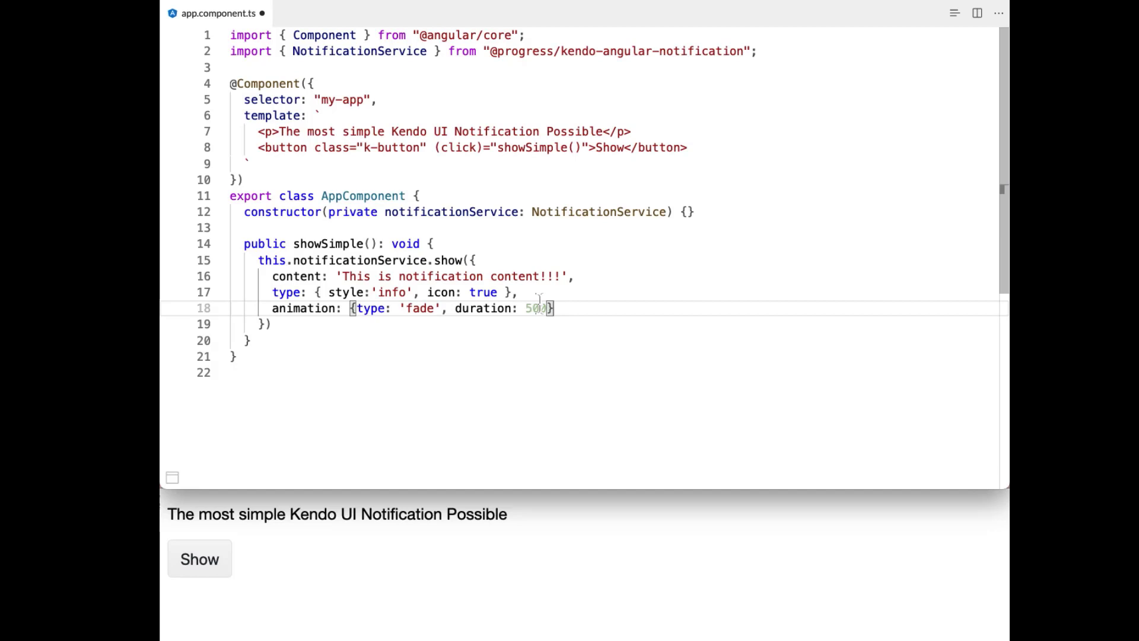
left_click(199, 559)
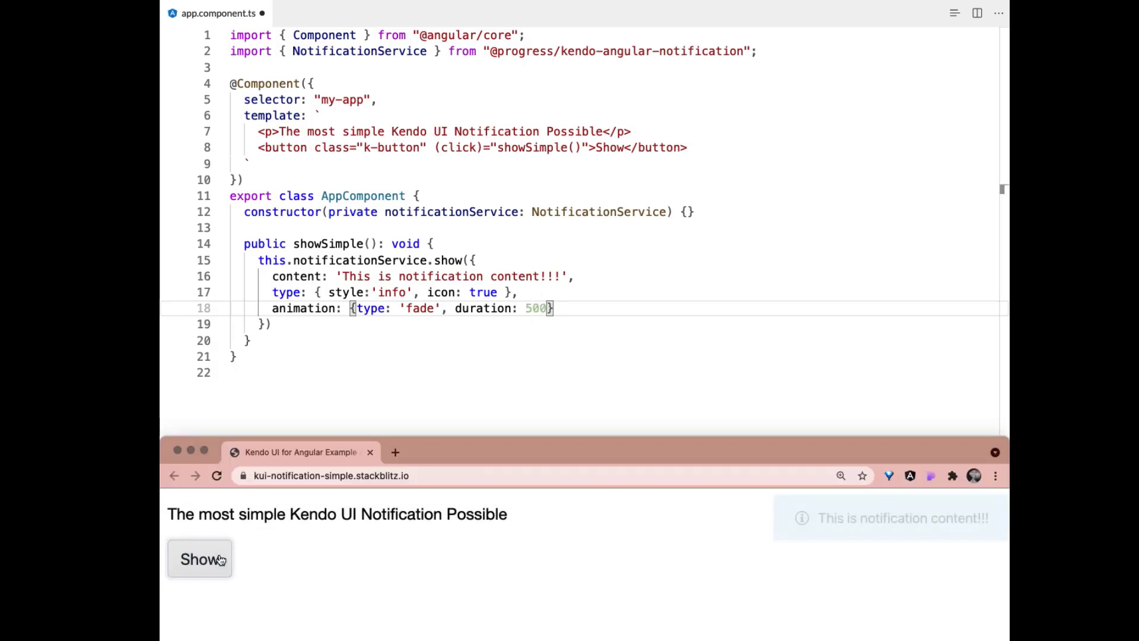
left_click(199, 558)
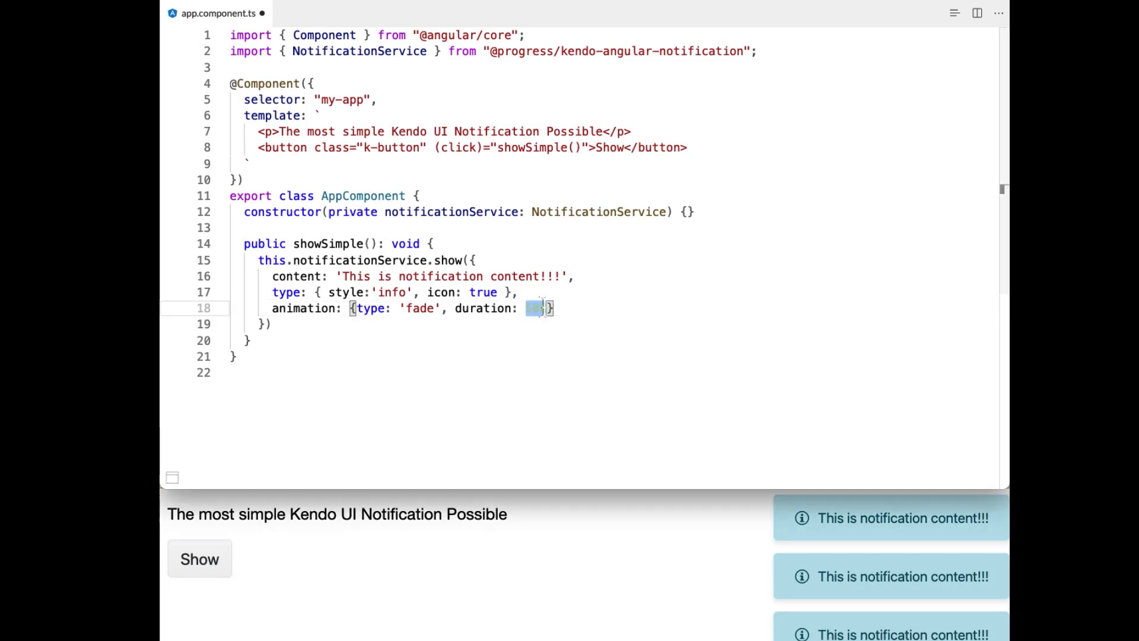
- Shorten the fade duration to 100 and trigger the notification again
type("100")
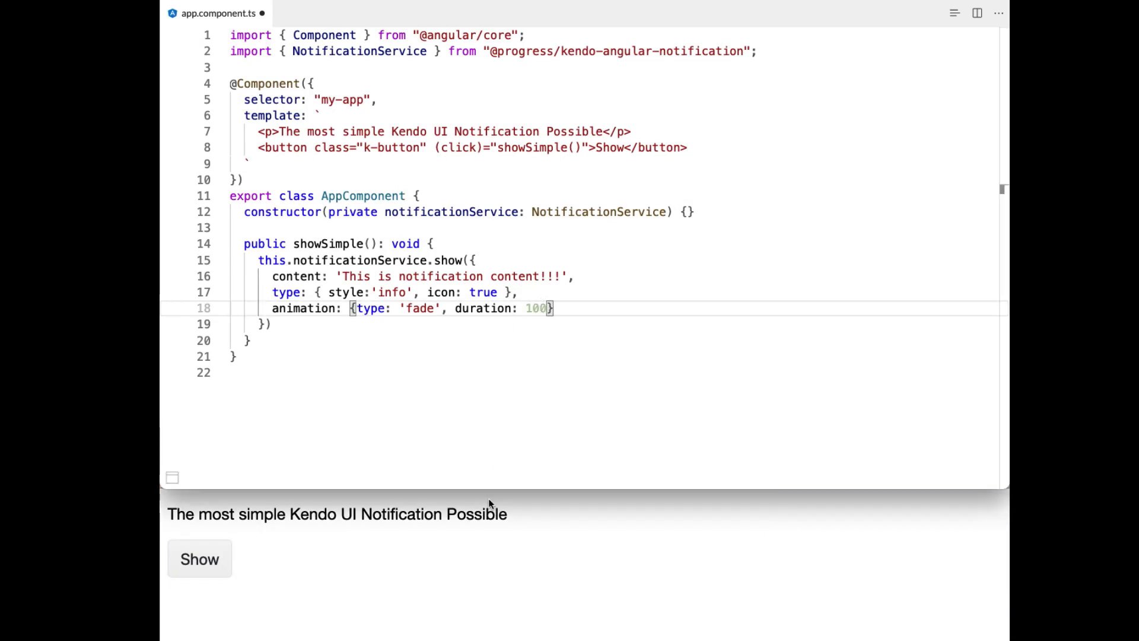
left_click(199, 558)
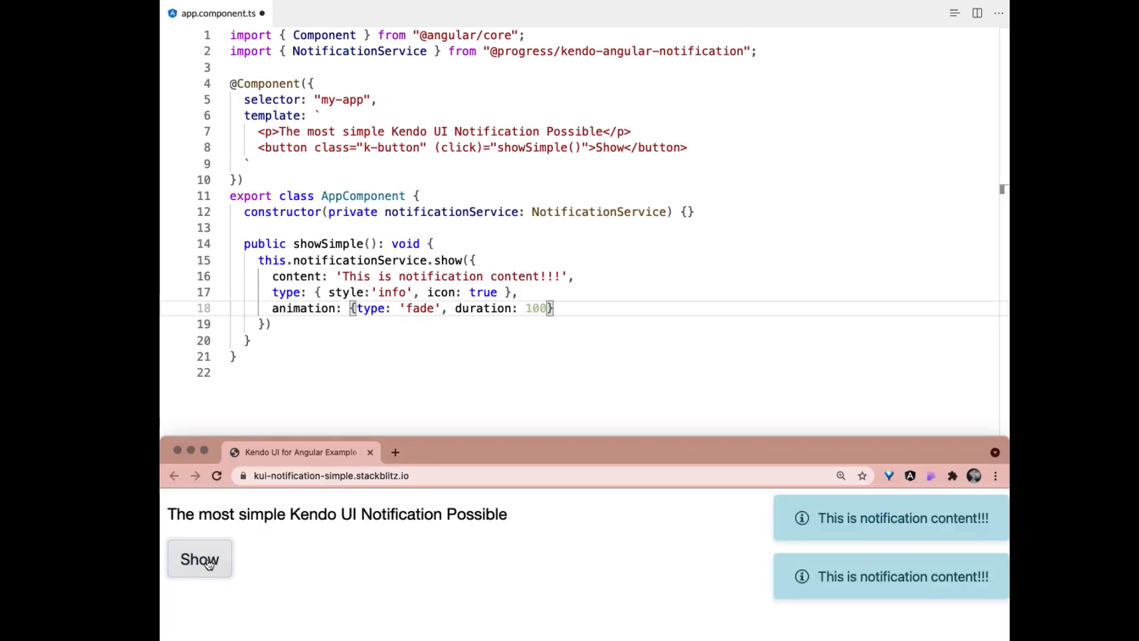
left_click(199, 559)
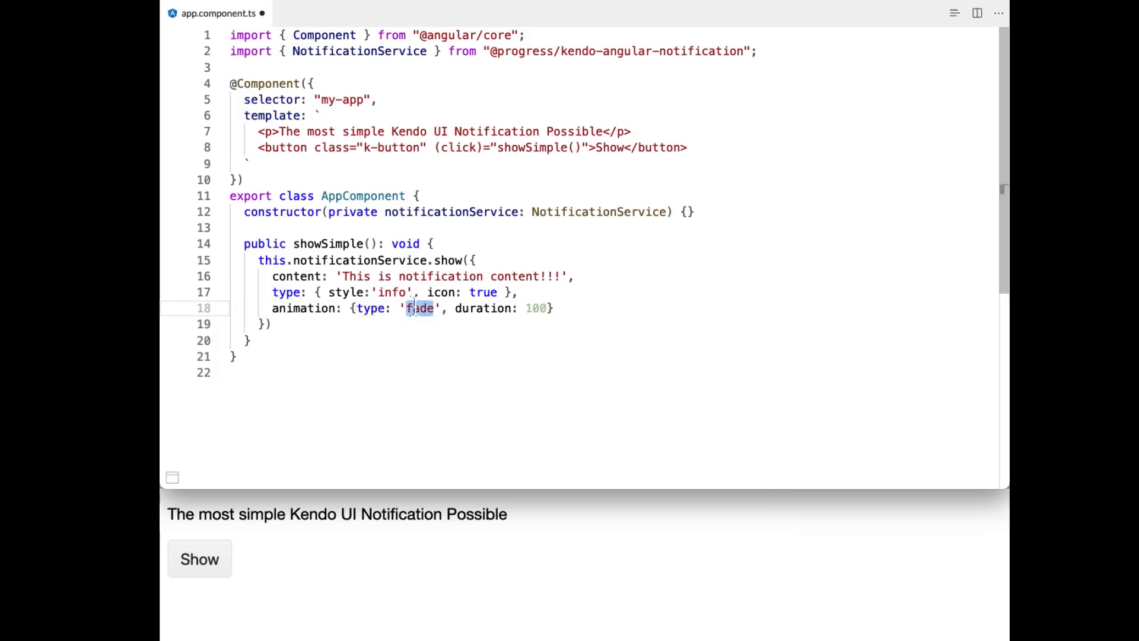
- Change the animation to 'slide' with duration 600 and trigger several sliding notifications
type("slide")
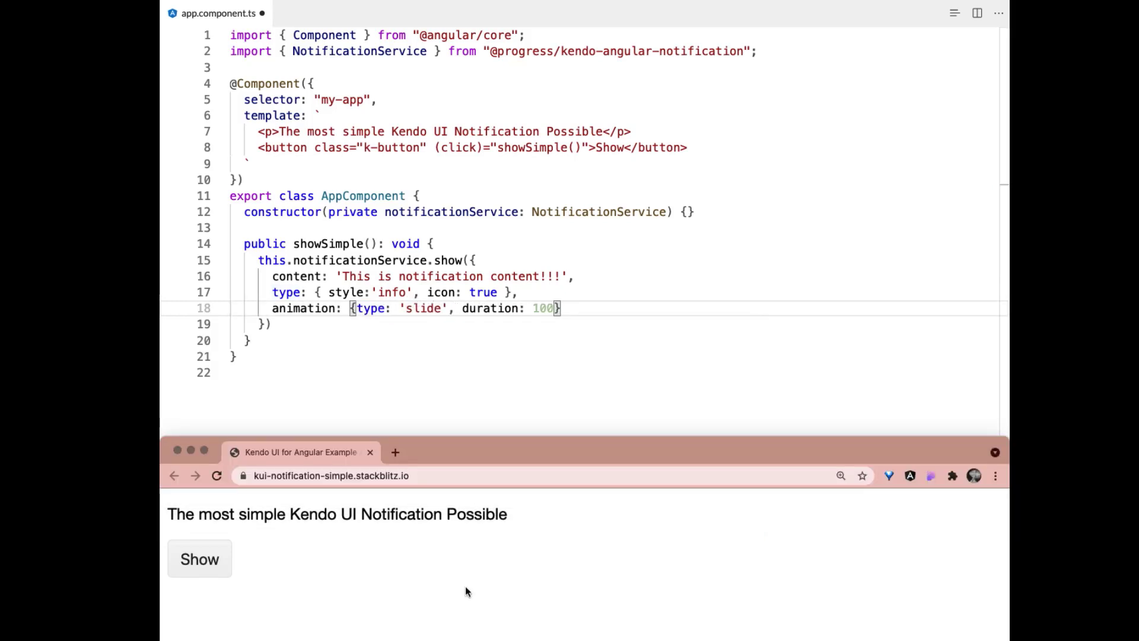
left_click(199, 559)
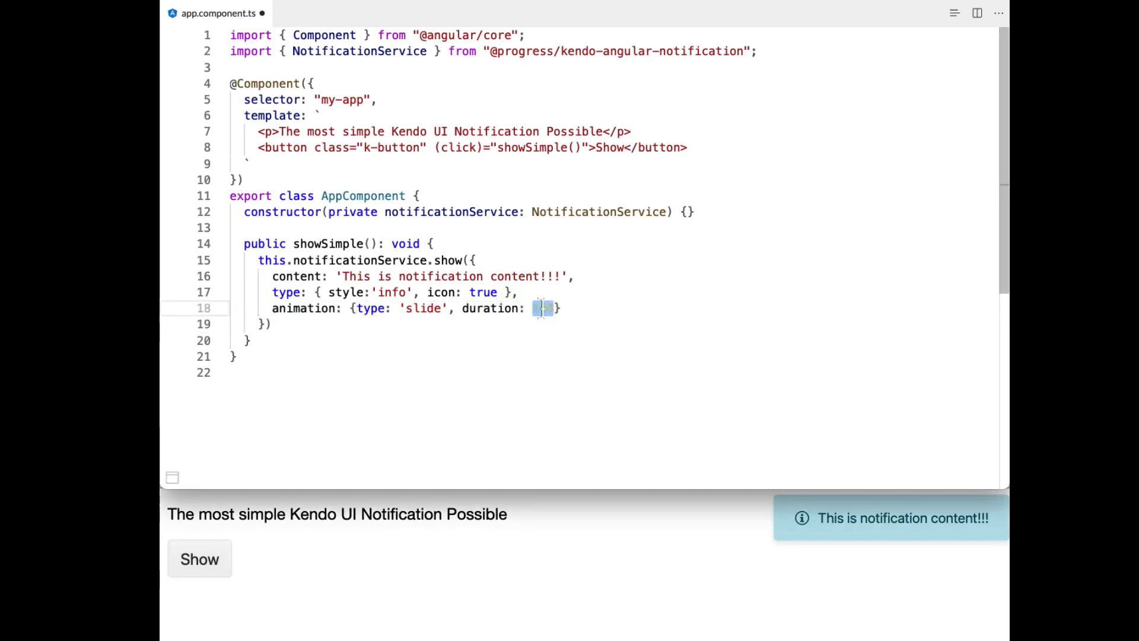
type("600")
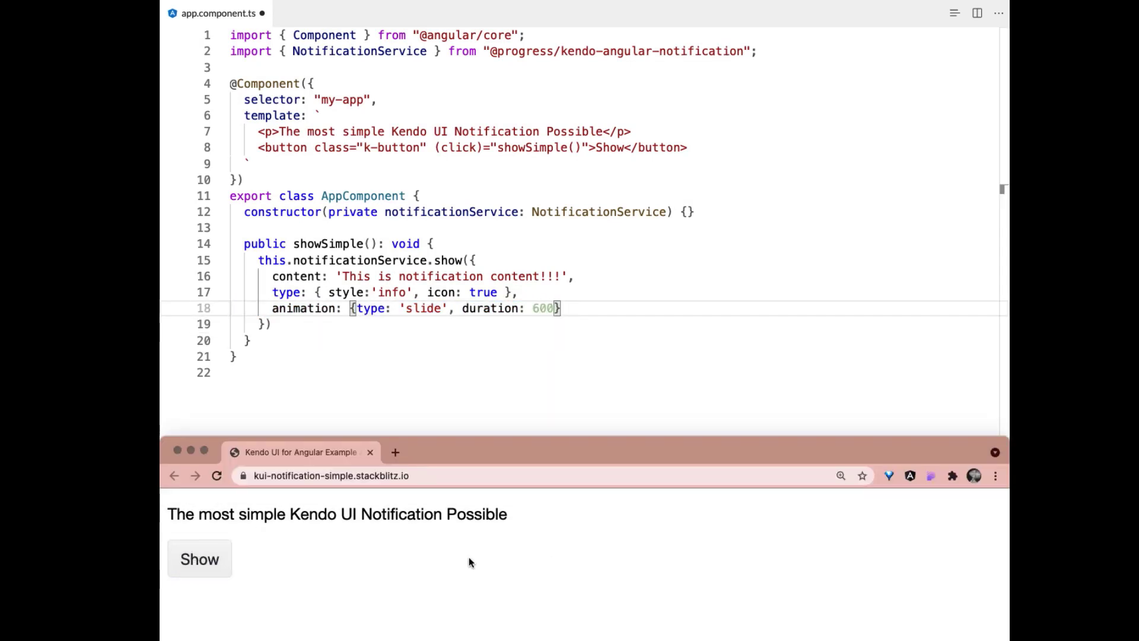
left_click(199, 559)
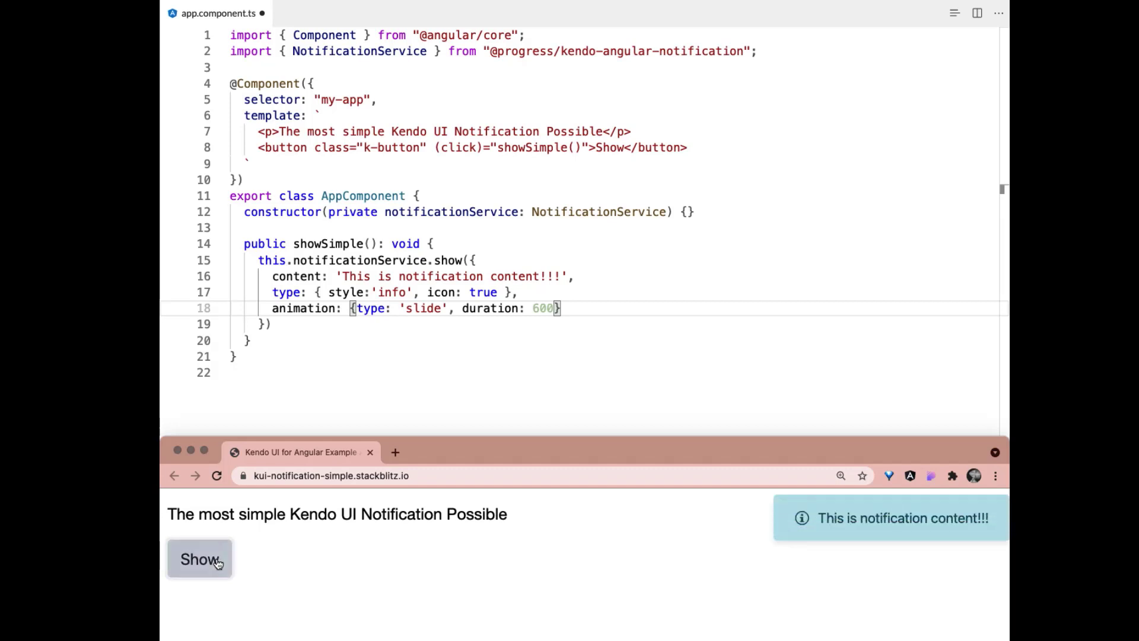
left_click(199, 559)
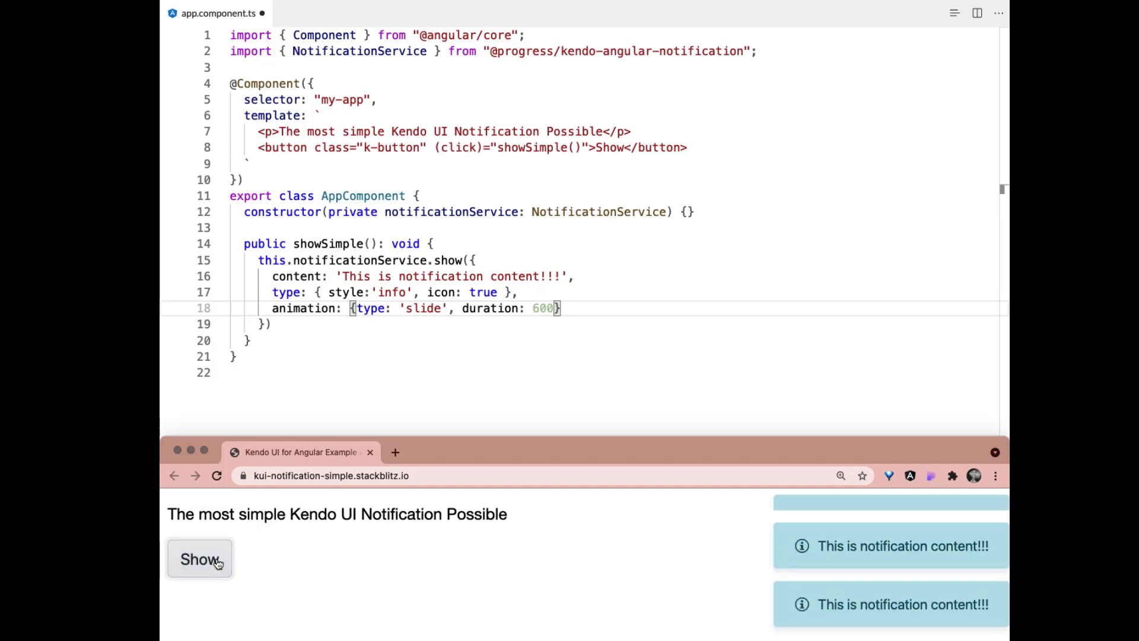
left_click(199, 559)
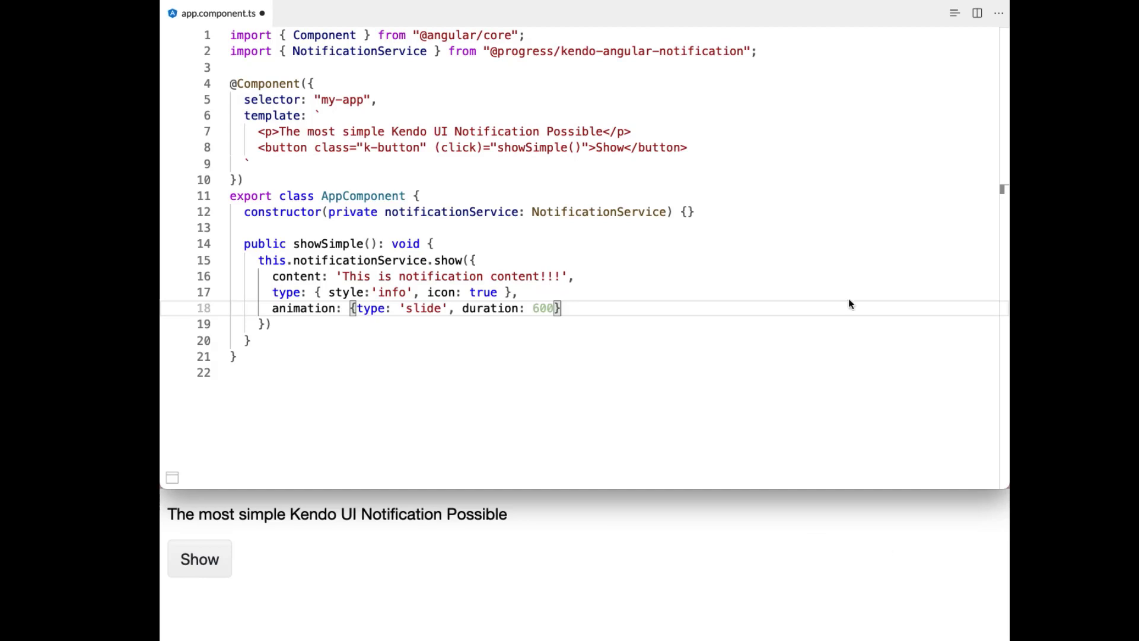
- Add position {horizontal: 'center'} to the notification and check it in the app
double_click(370, 309)
type(",")
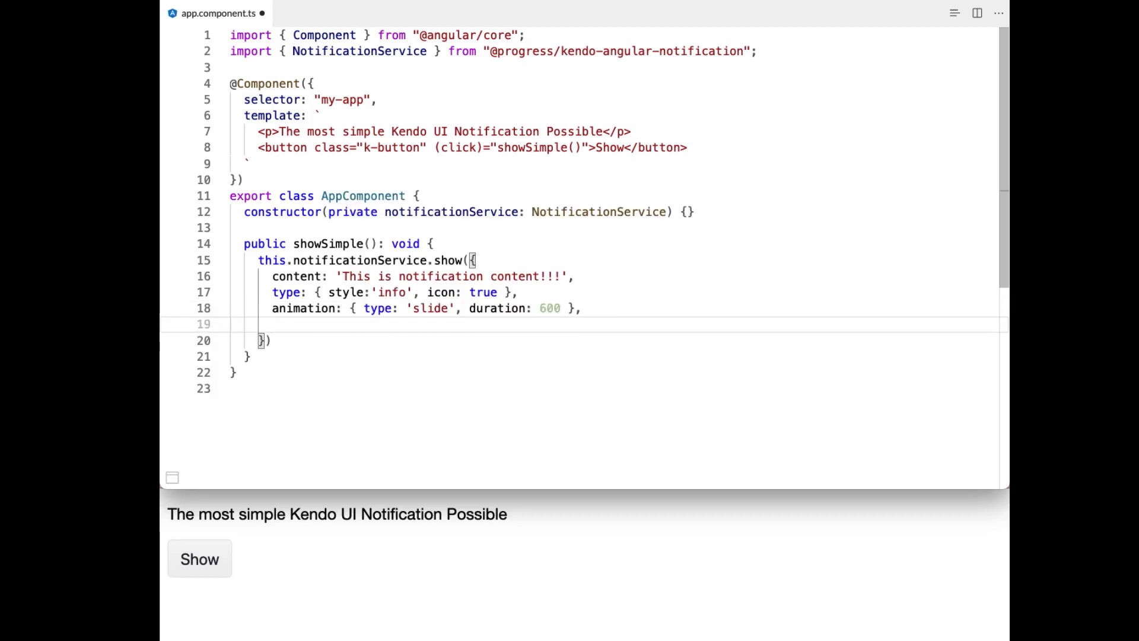
type("position")
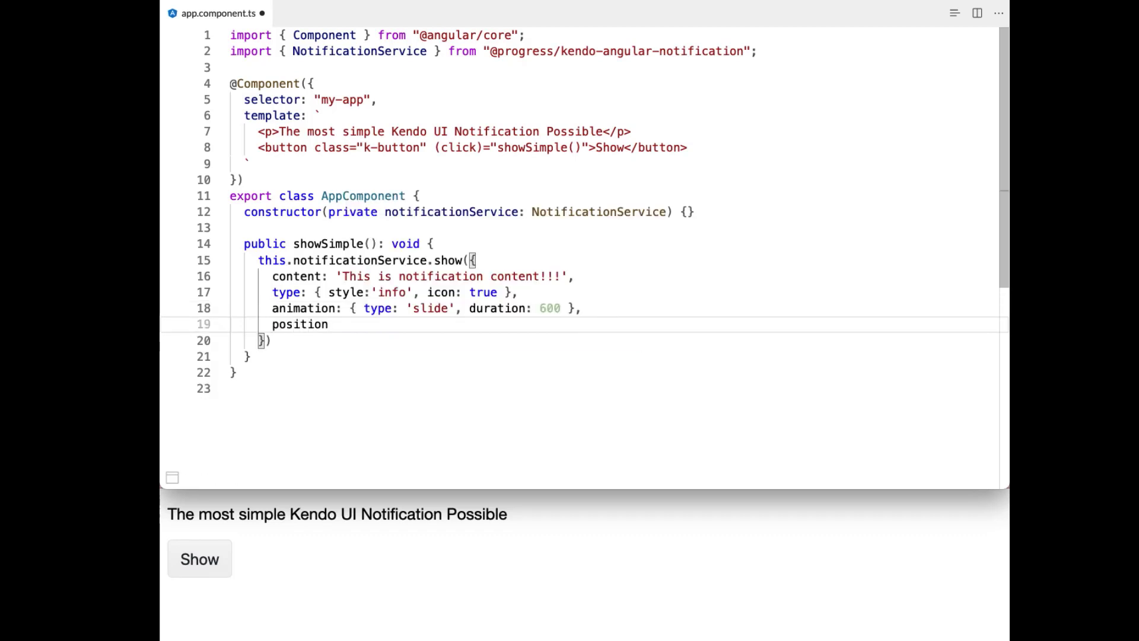
type(": {}")
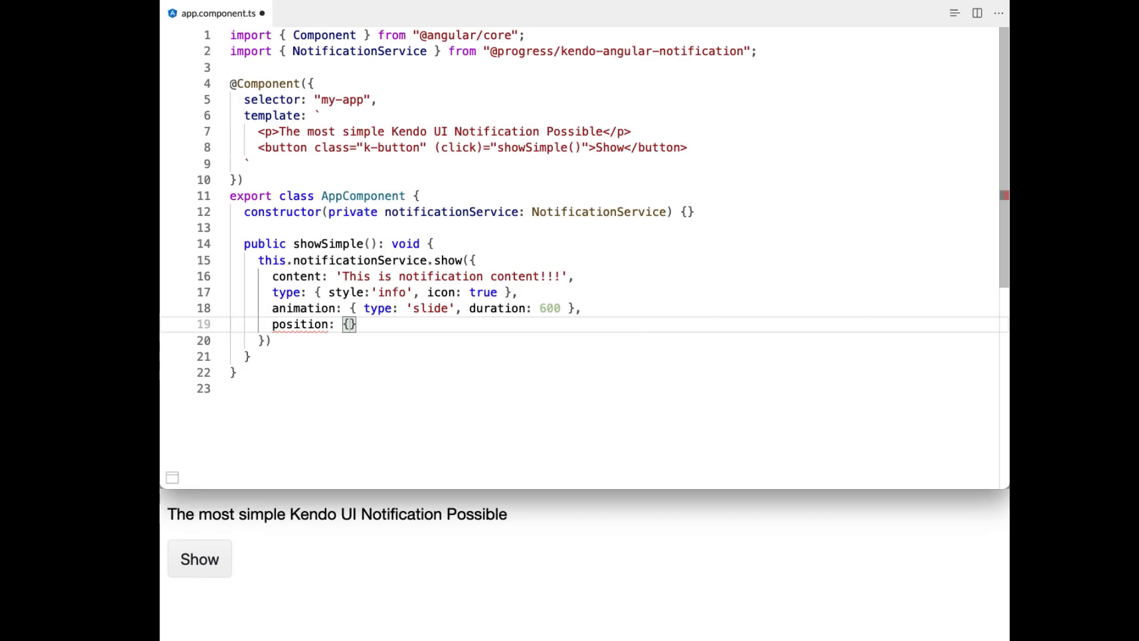
type("horiz")
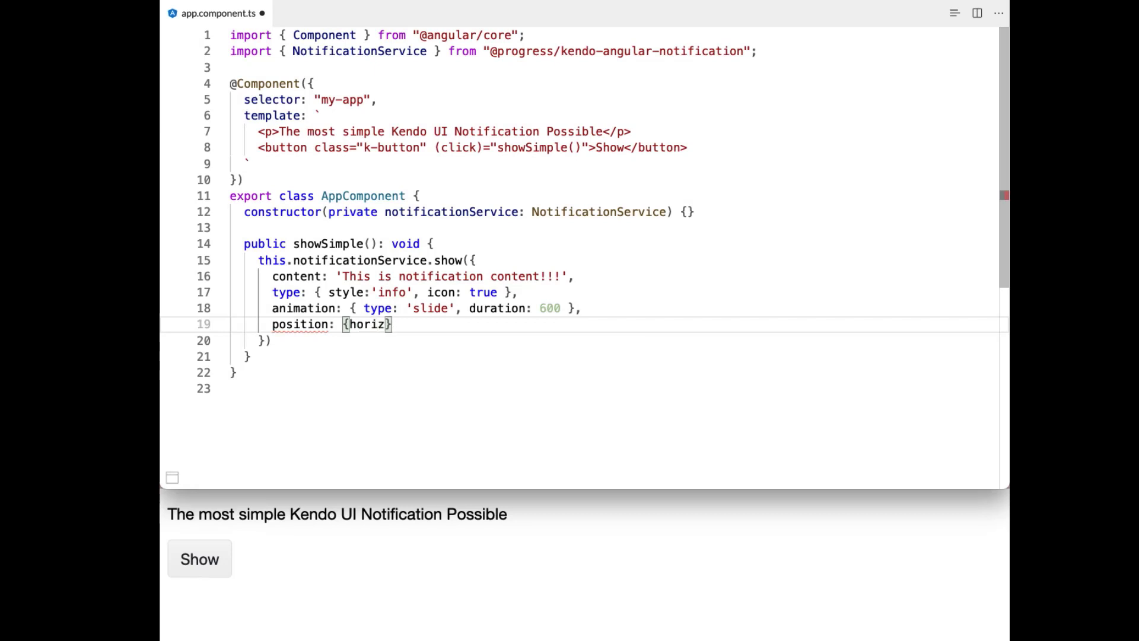
type("ontal:")
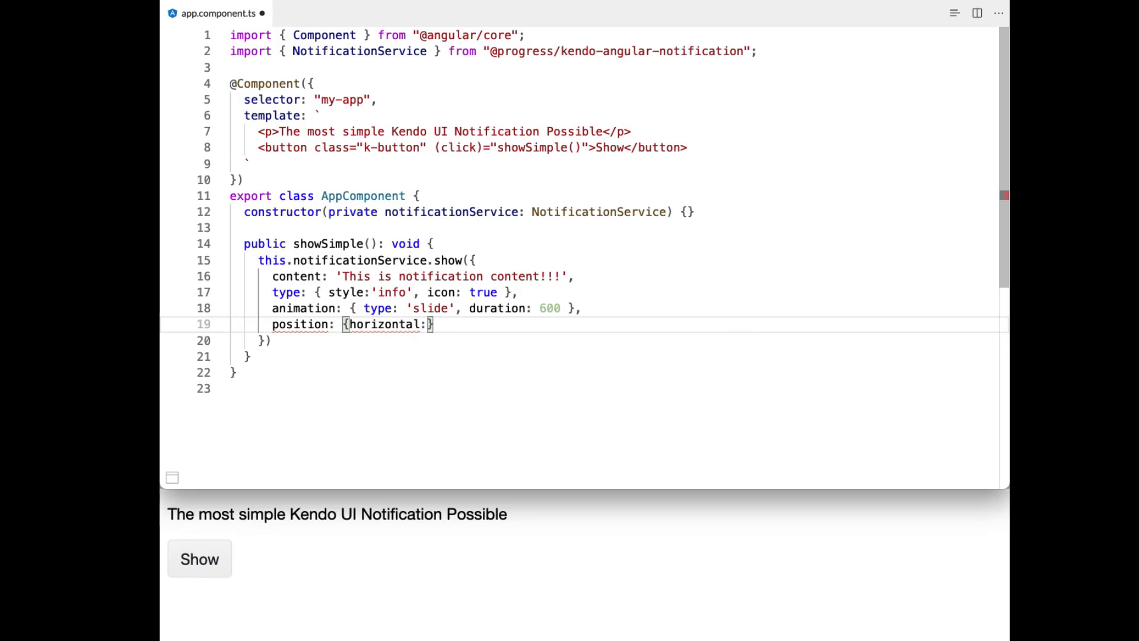
type("''")
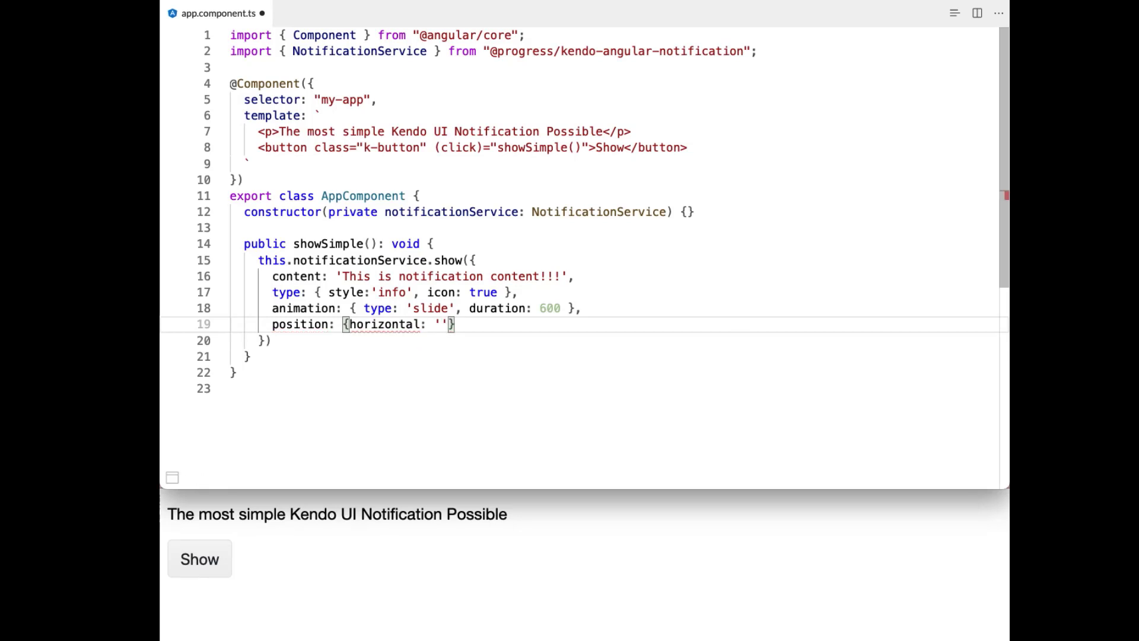
type("center")
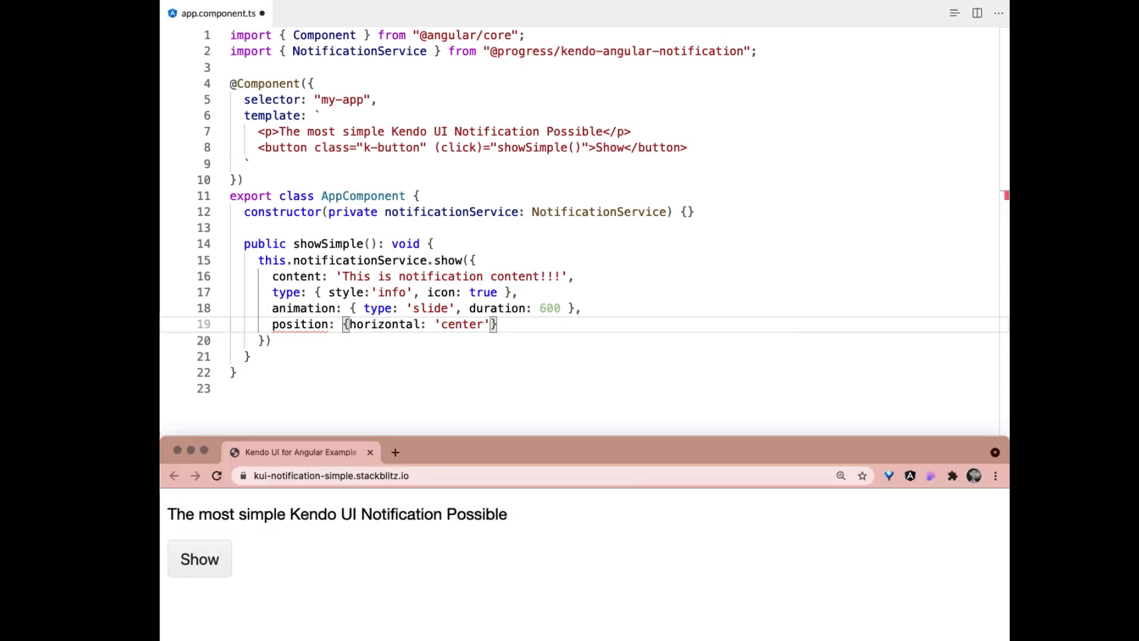
left_click(199, 559)
type(", vertical: '")
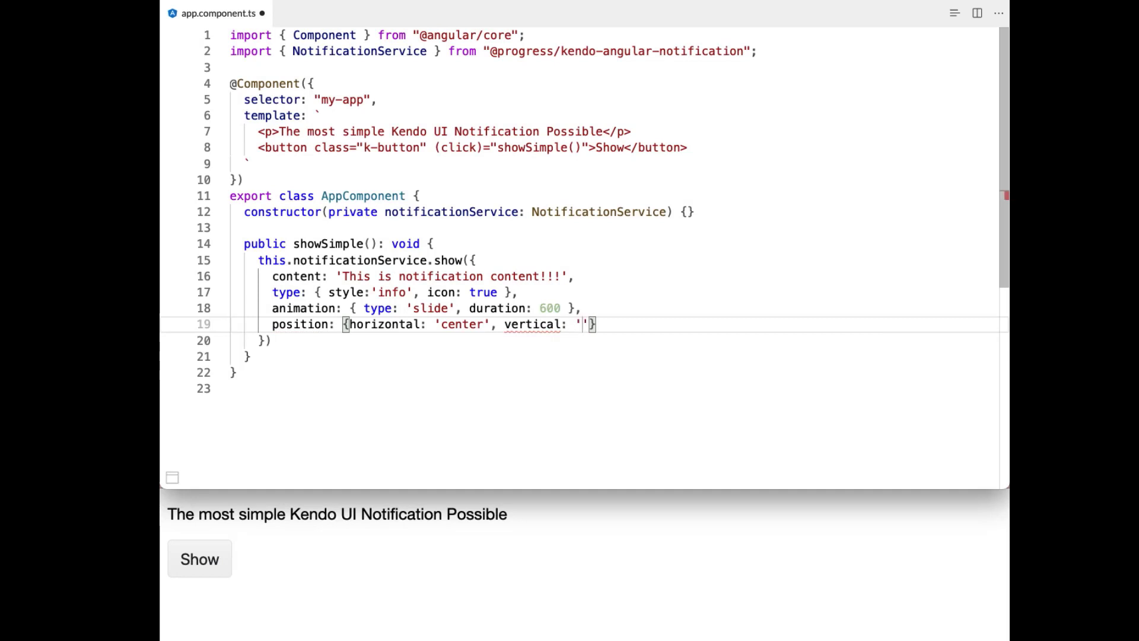
- Set vertical to 'top' then 'bottom' and trigger the notification at the bottom centre
type("top")
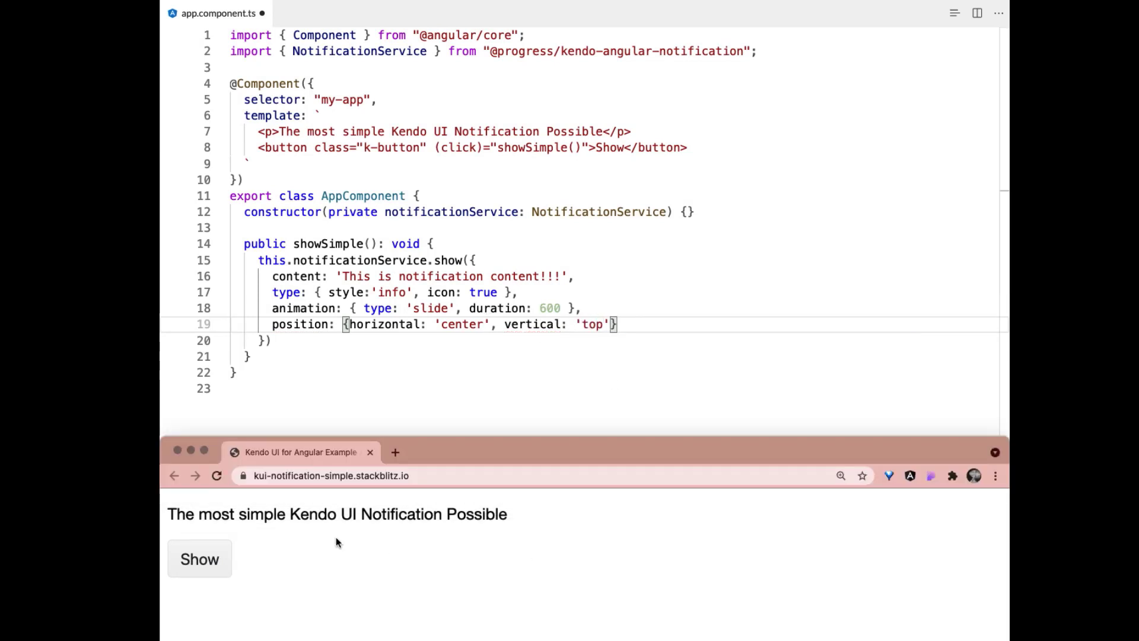
left_click(199, 559)
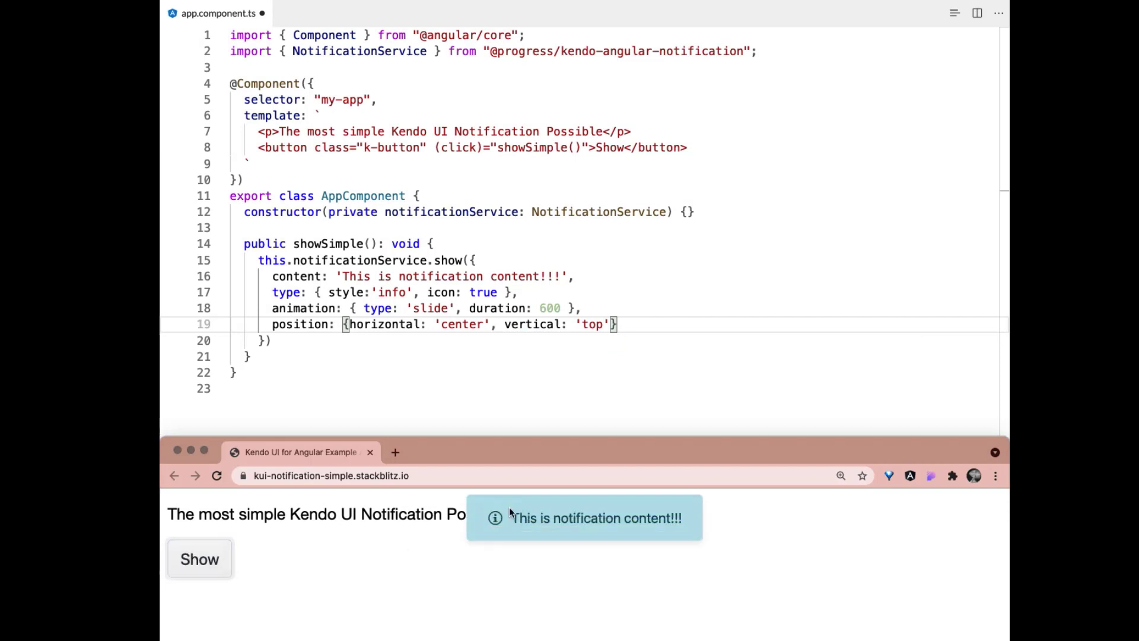
type("bottom")
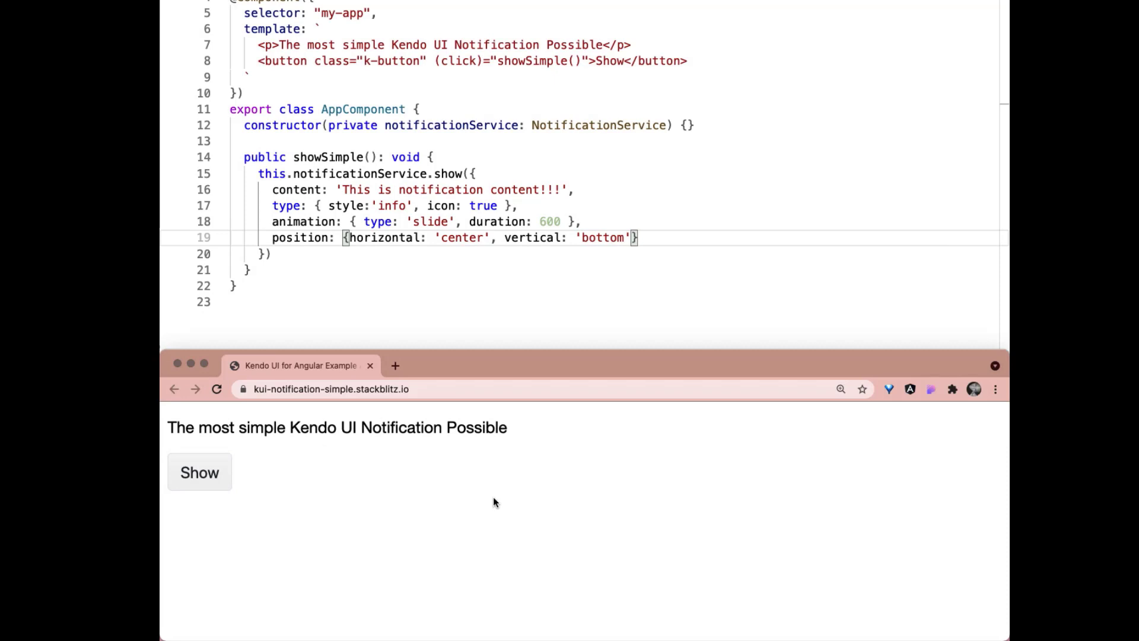
left_click(199, 473)
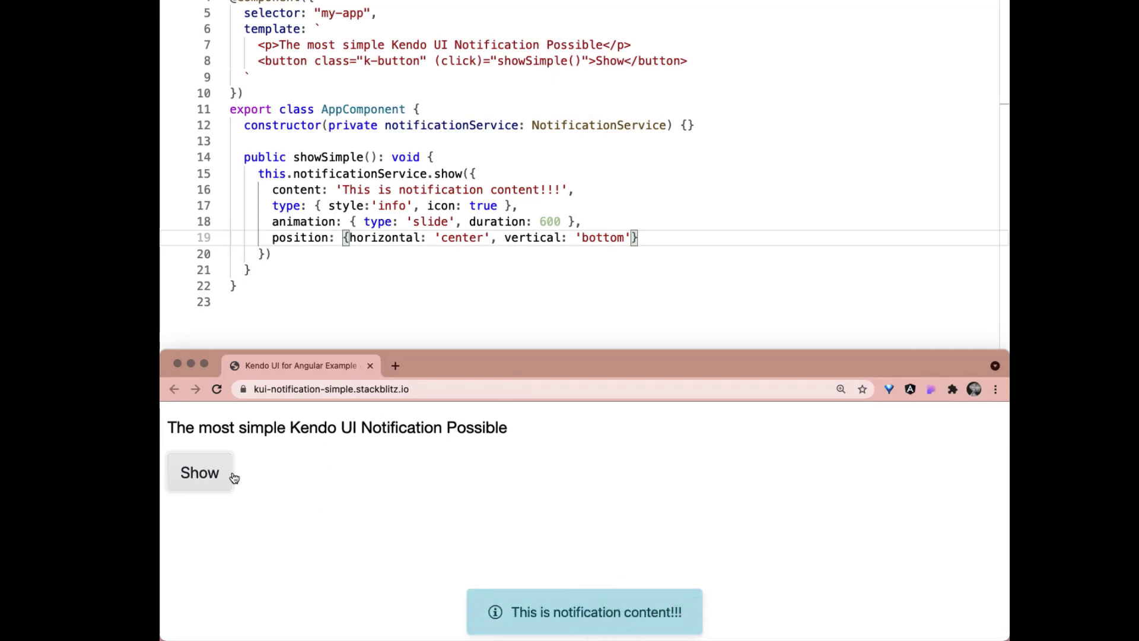
left_click(200, 473)
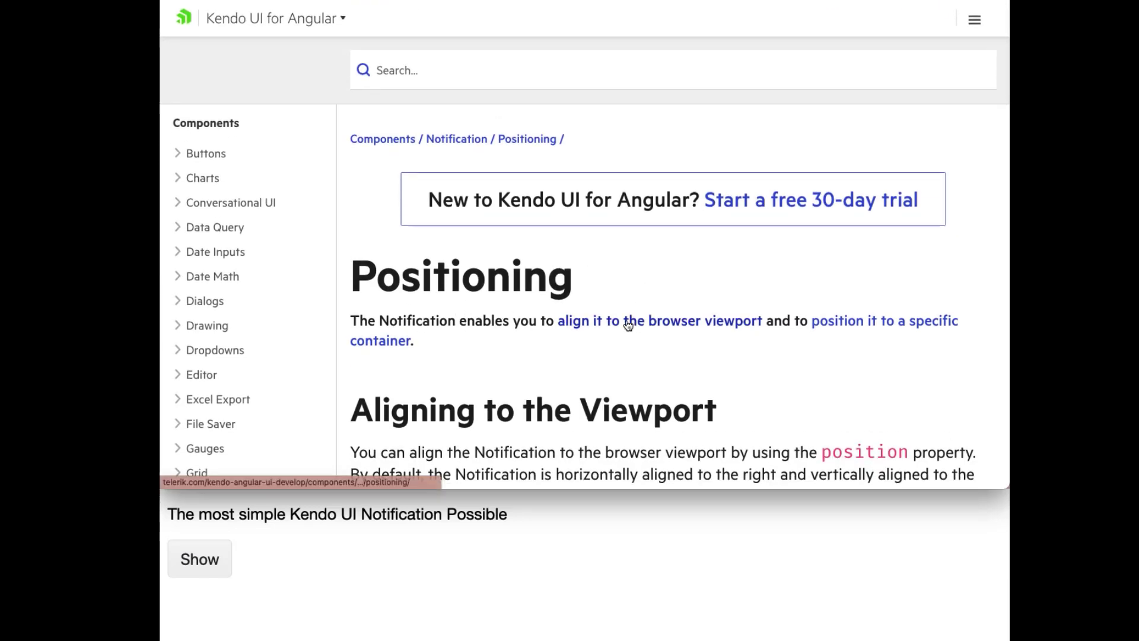
mouse_move(738, 329)
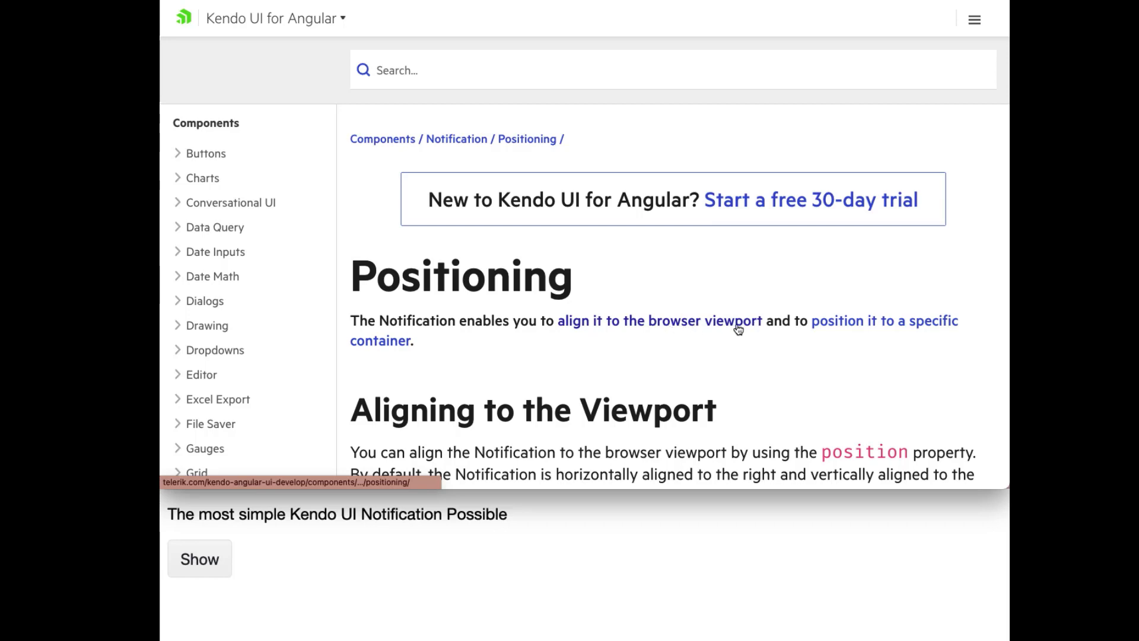
mouse_move(936, 320)
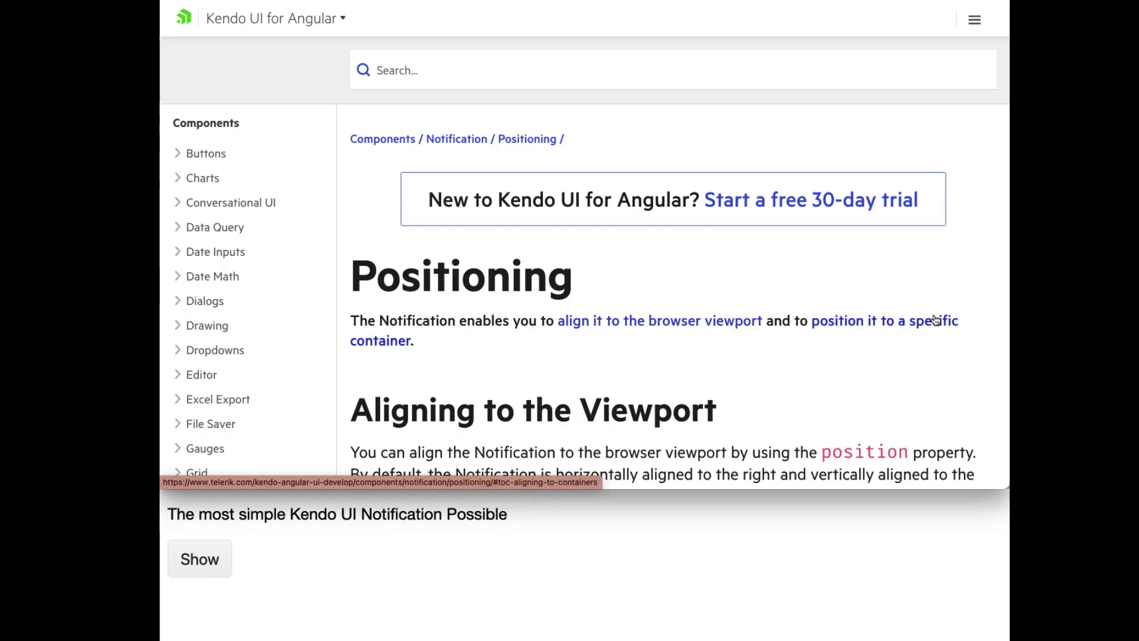
- Show two notifications inside the Positioning docs container example
scroll("down", 3)
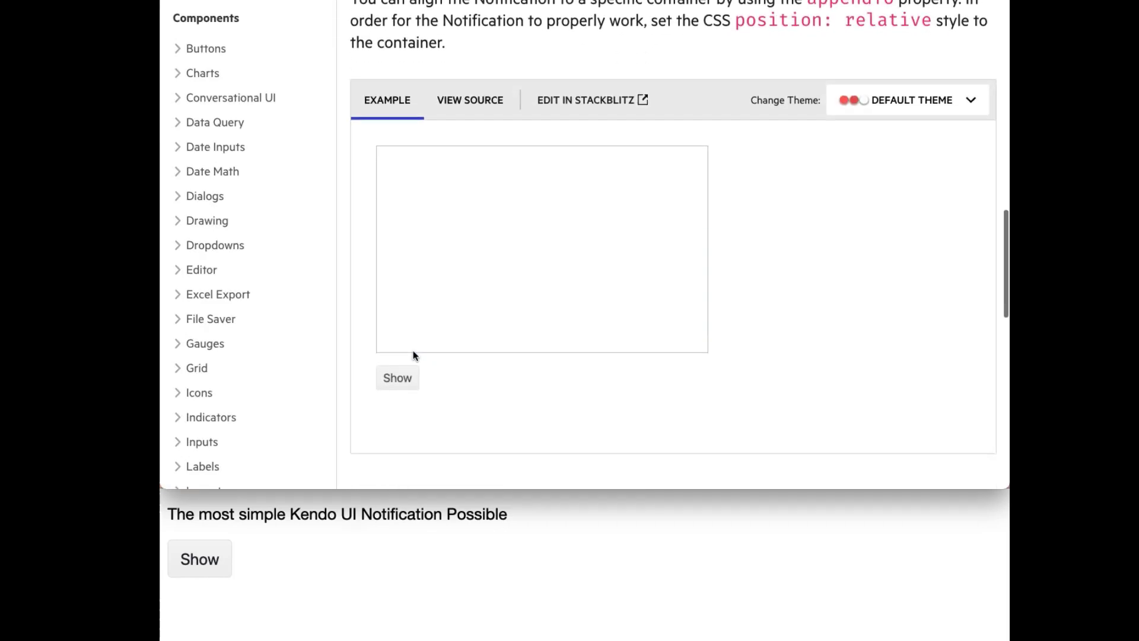
left_click(398, 377)
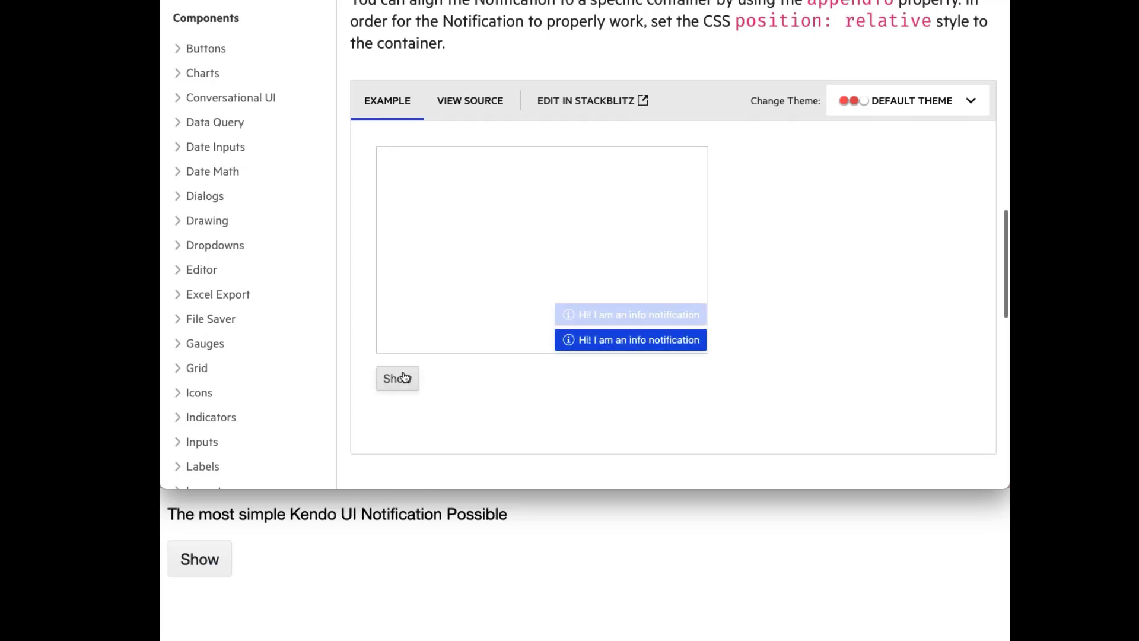
left_click(397, 377)
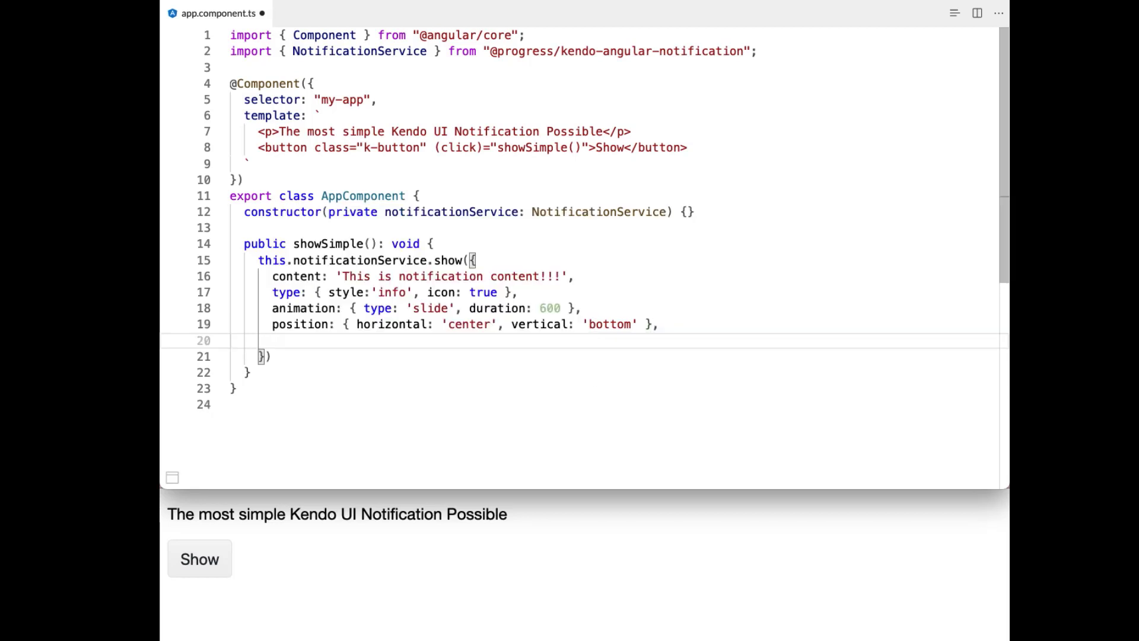
- Add closable: true to the notification options and trigger it to test the close button
type("cloa")
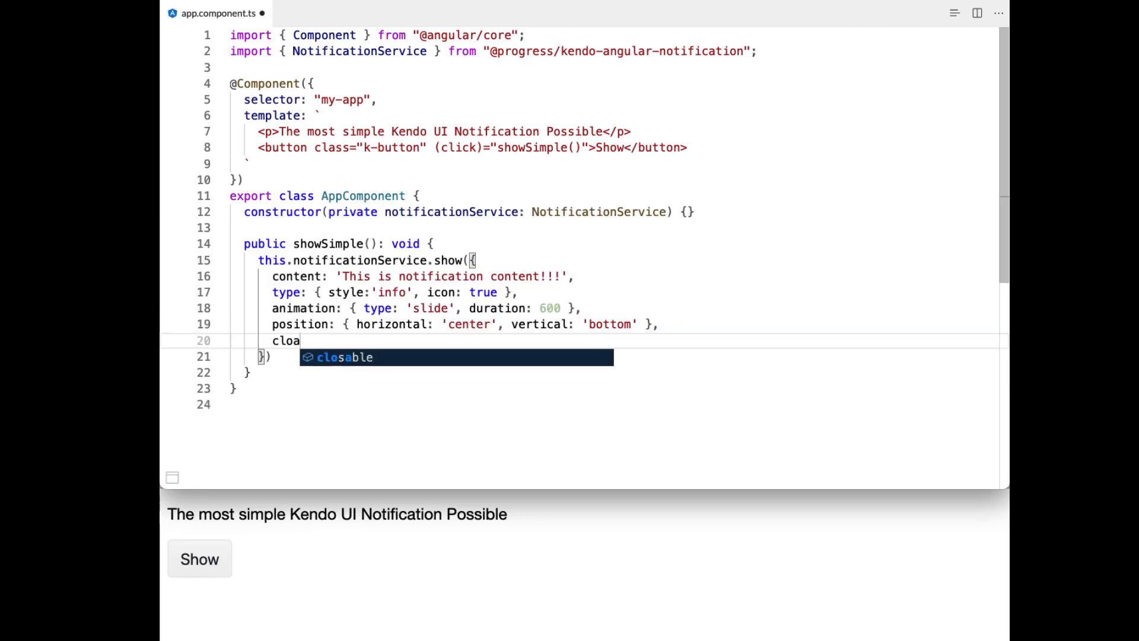
key("Tab")
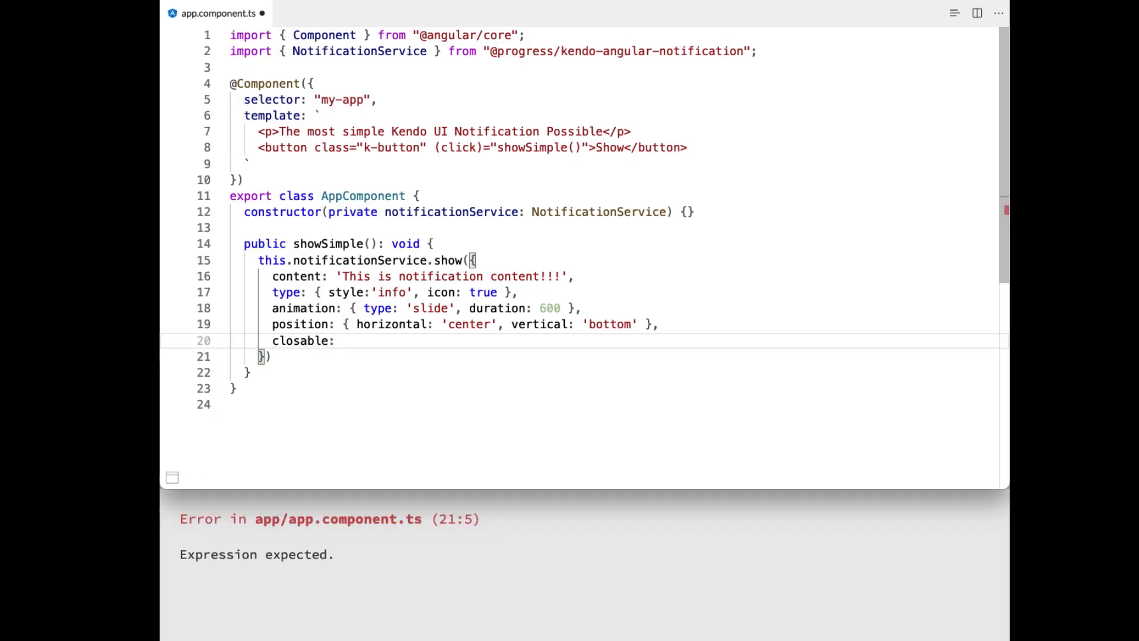
type("tr")
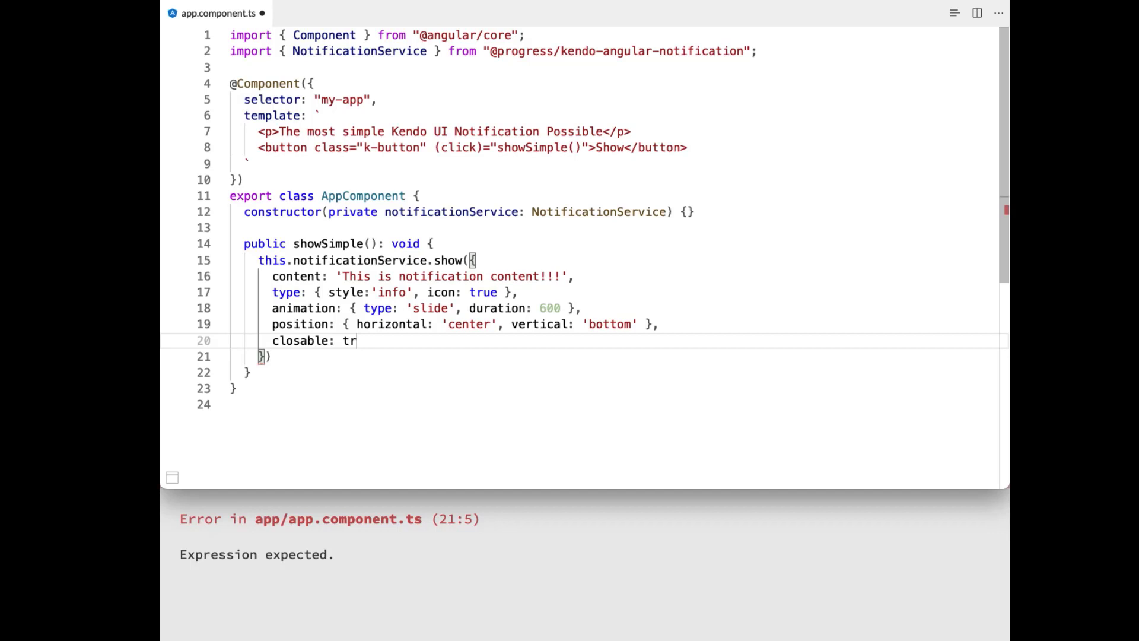
type("ue")
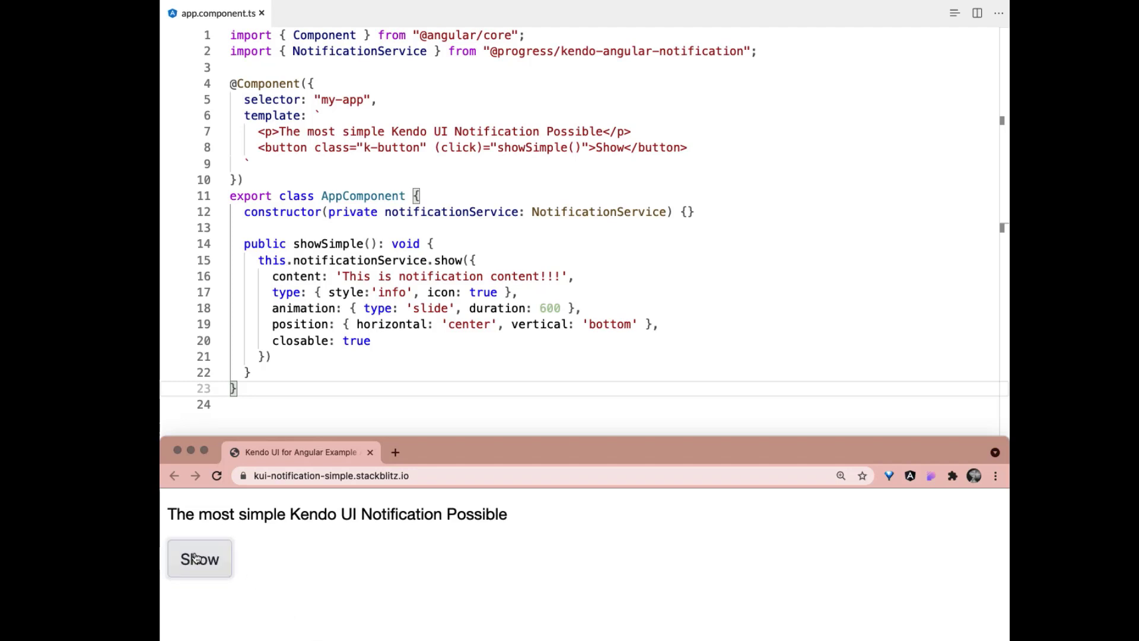
left_click(200, 559)
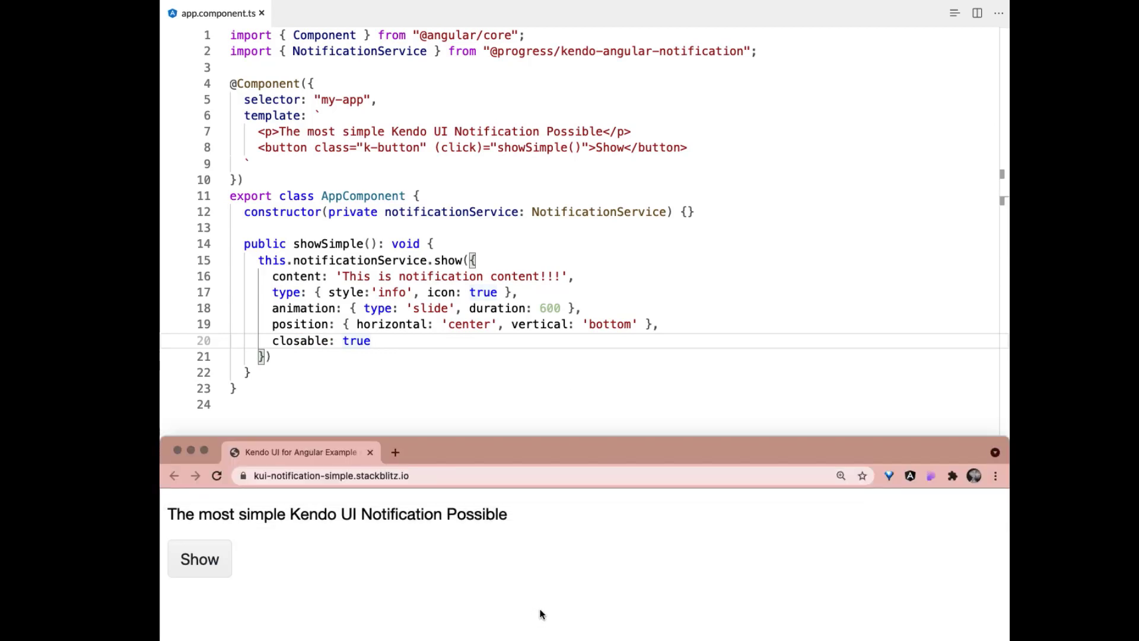
mouse_move(614, 86)
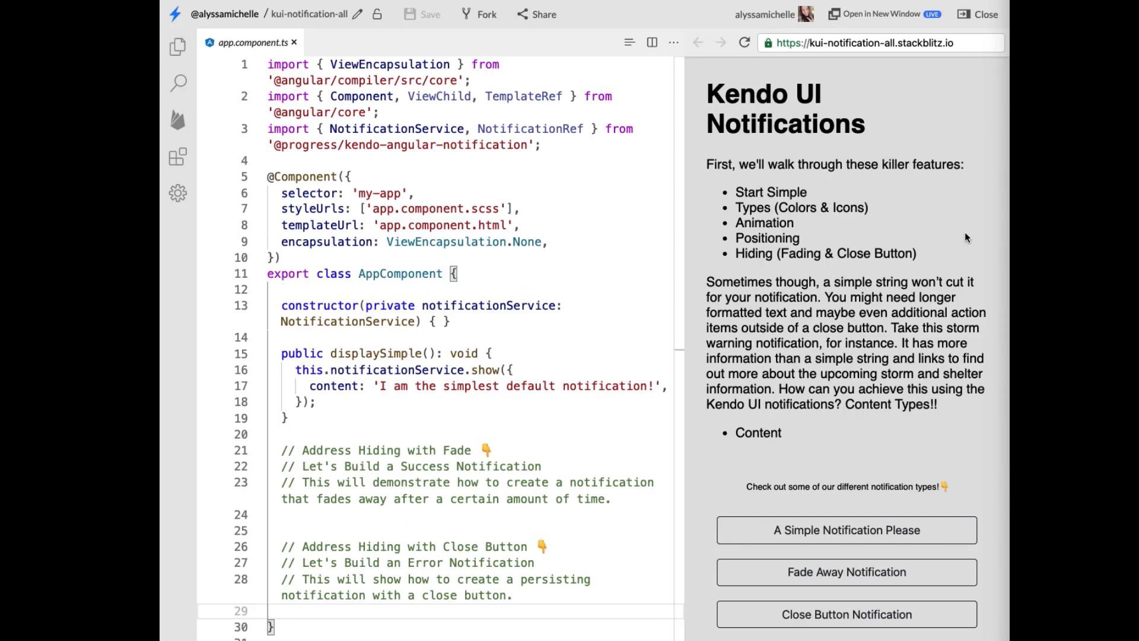
mouse_move(882, 390)
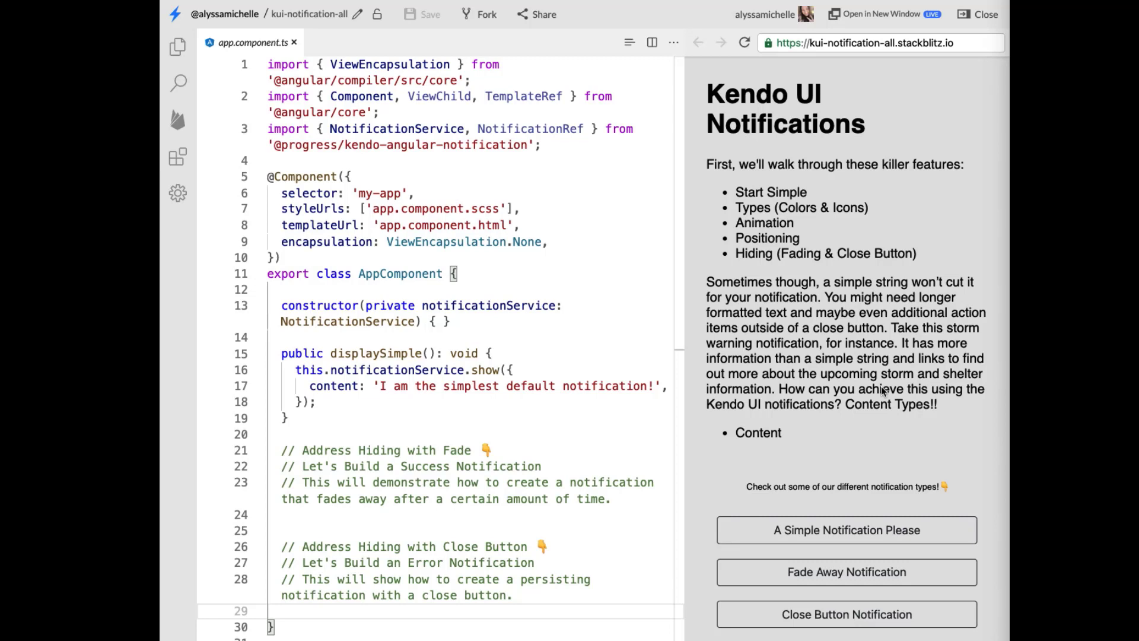
mouse_move(705, 380)
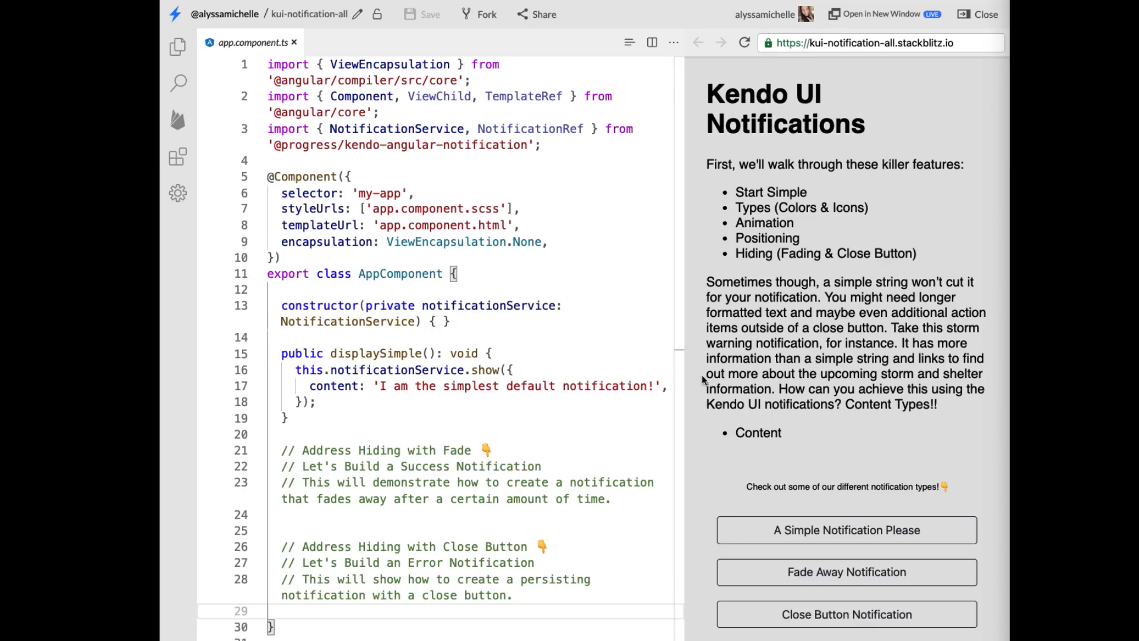
mouse_move(564, 478)
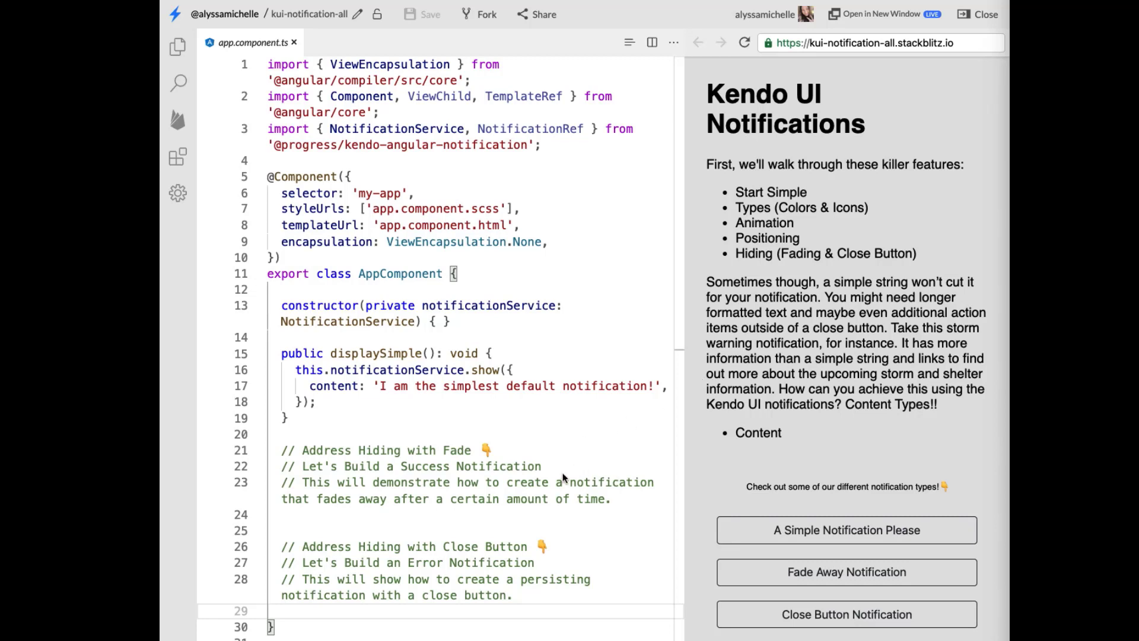
mouse_move(700, 455)
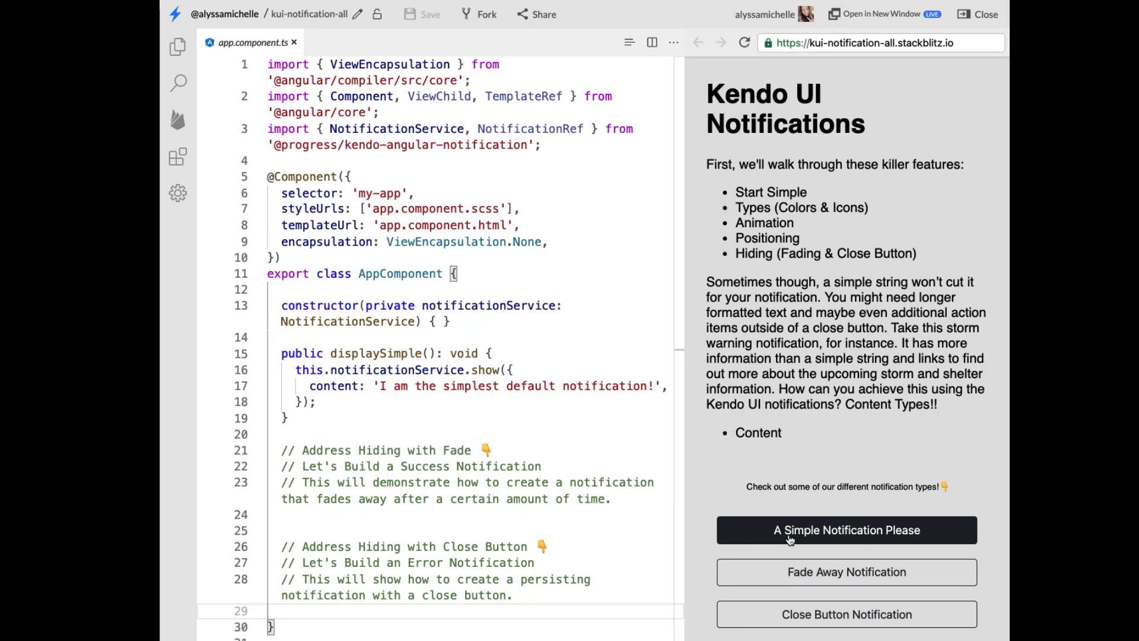
- Show the default notification in the StackBlitz app and scroll through the displaySuccess code
left_click(846, 529)
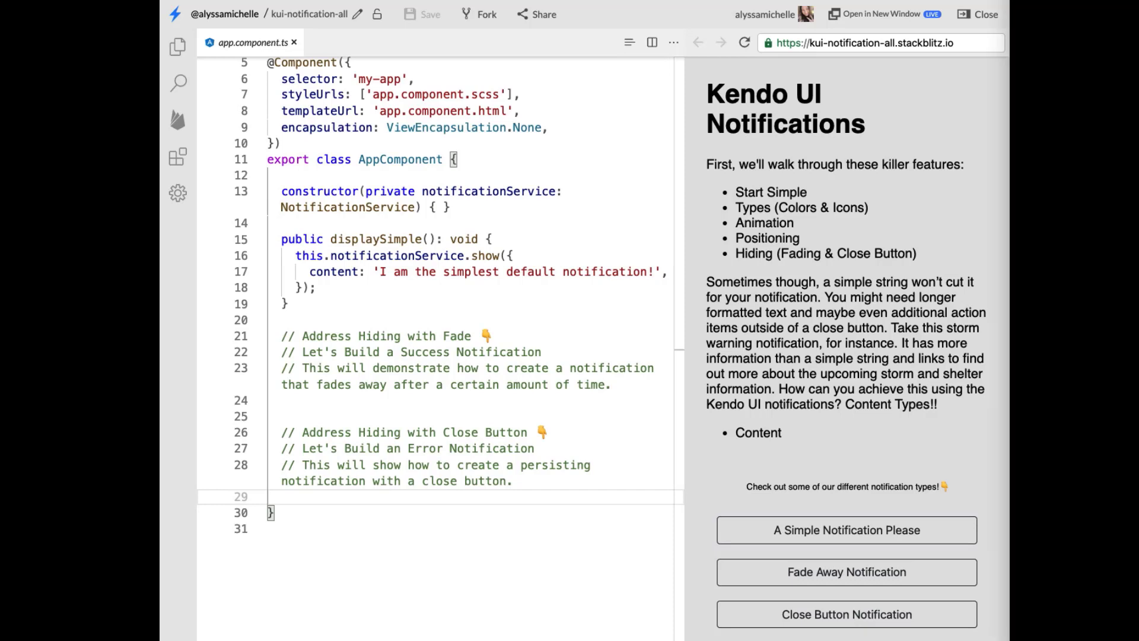
mouse_move(316, 405)
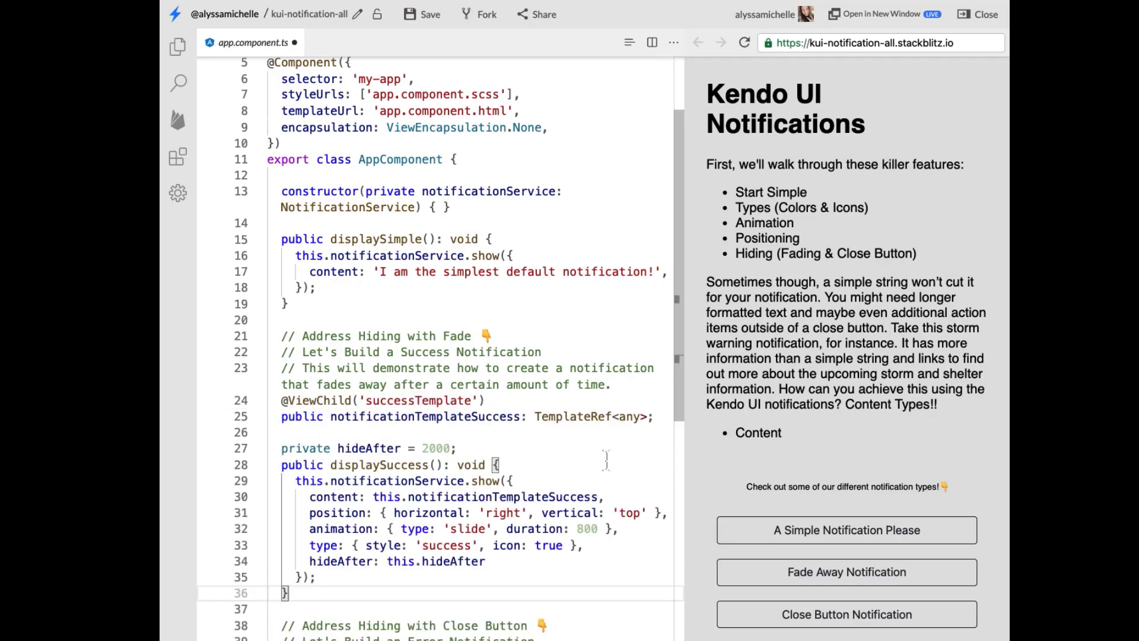
scroll("down", 3)
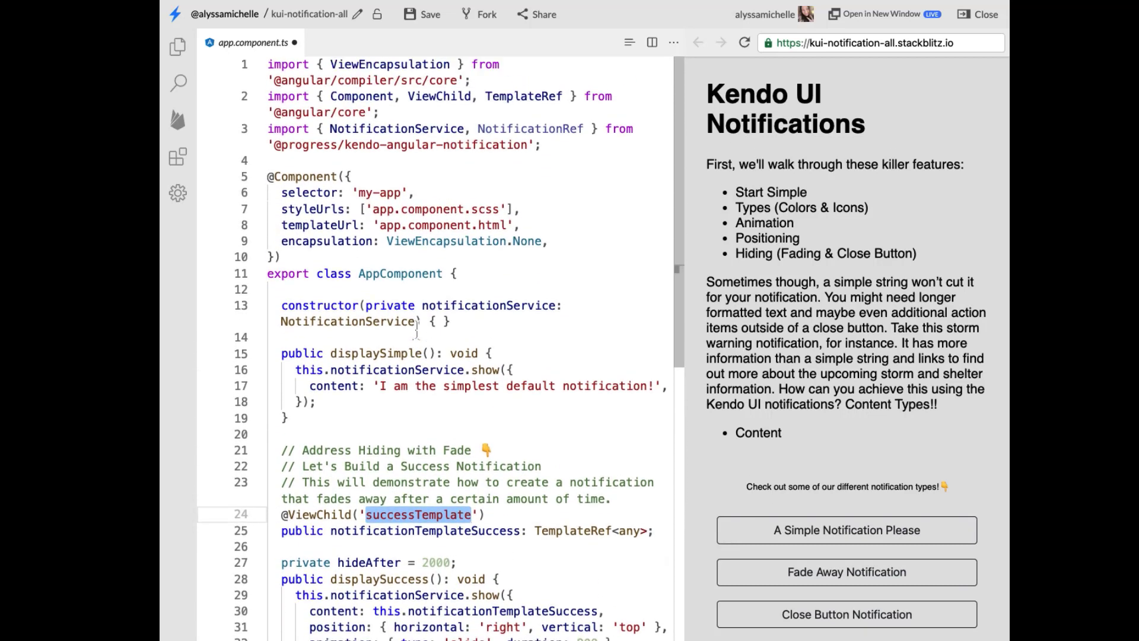
left_click(178, 46)
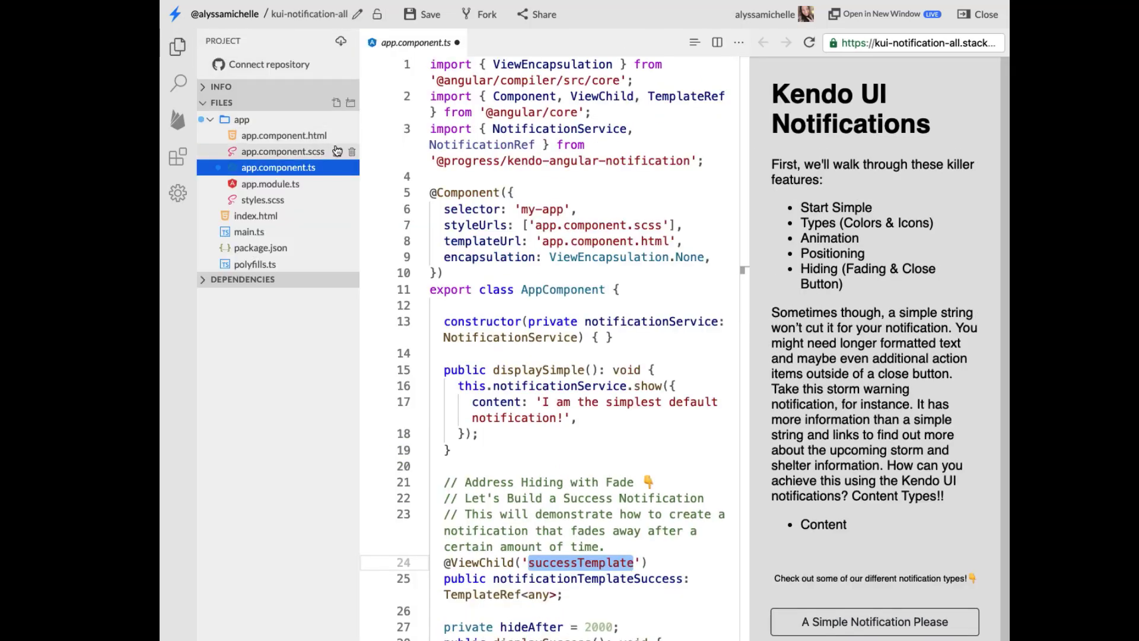
left_click(284, 136)
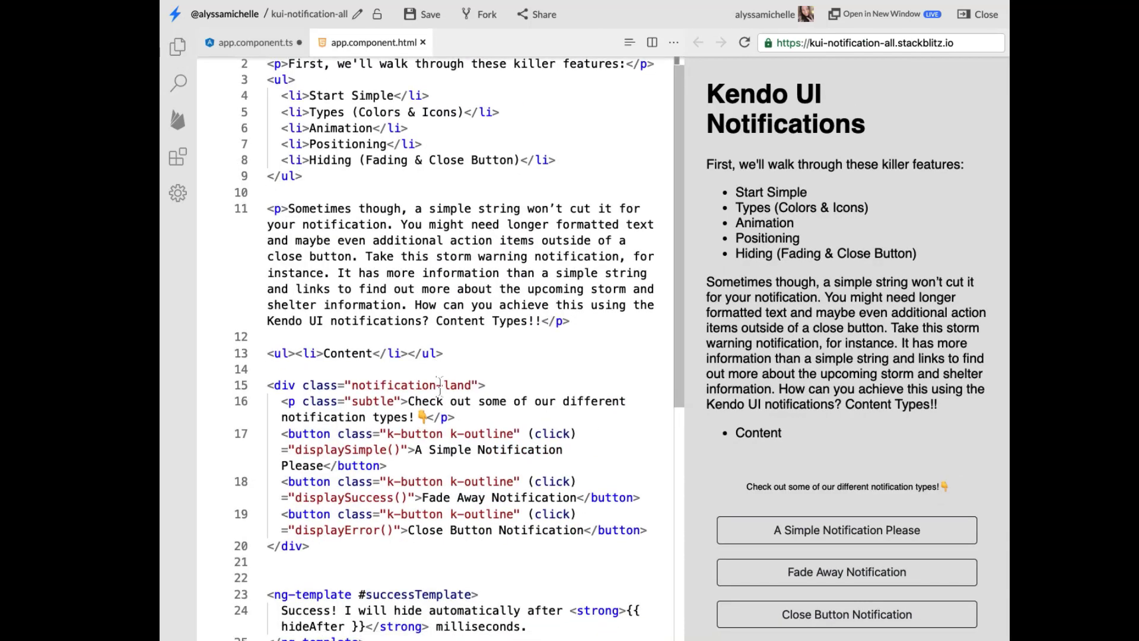
scroll("down", 3)
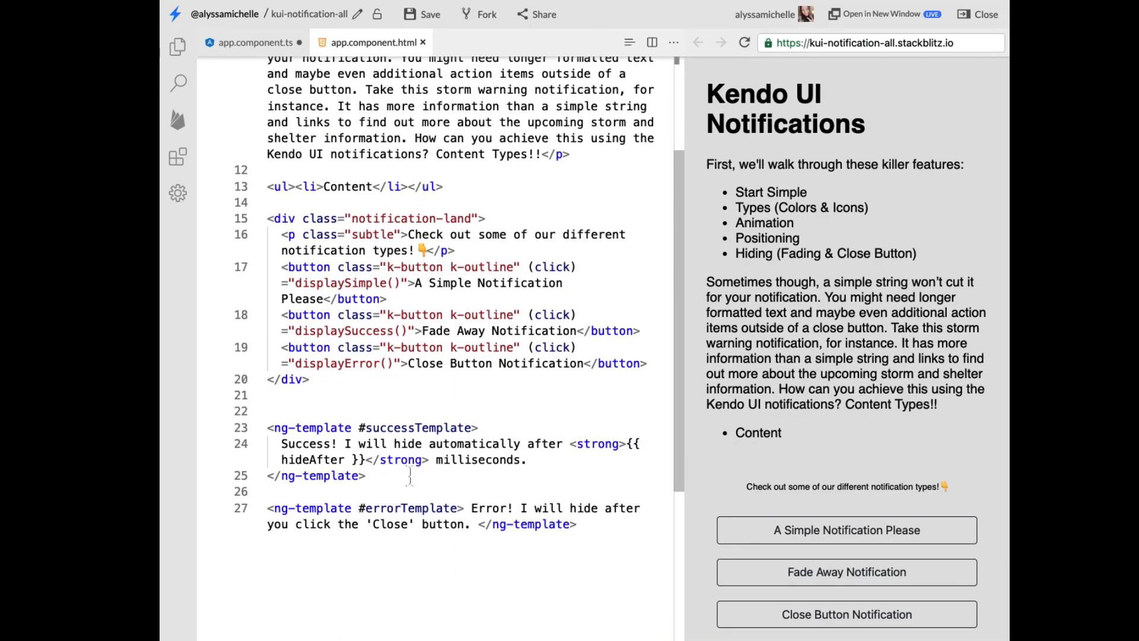
double_click(418, 427)
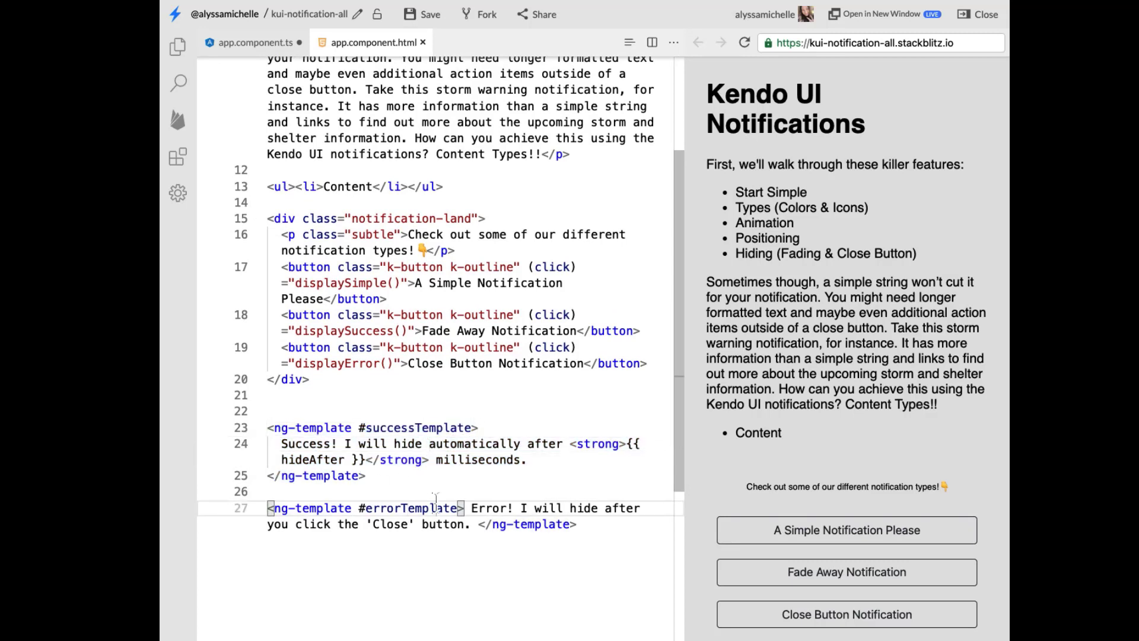
double_click(409, 507)
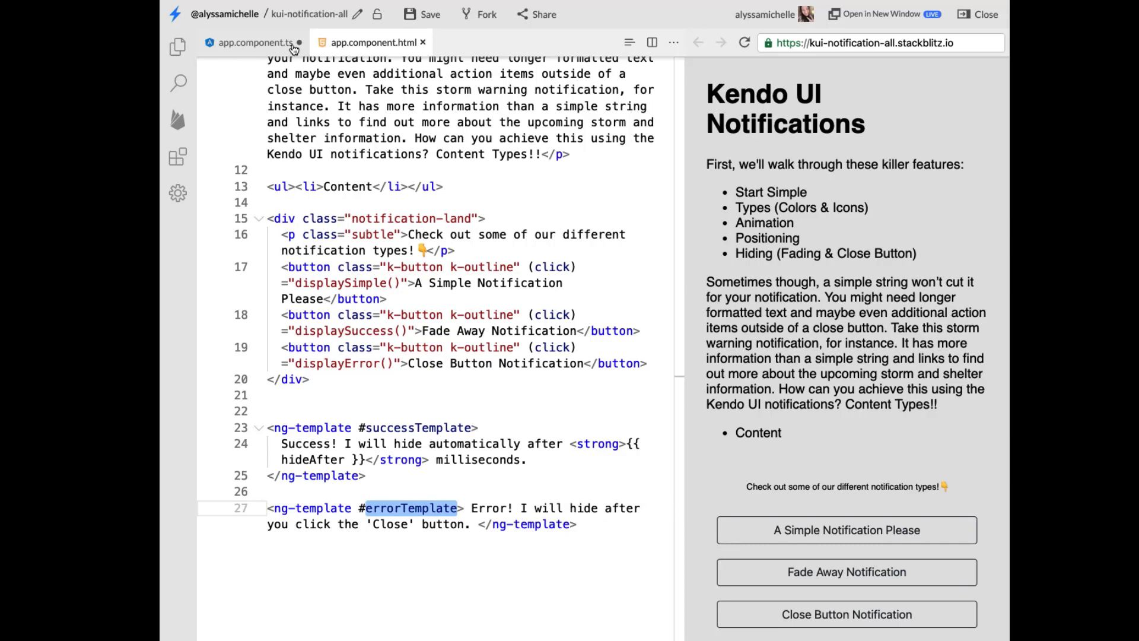
left_click(250, 42)
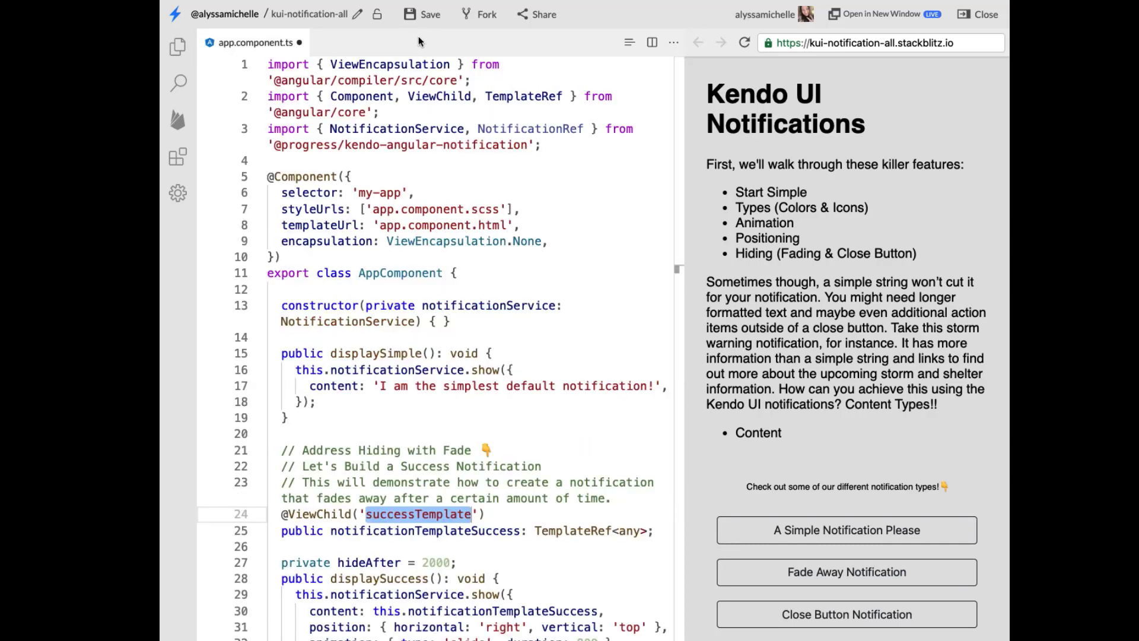
scroll("down", 3)
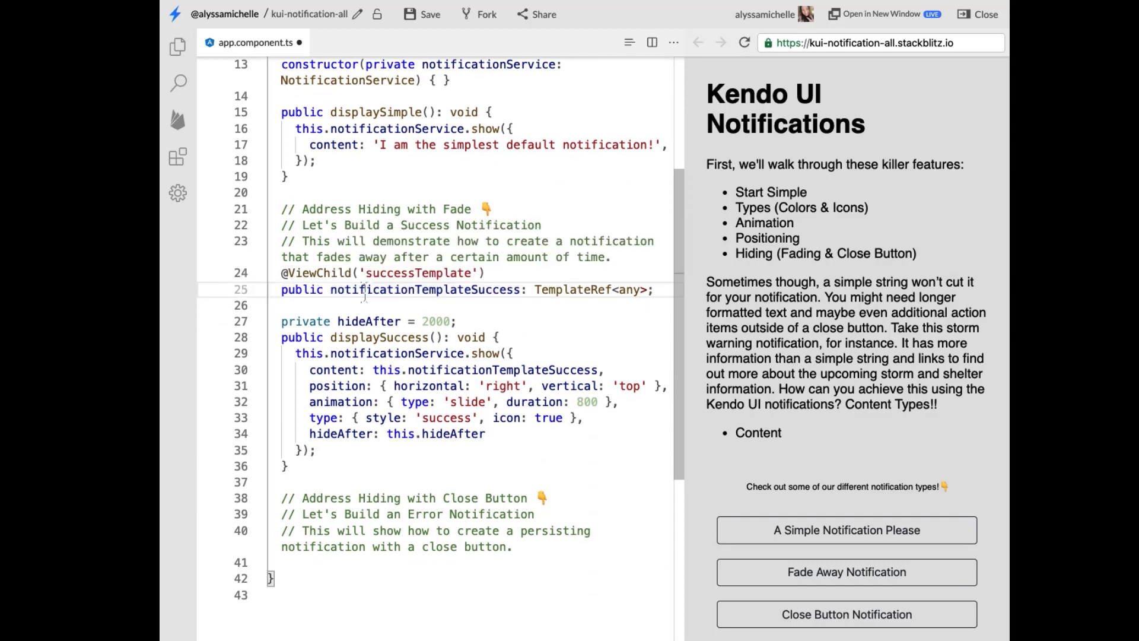
- Change the hideAfter delay from 2000 to 800
double_click(424, 289)
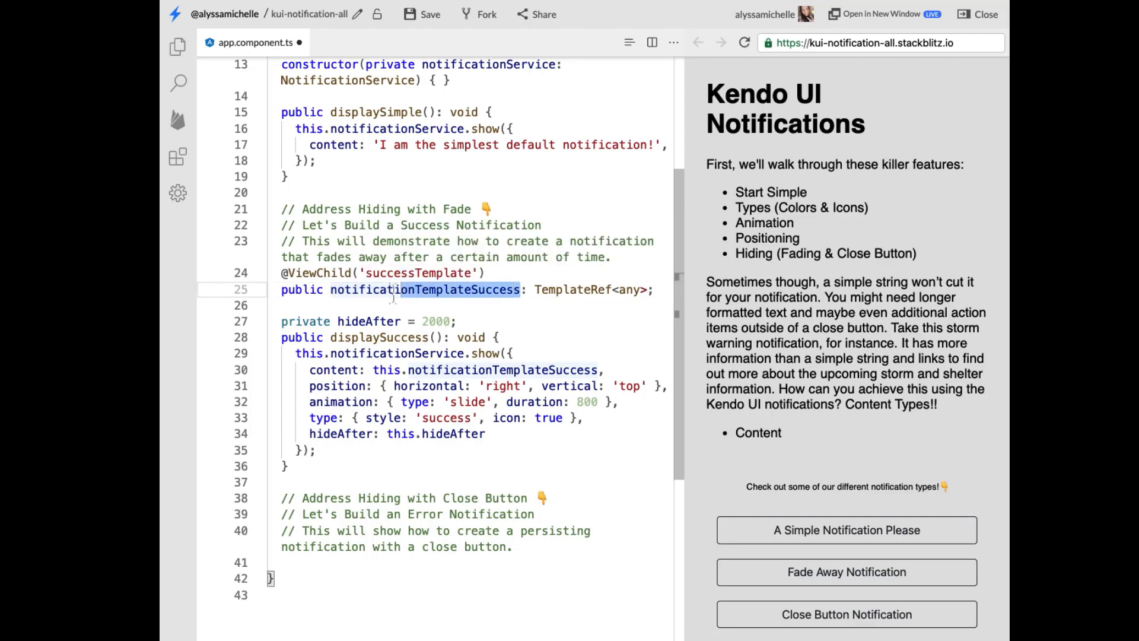
left_click(500, 290)
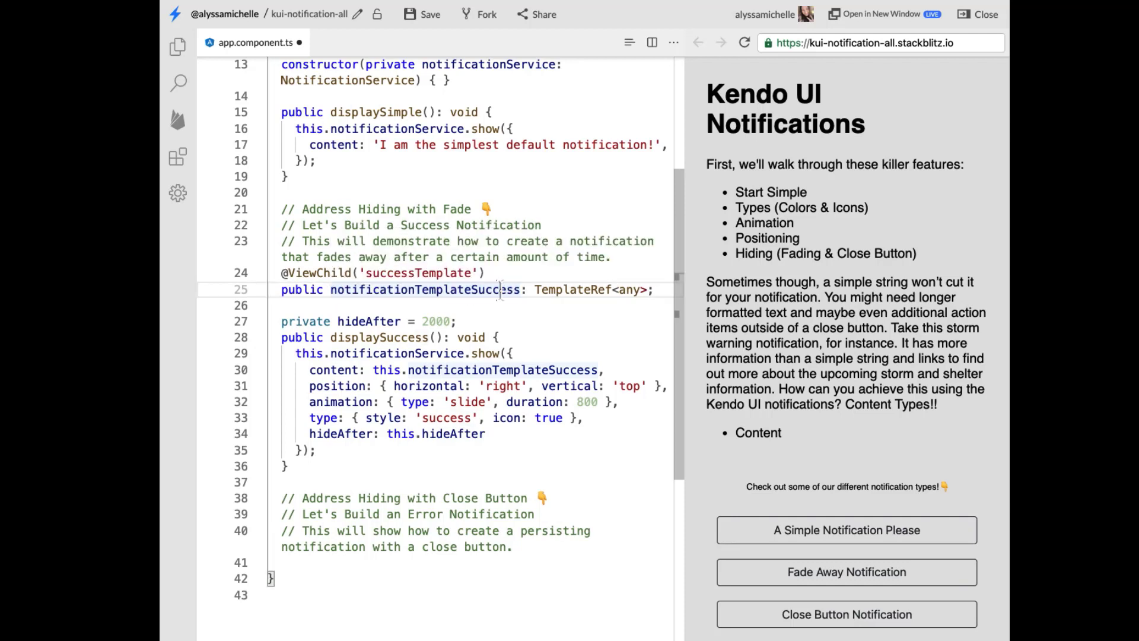
double_click(435, 322)
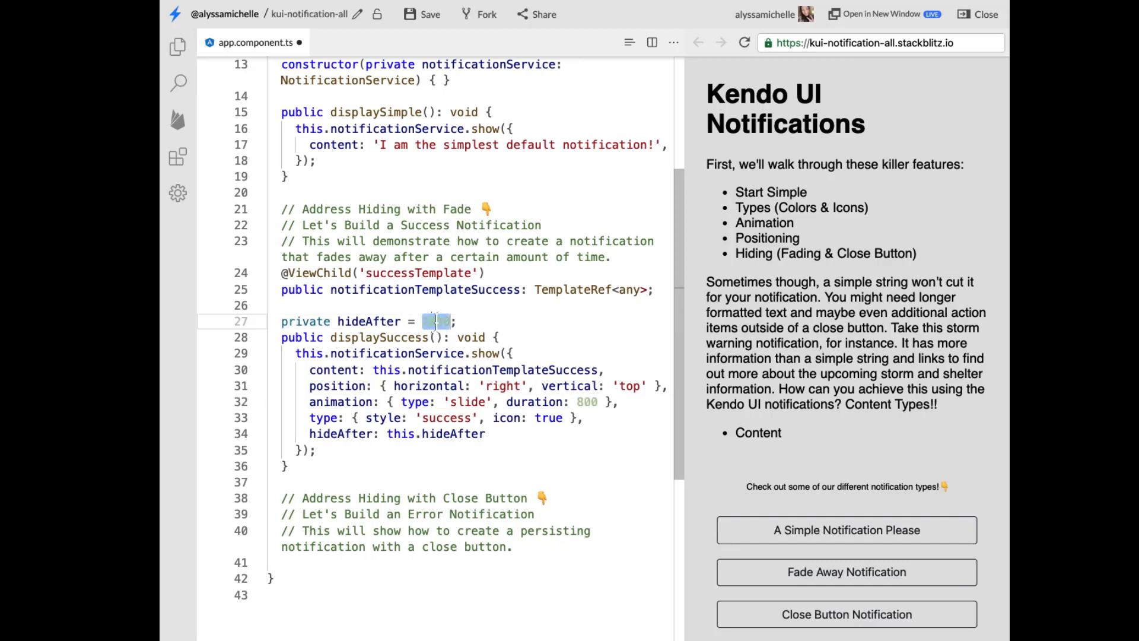
type("800")
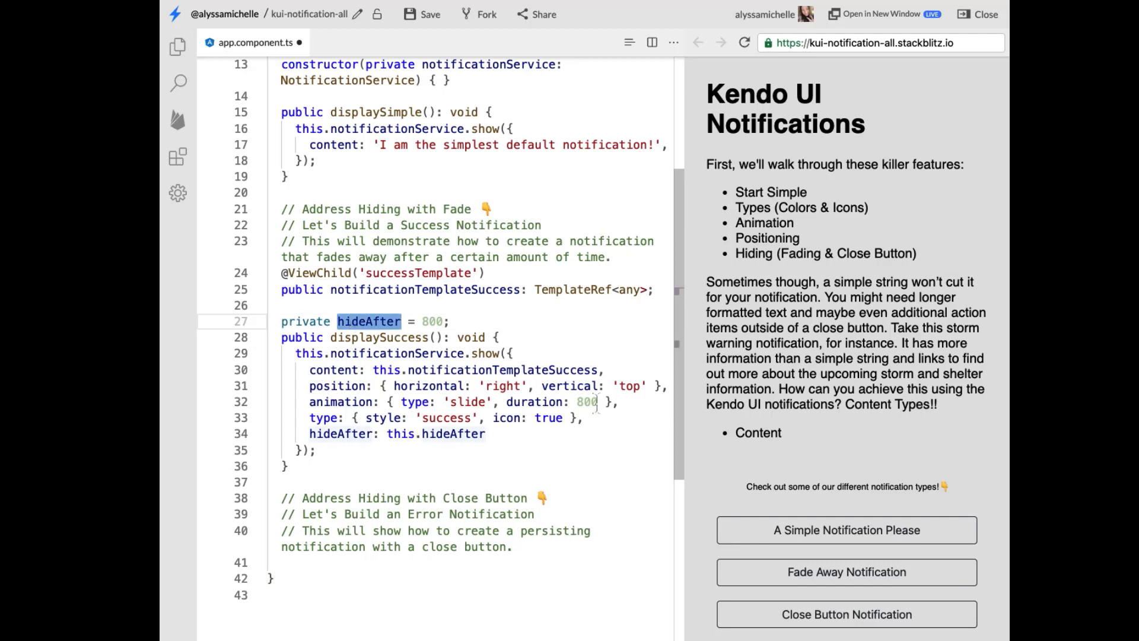
- Replace the slide animation duration with this.hideAfter and highlight its usages
type("hideAfter")
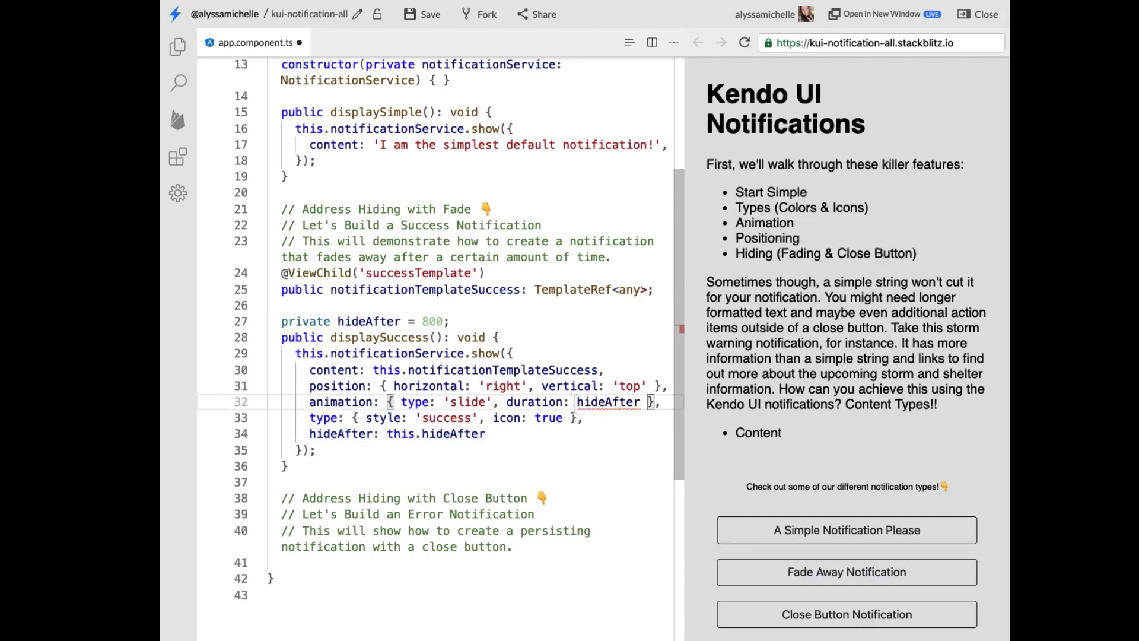
type("this.")
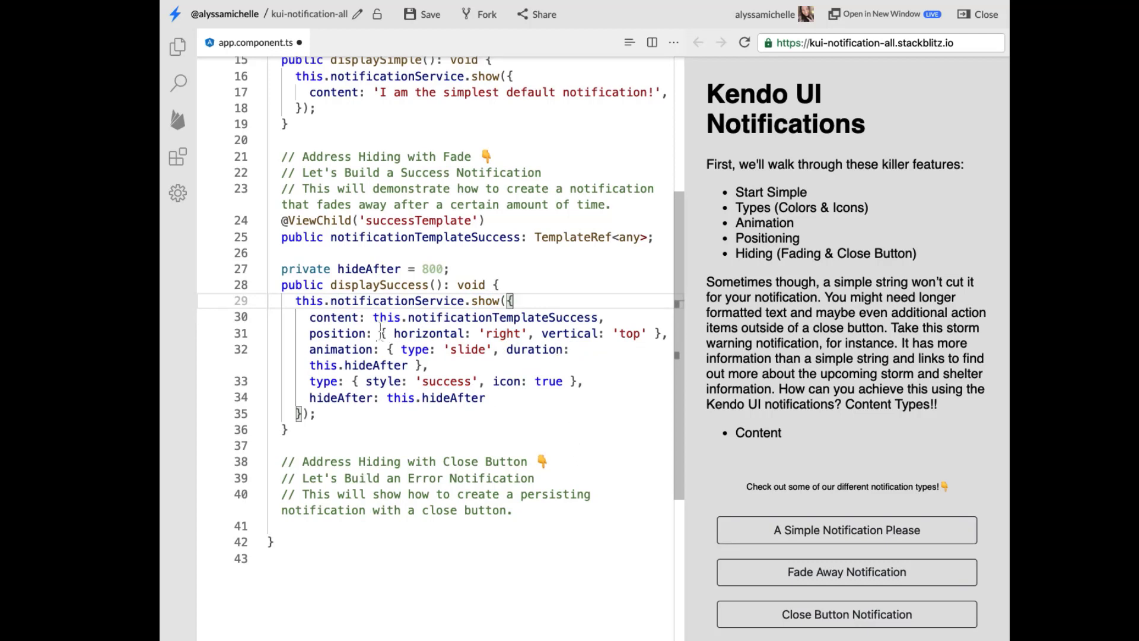
double_click(487, 317)
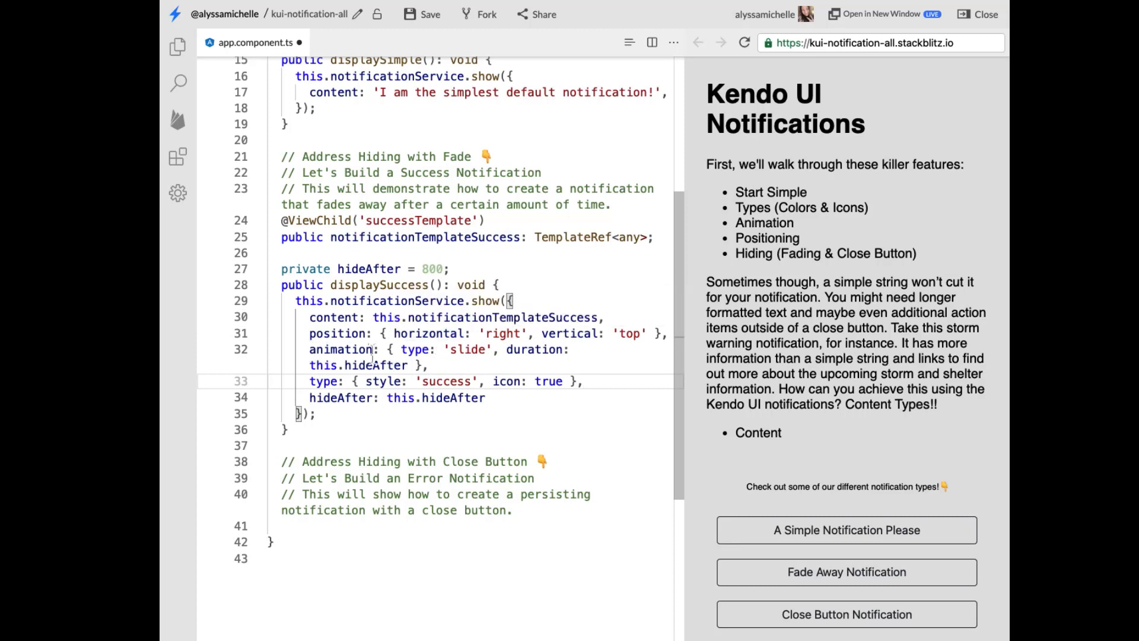
mouse_move(376, 365)
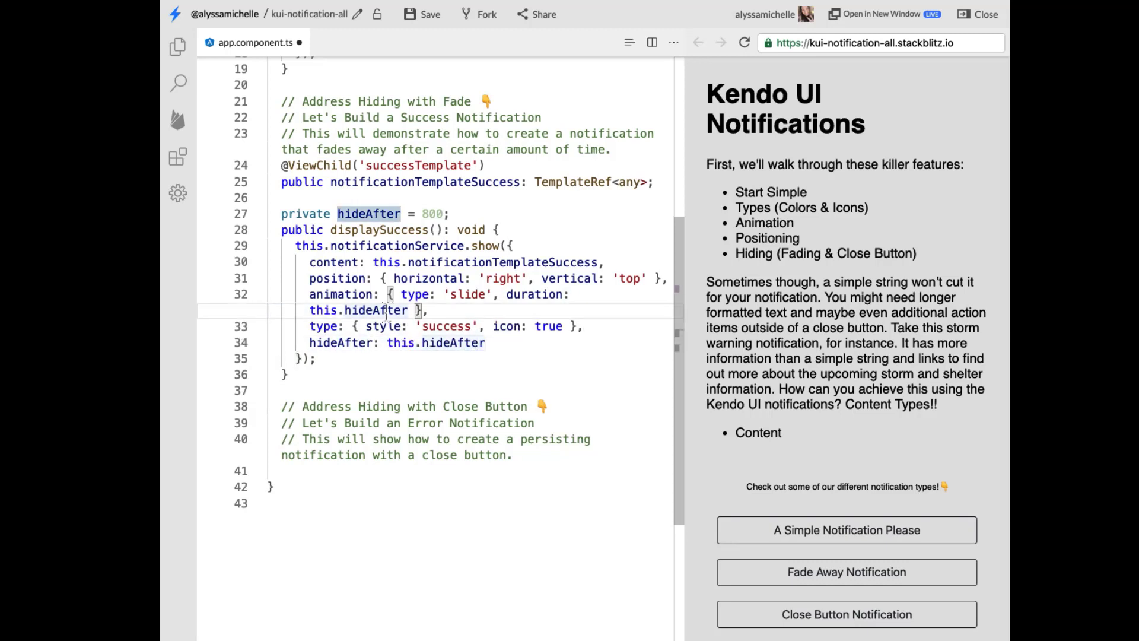
double_click(452, 342)
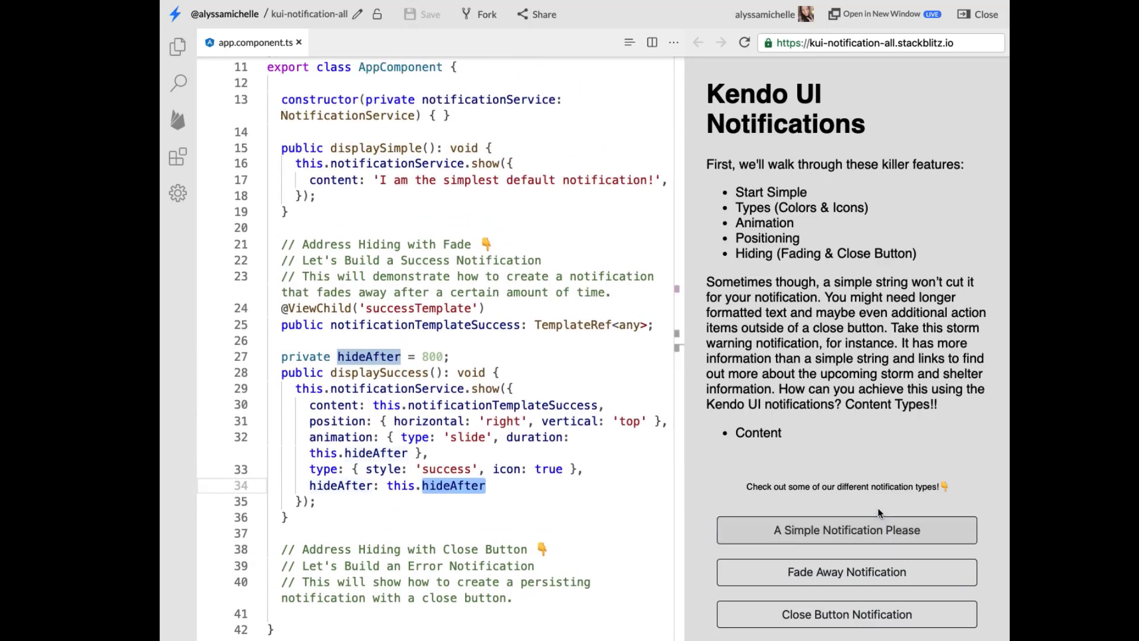
- Test the fading success notification, then set hideAfter to 2000 ms and retest
left_click(846, 572)
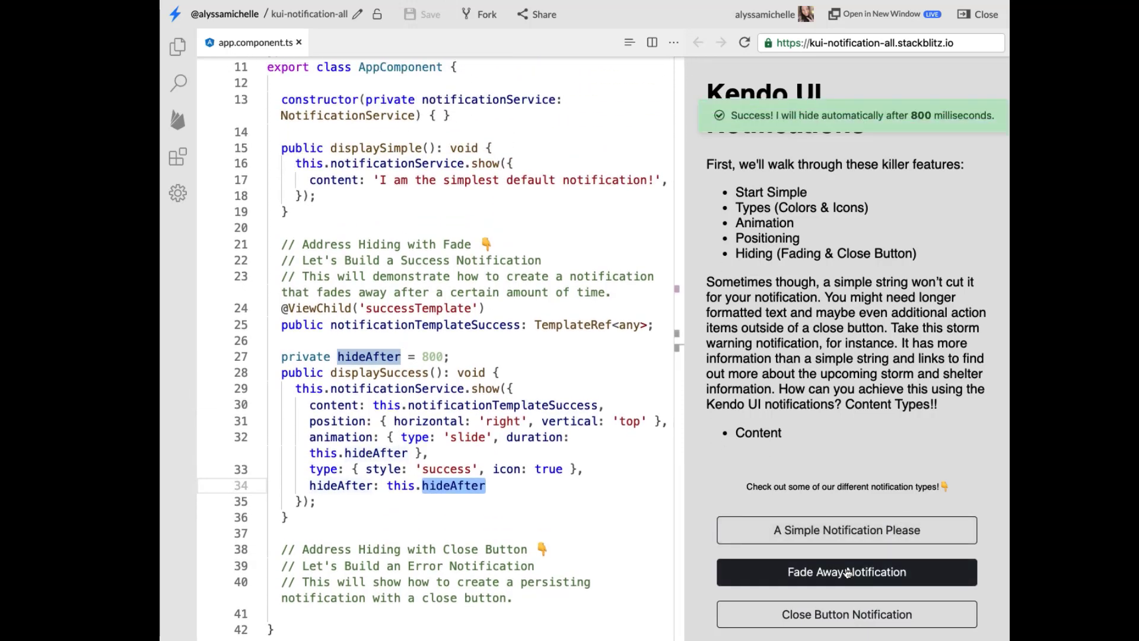
left_click(845, 572)
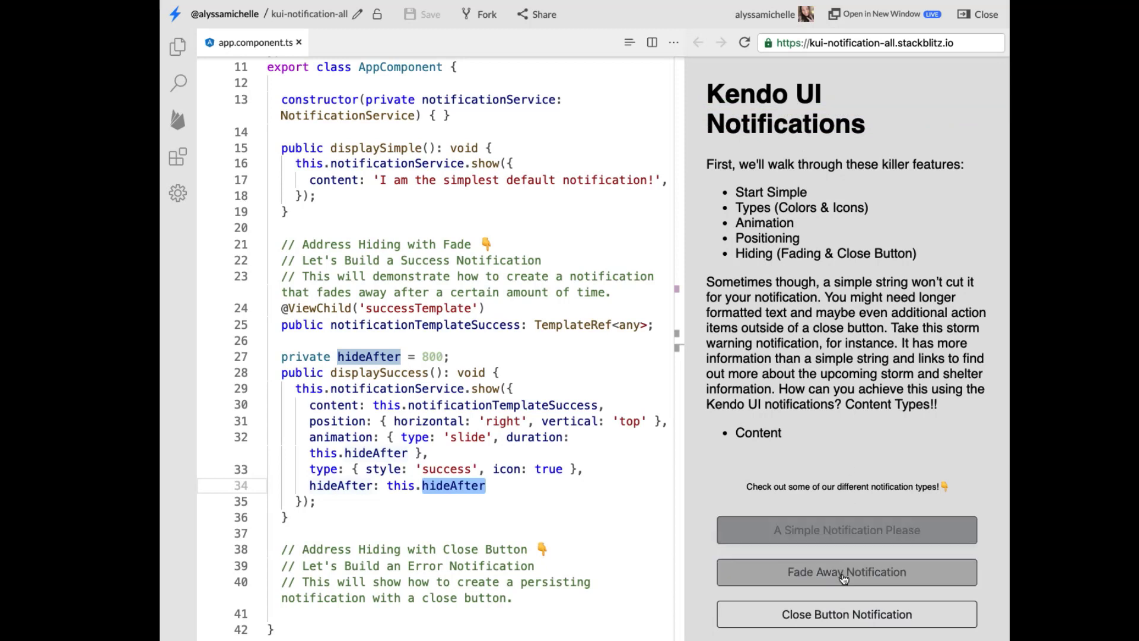
left_click(844, 572)
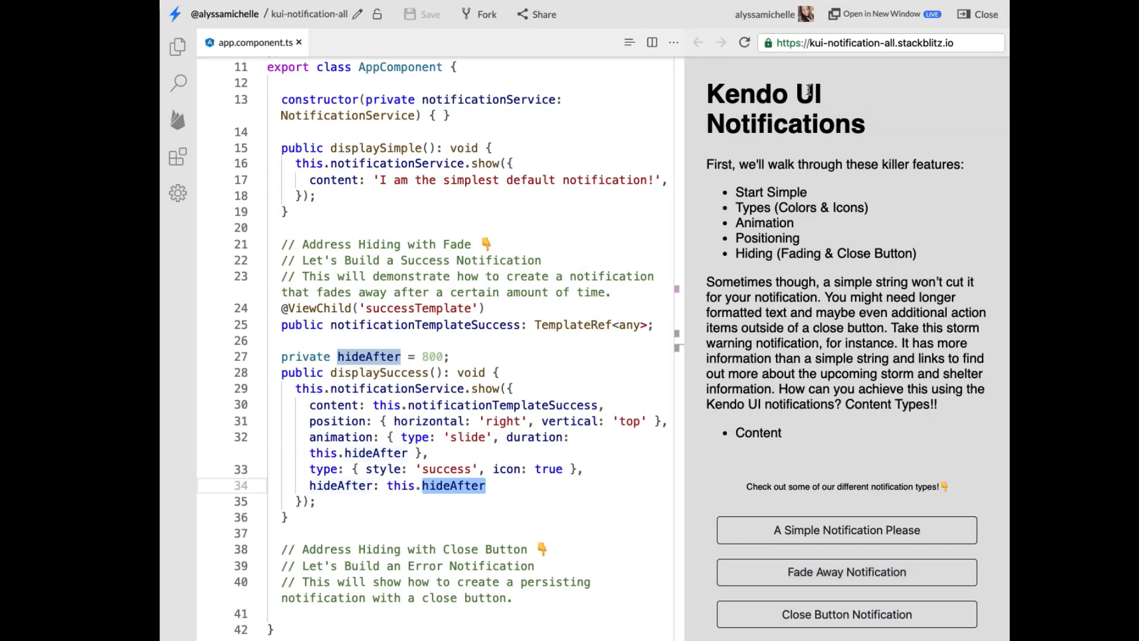
left_click(846, 572)
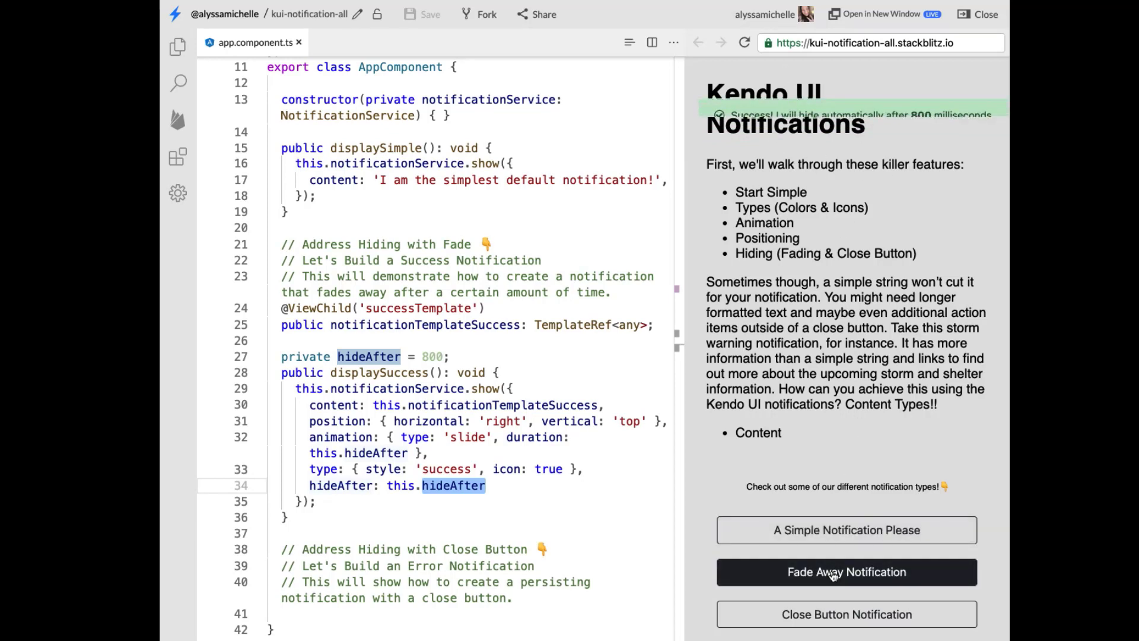
left_click(846, 572)
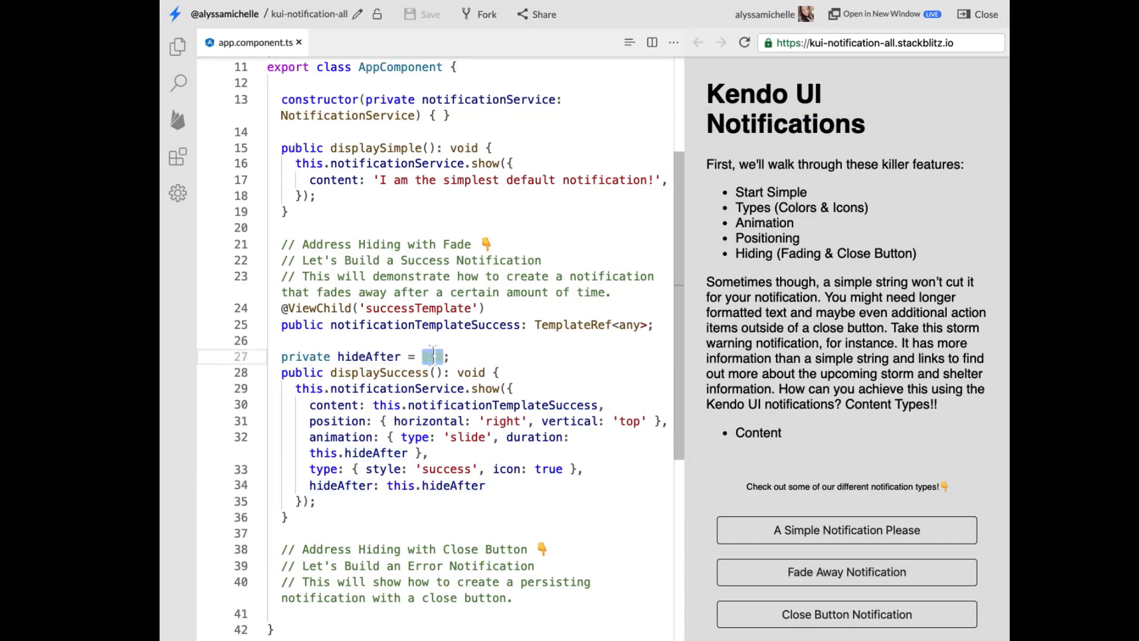
type("2000")
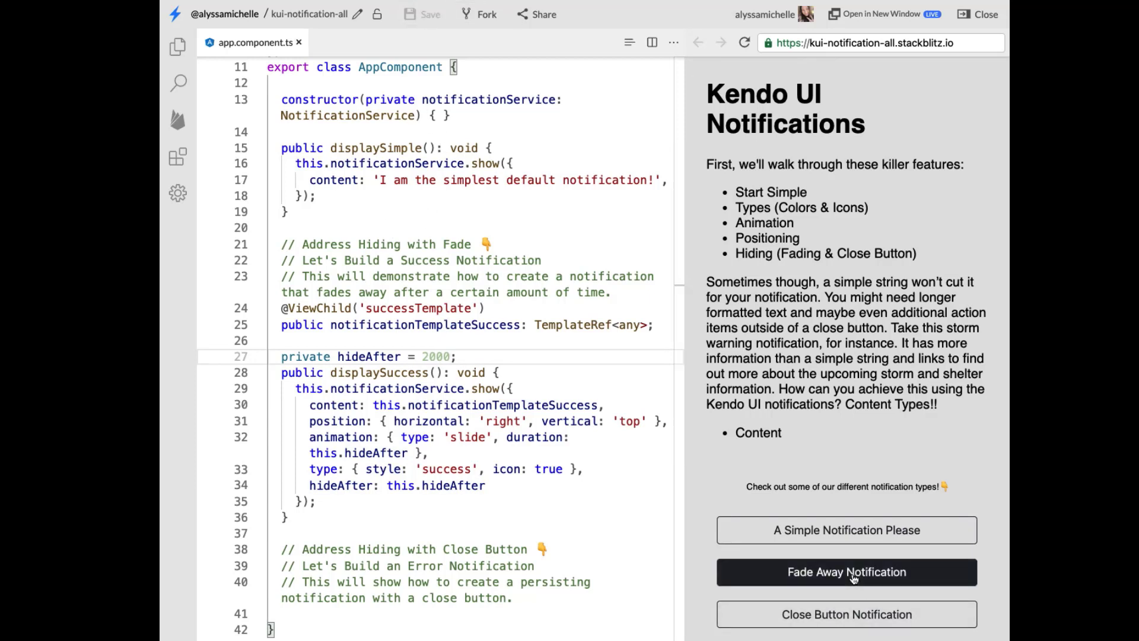
left_click(844, 572)
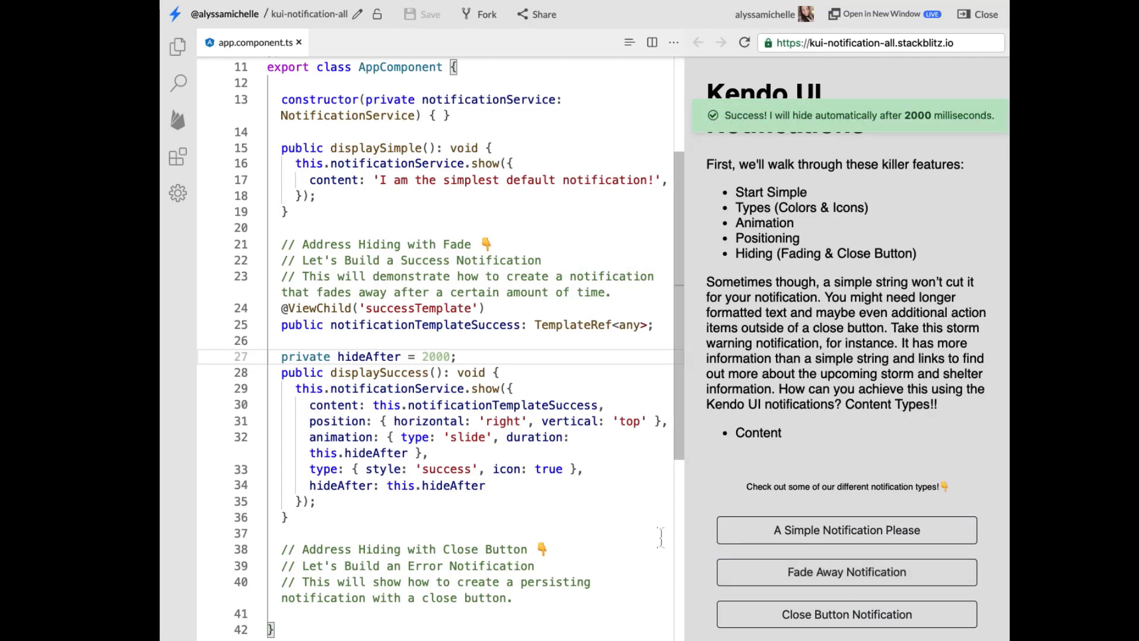
- Split hideAfter into durationIn 800 for the animation and durationOut 2000 for hiding, save and retest
left_click(389, 452)
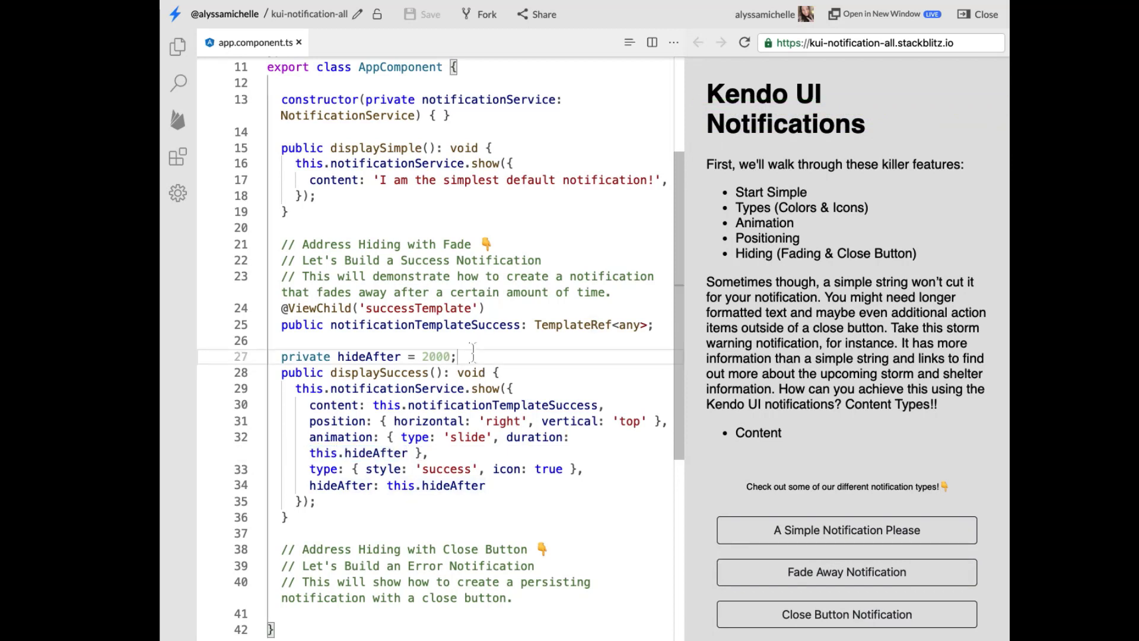
type("private hideAfter = 2000;")
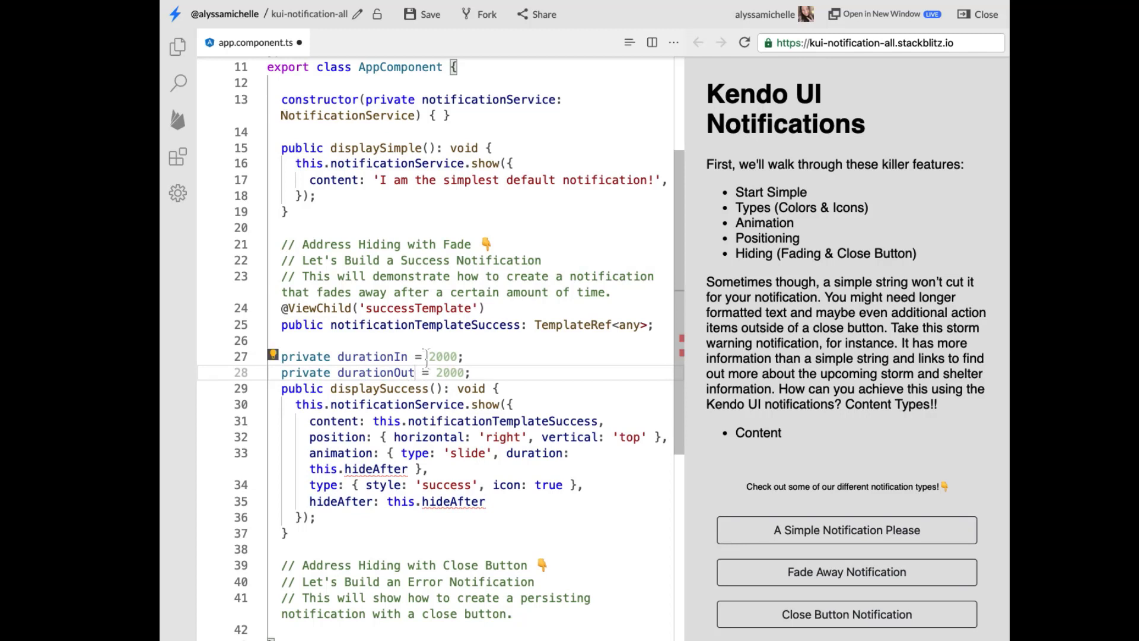
type("800")
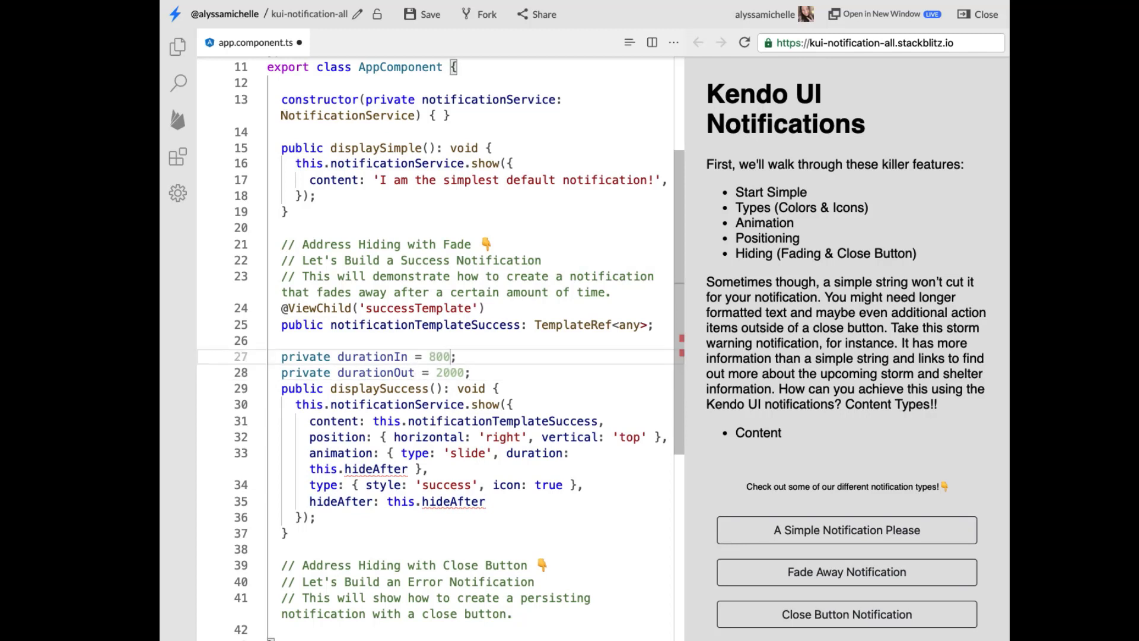
double_click(376, 469)
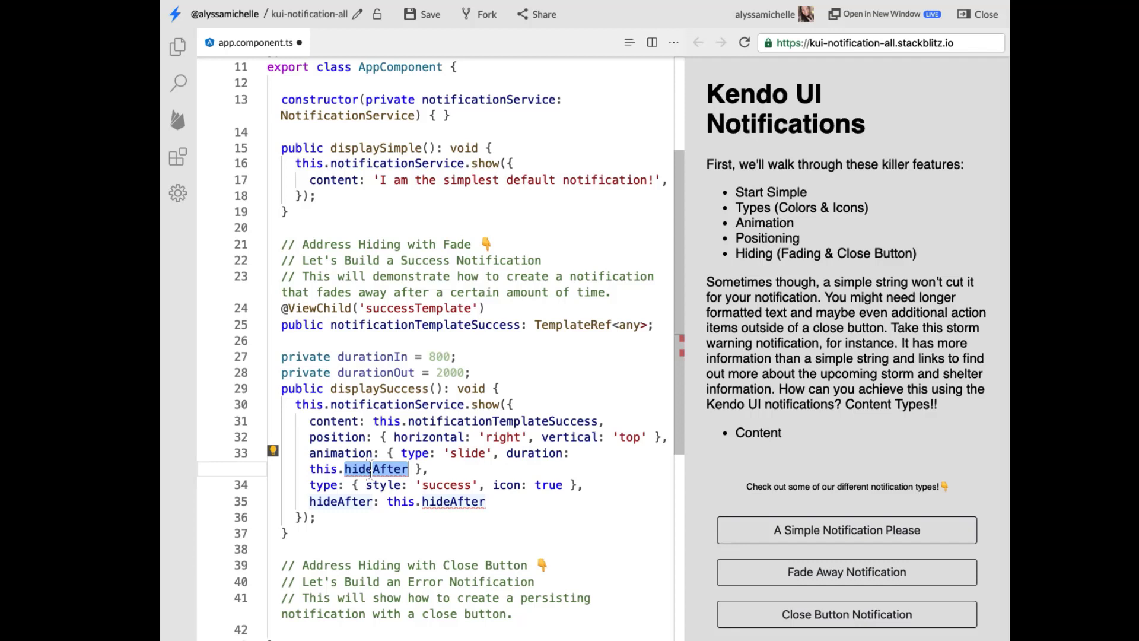
type("durationIn")
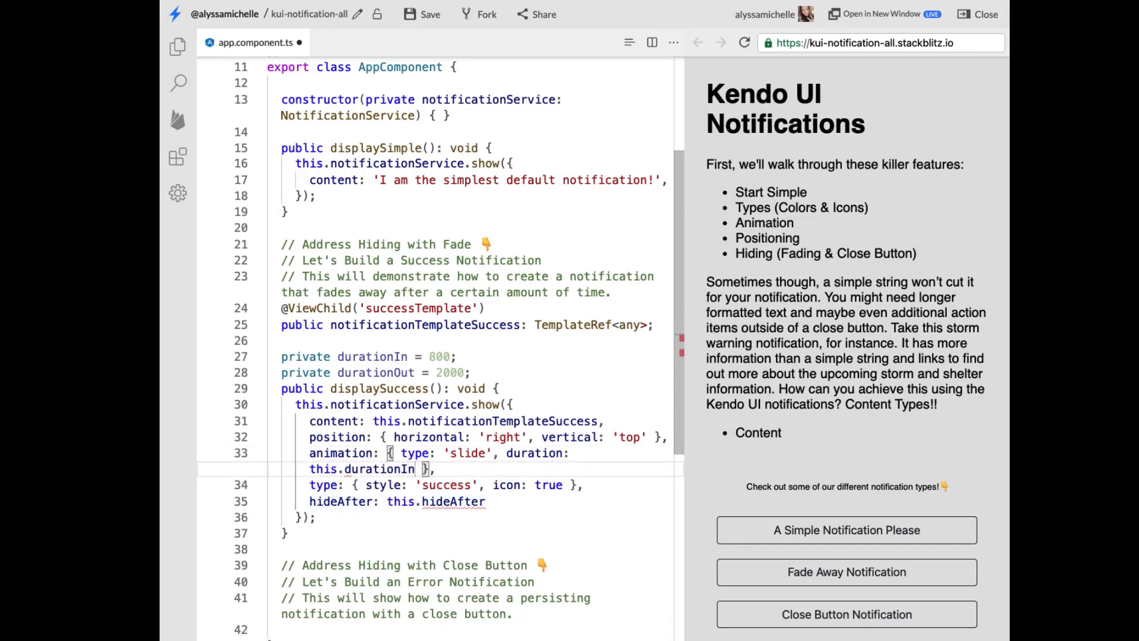
double_click(453, 501)
type("durationOu")
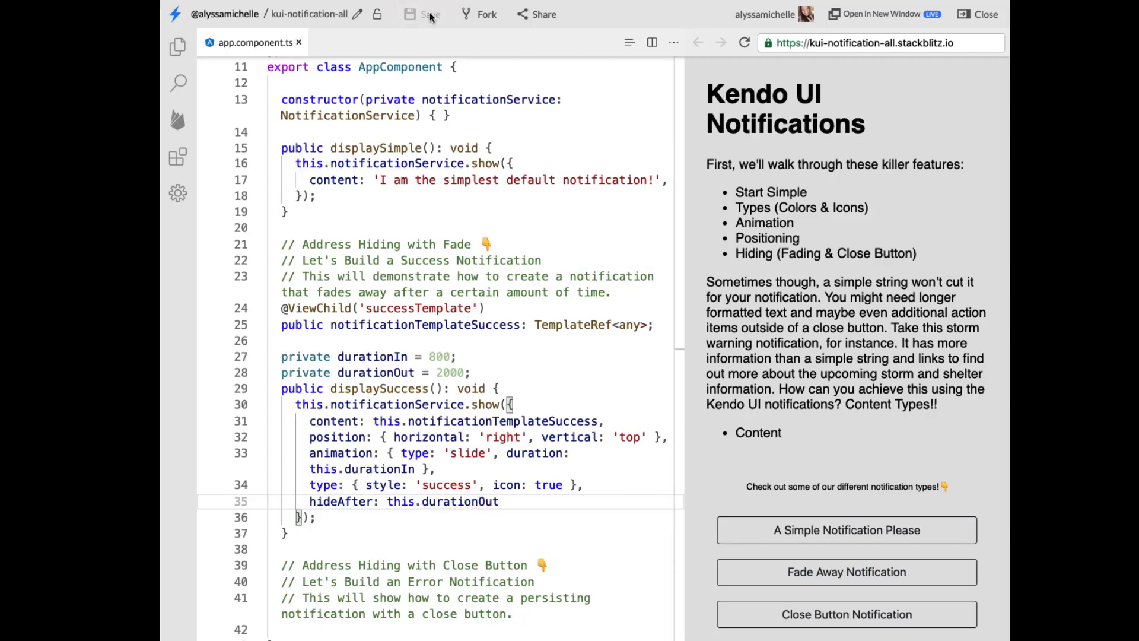
left_click(845, 572)
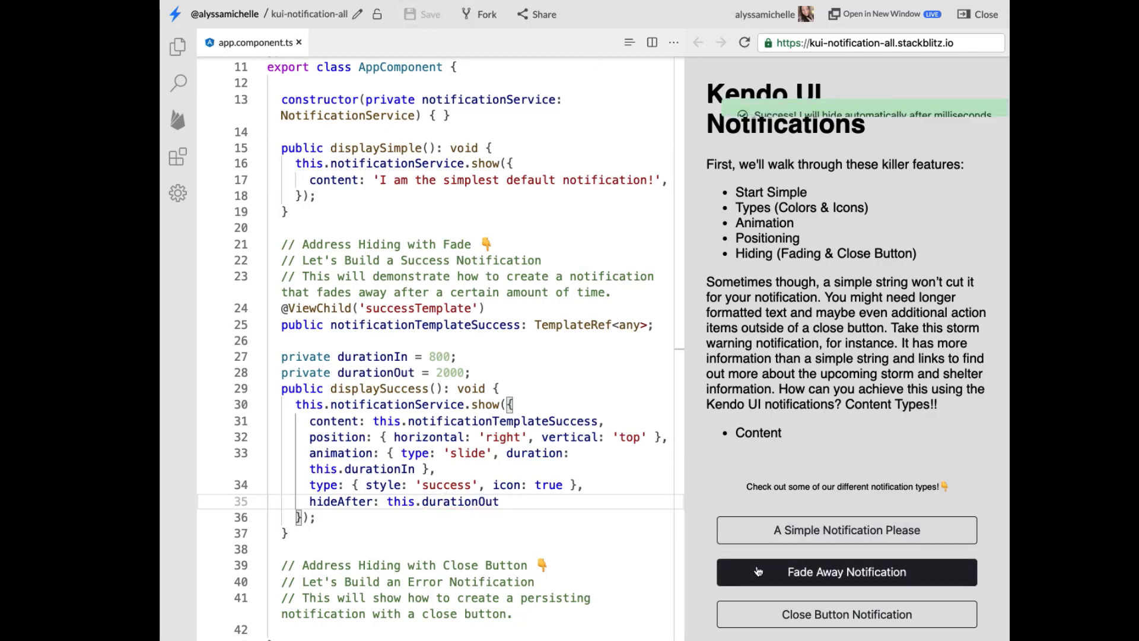
left_click(844, 572)
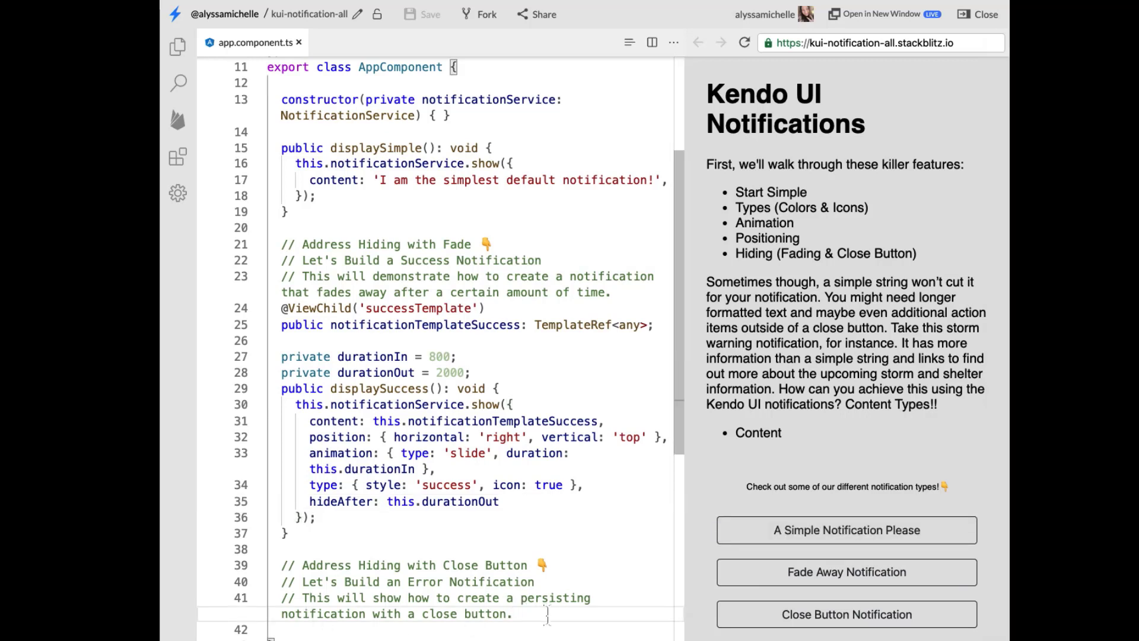
scroll("down", 3)
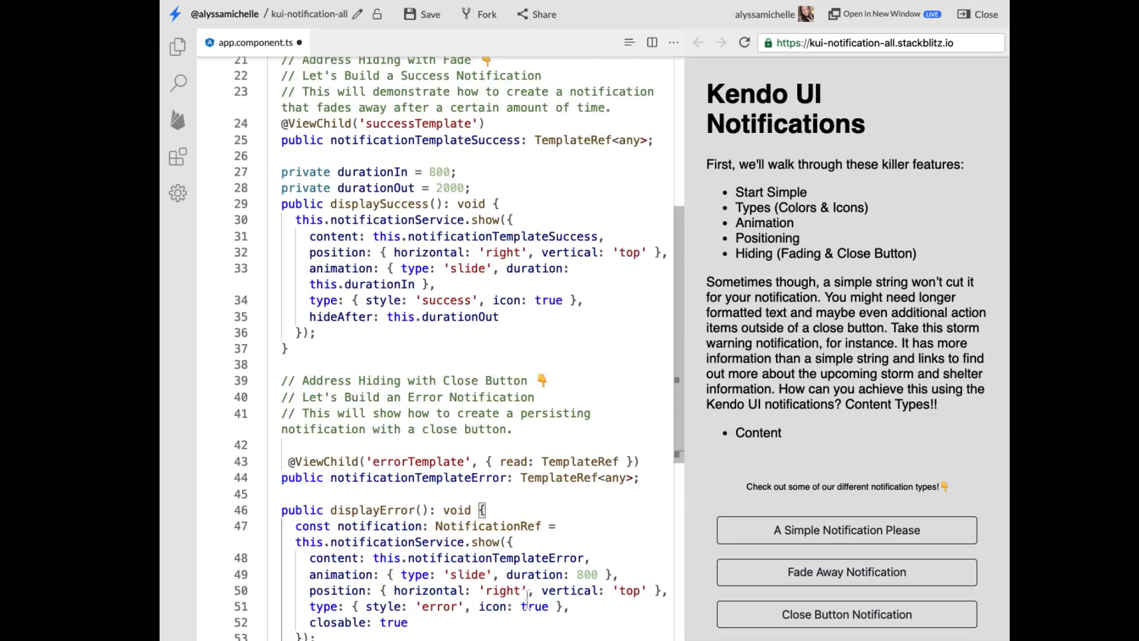
scroll("down", 3)
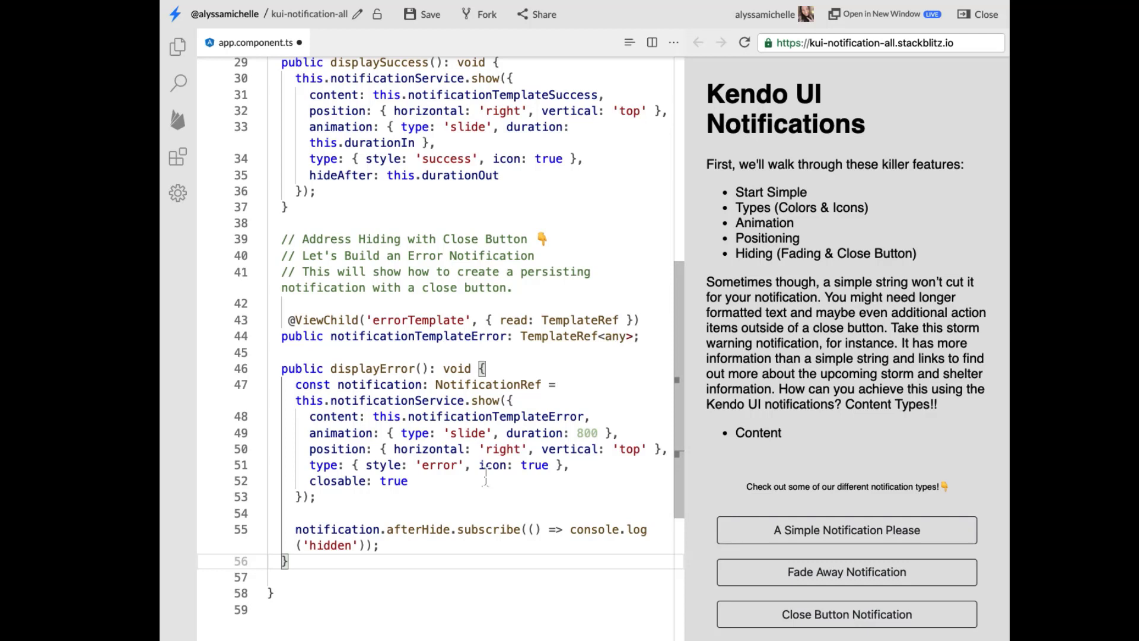
double_click(420, 319)
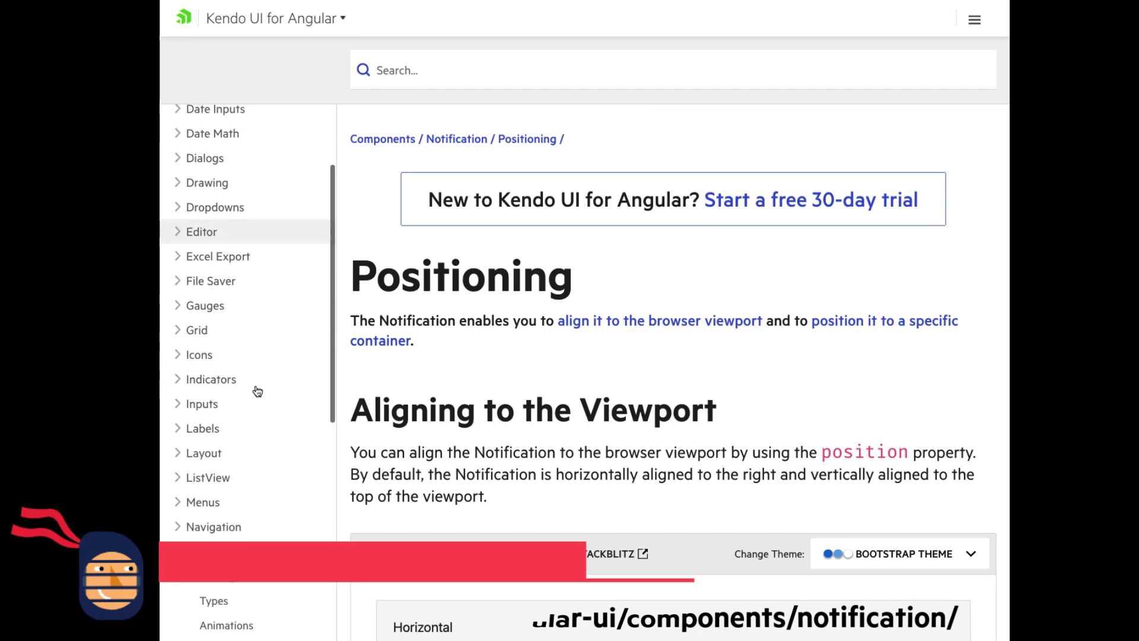
- View the Notification Content docs page, then return to the displayError code in StackBlitz
left_click(220, 316)
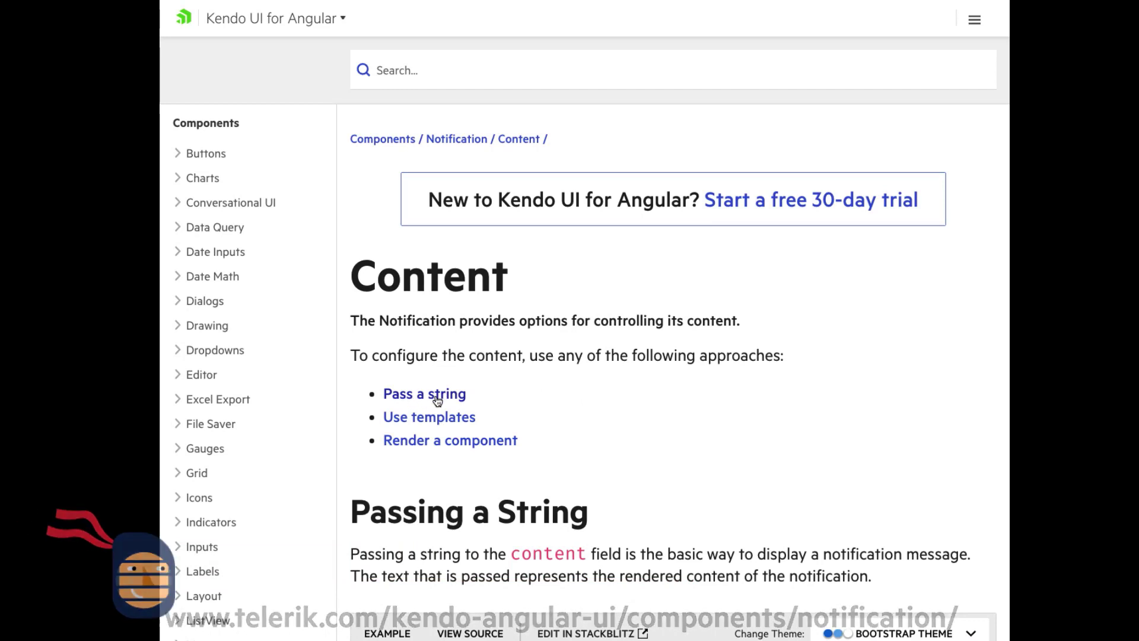
mouse_move(525, 427)
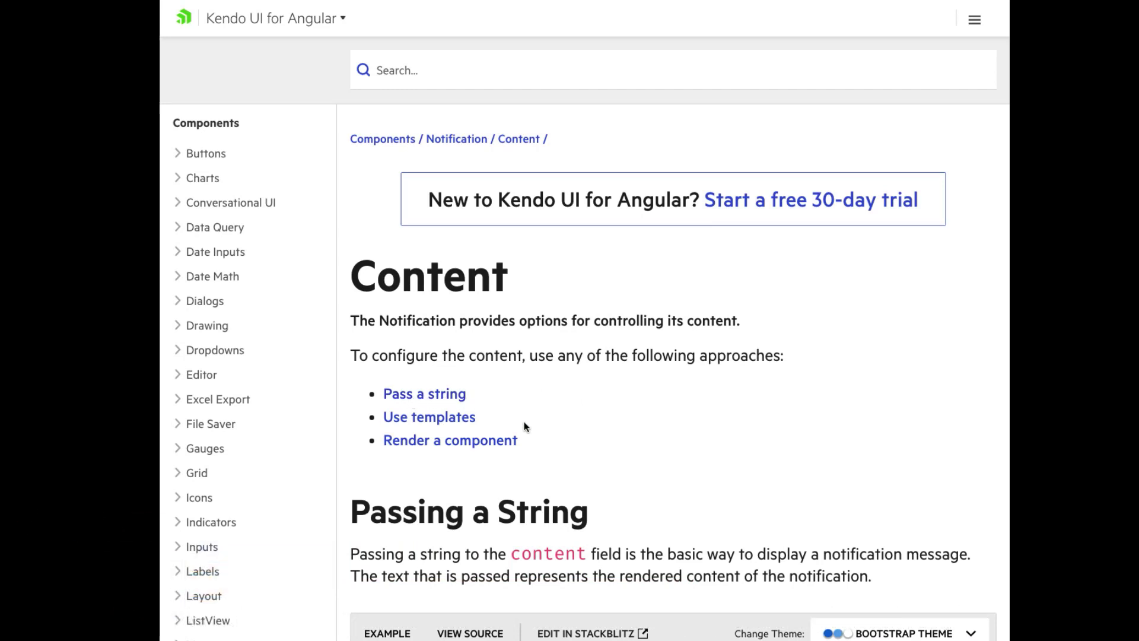
mouse_move(509, 428)
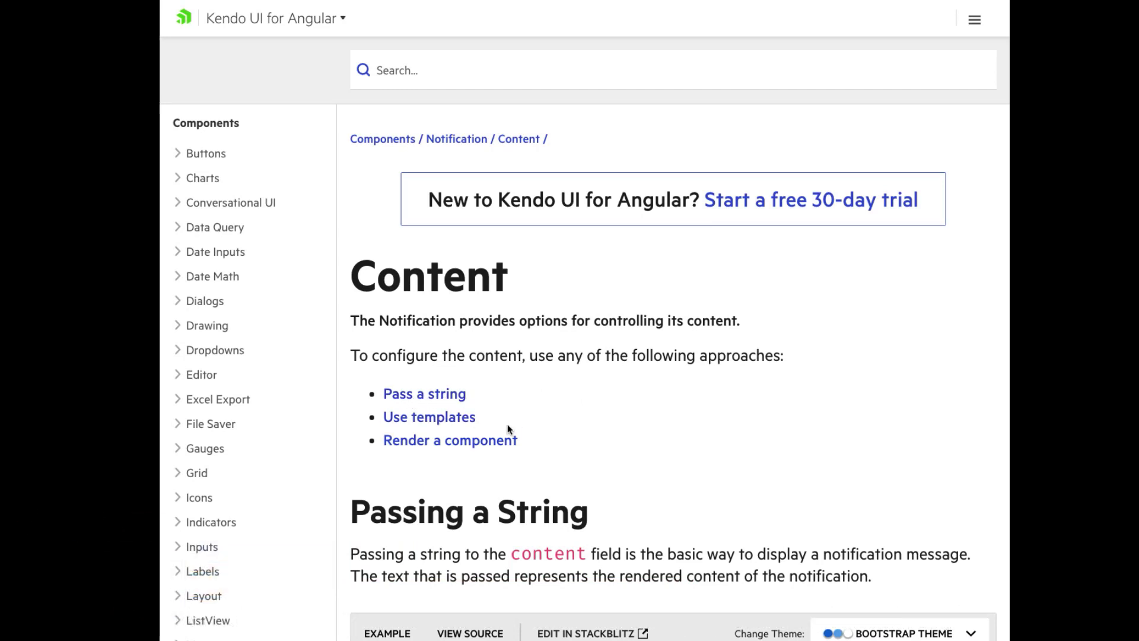
mouse_move(513, 452)
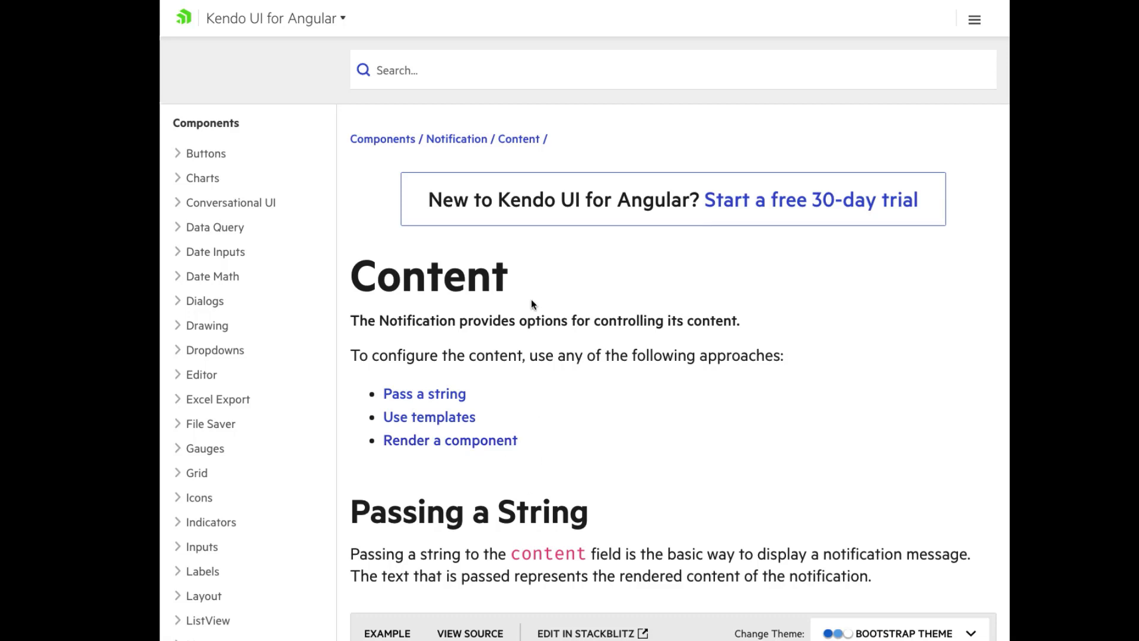
mouse_move(573, 66)
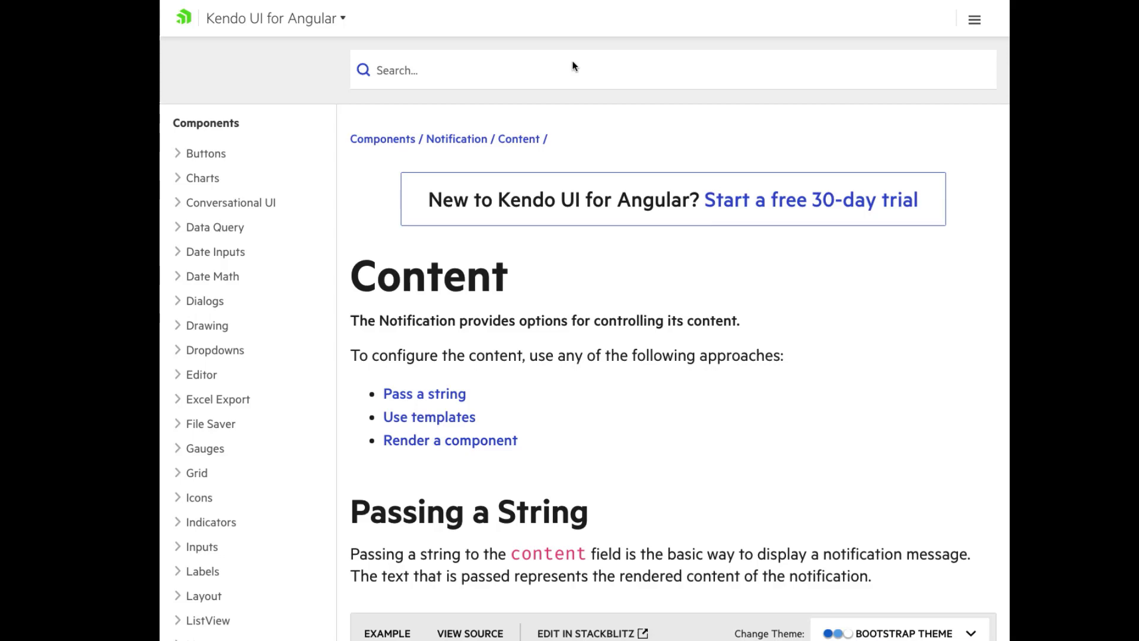
left_click(585, 632)
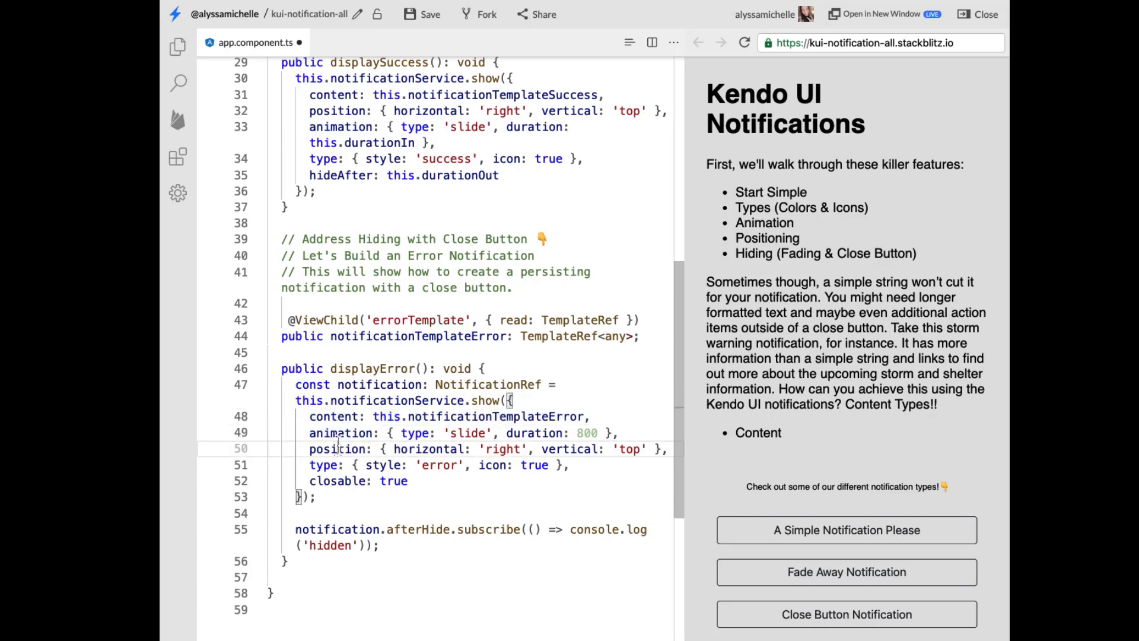
- Review the displayError code that logs hidden in the StackBlitz editor
double_click(337, 448)
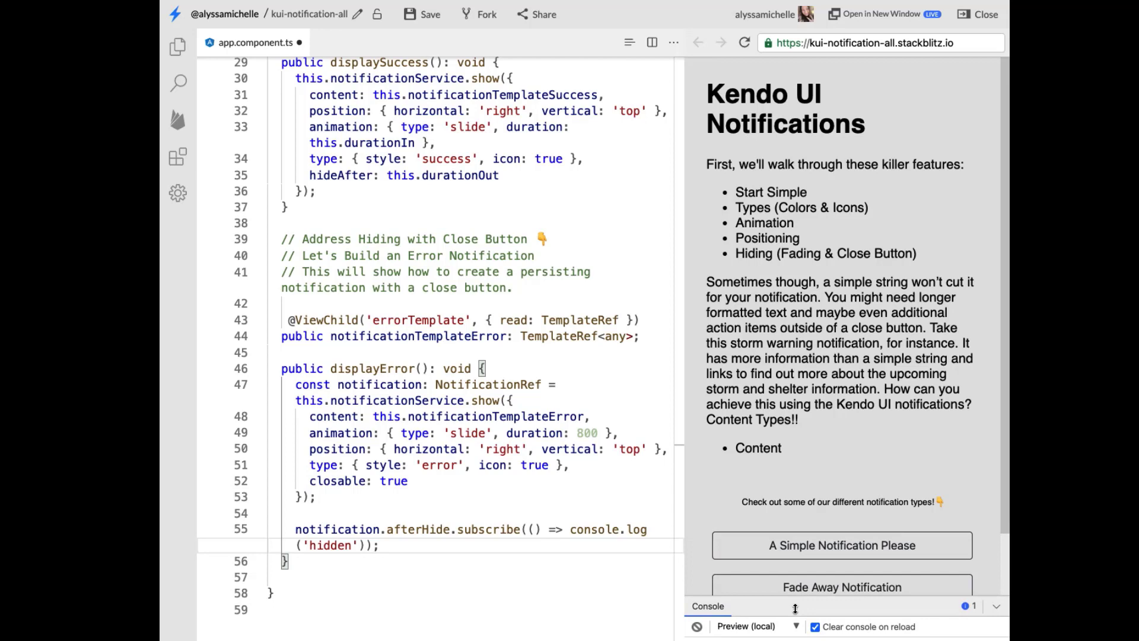
- Show the closable error notification and close it repeatedly so 'hidden' is logged to the console
scroll("down", 3)
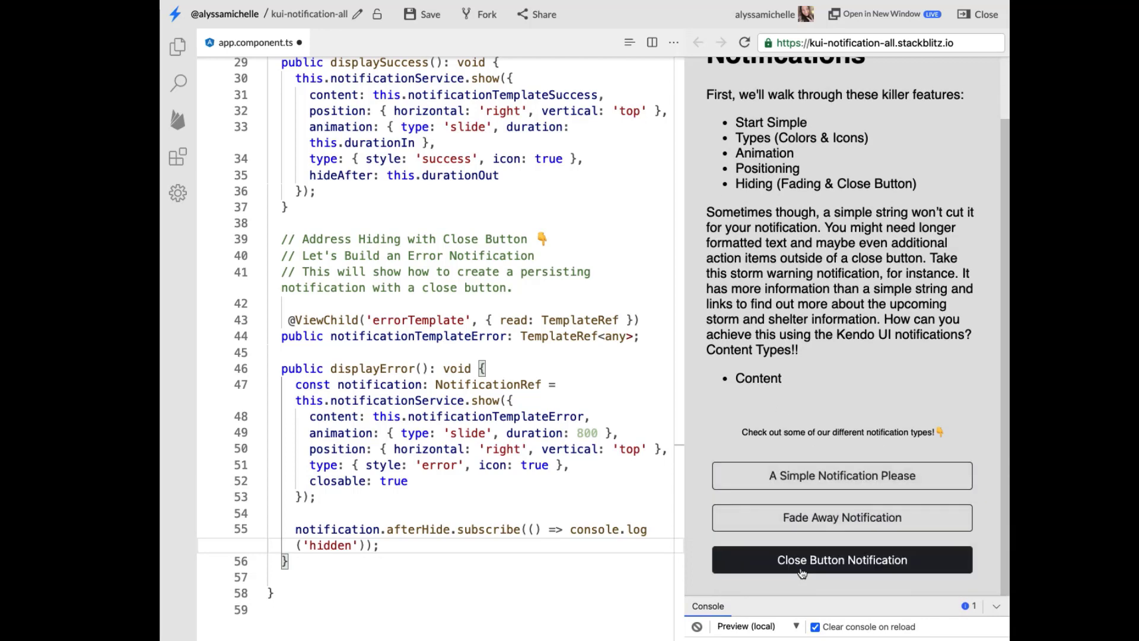
left_click(842, 559)
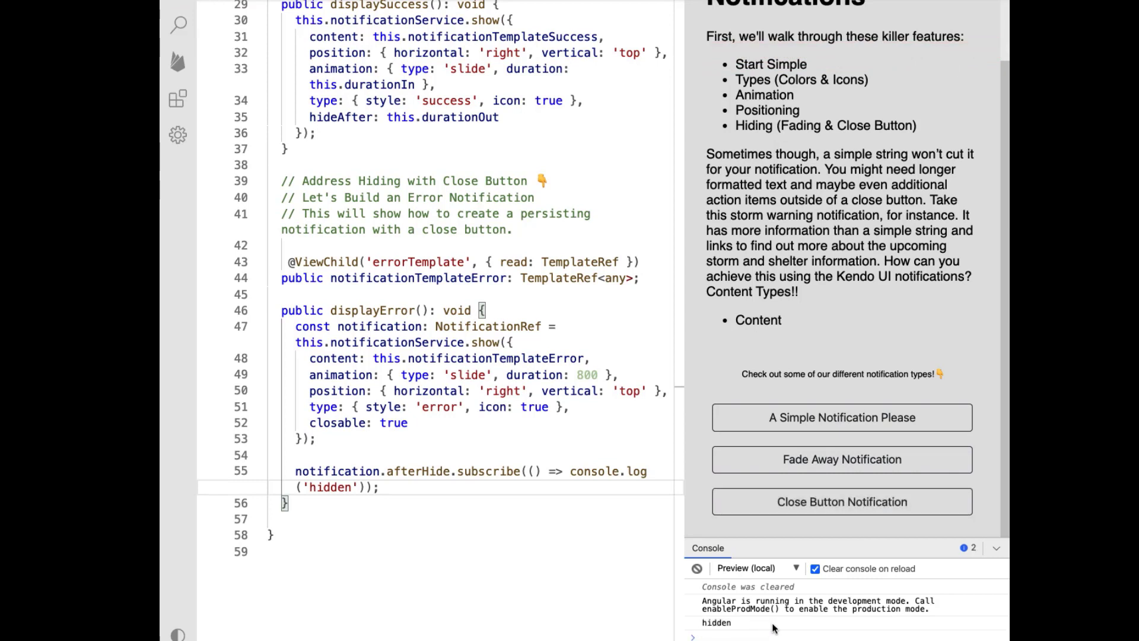
left_click(840, 500)
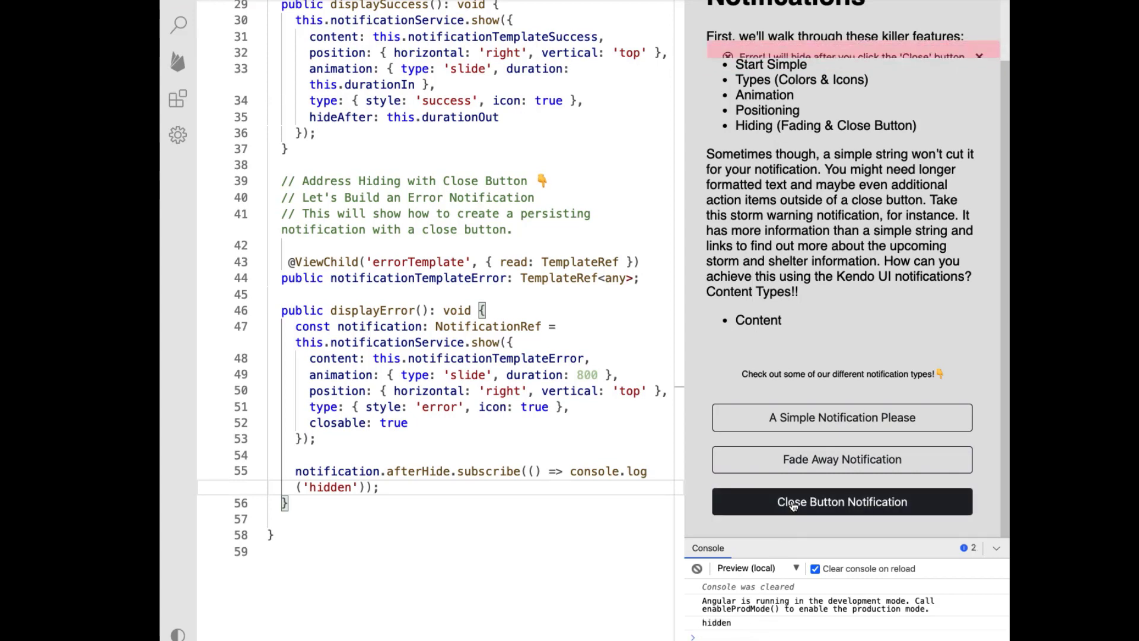
left_click(979, 56)
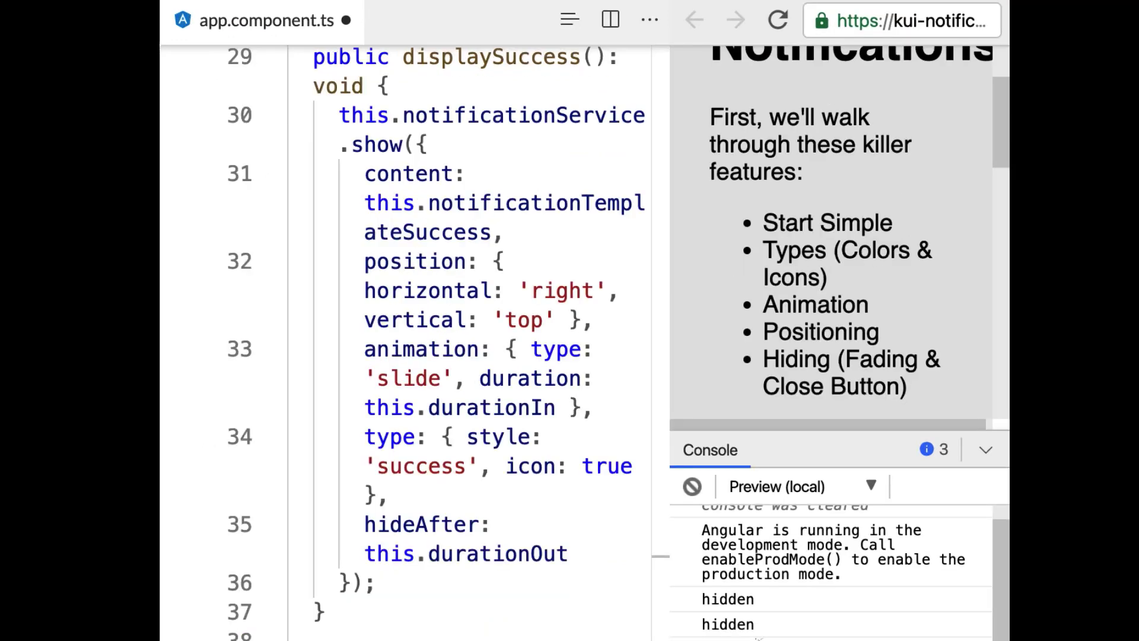
scroll("down", 3)
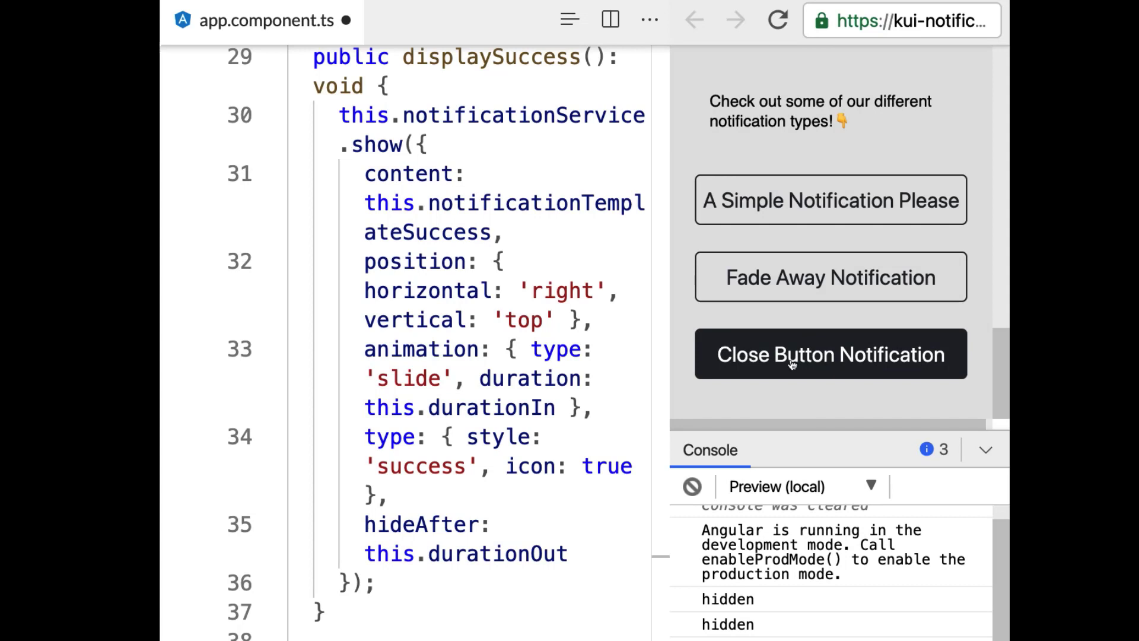
left_click(829, 355)
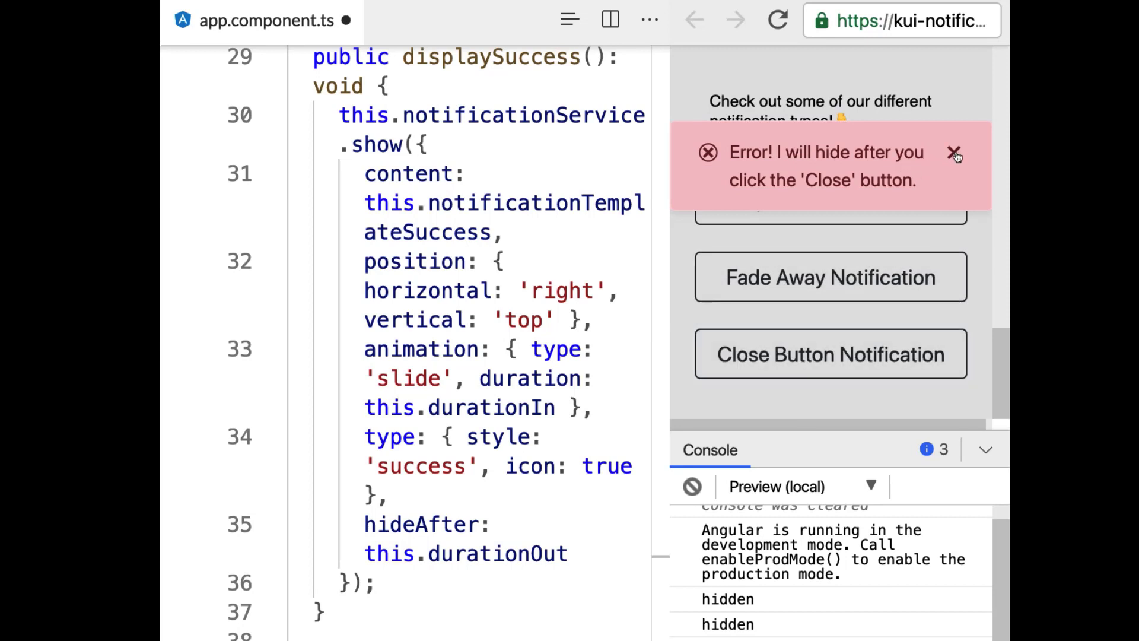
left_click(954, 153)
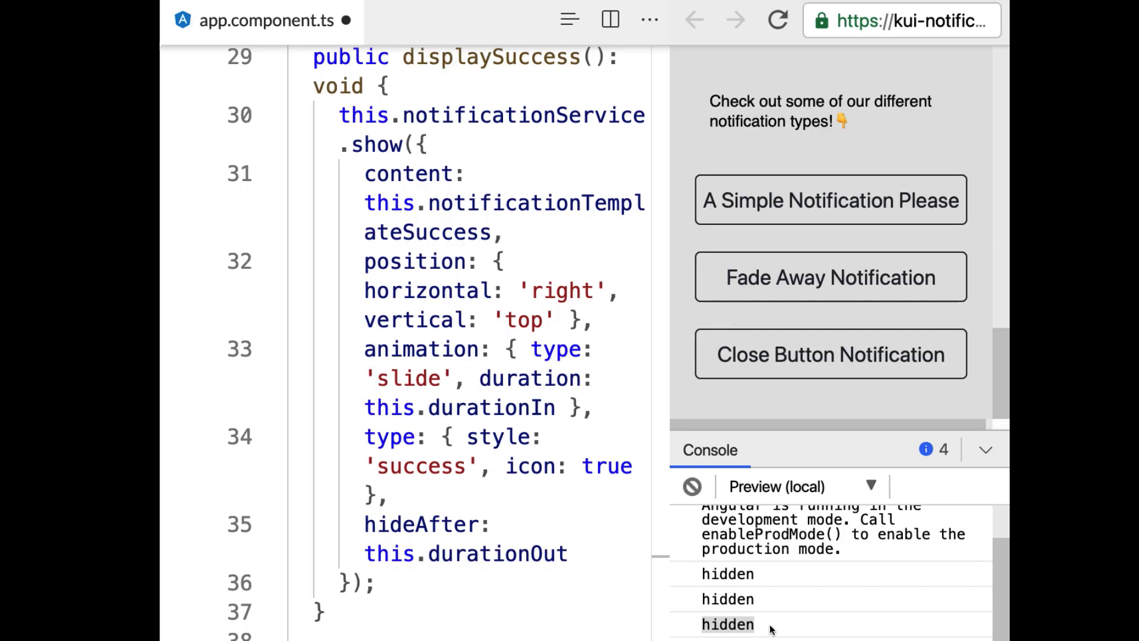
mouse_move(719, 623)
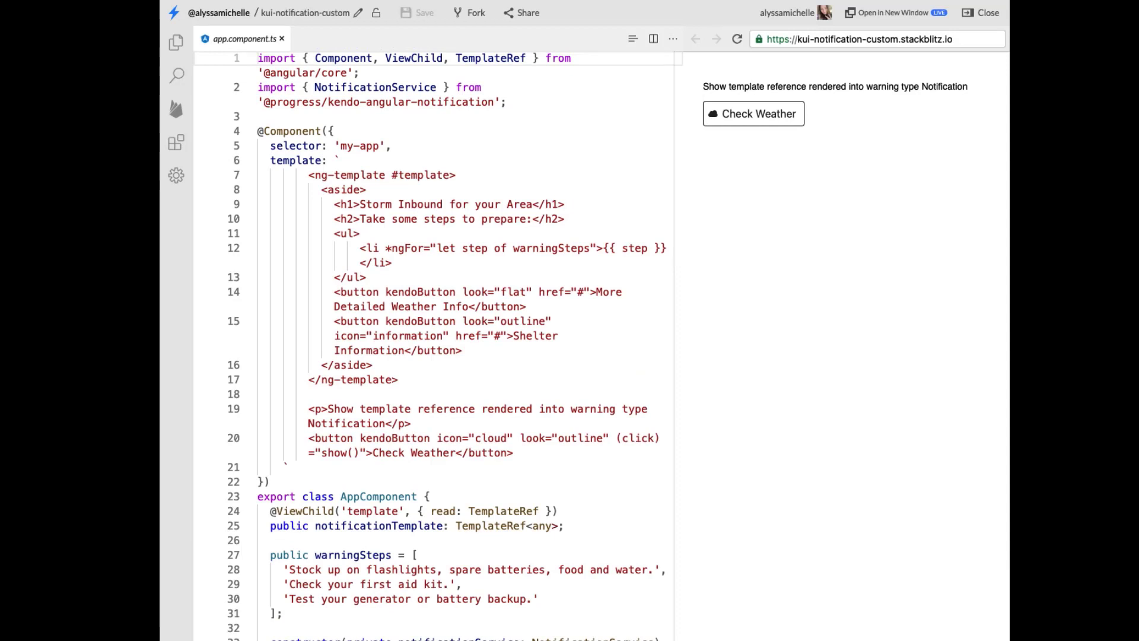
mouse_move(861, 481)
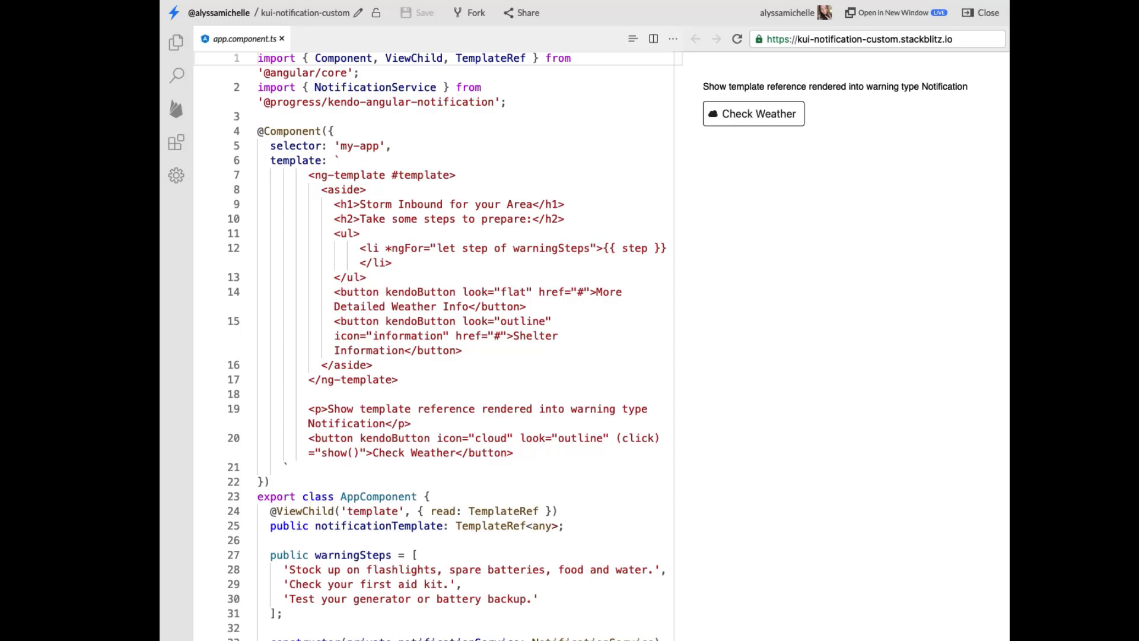
mouse_move(830, 179)
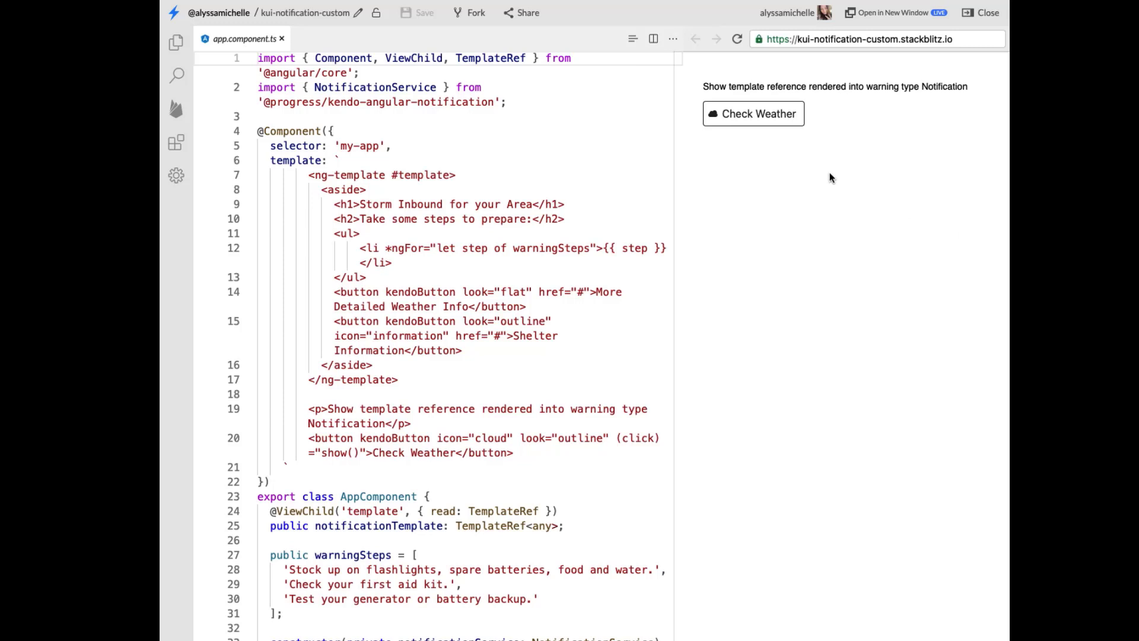
- Show the Storm Inbound warning notification and scroll the code to its show() method
left_click(752, 114)
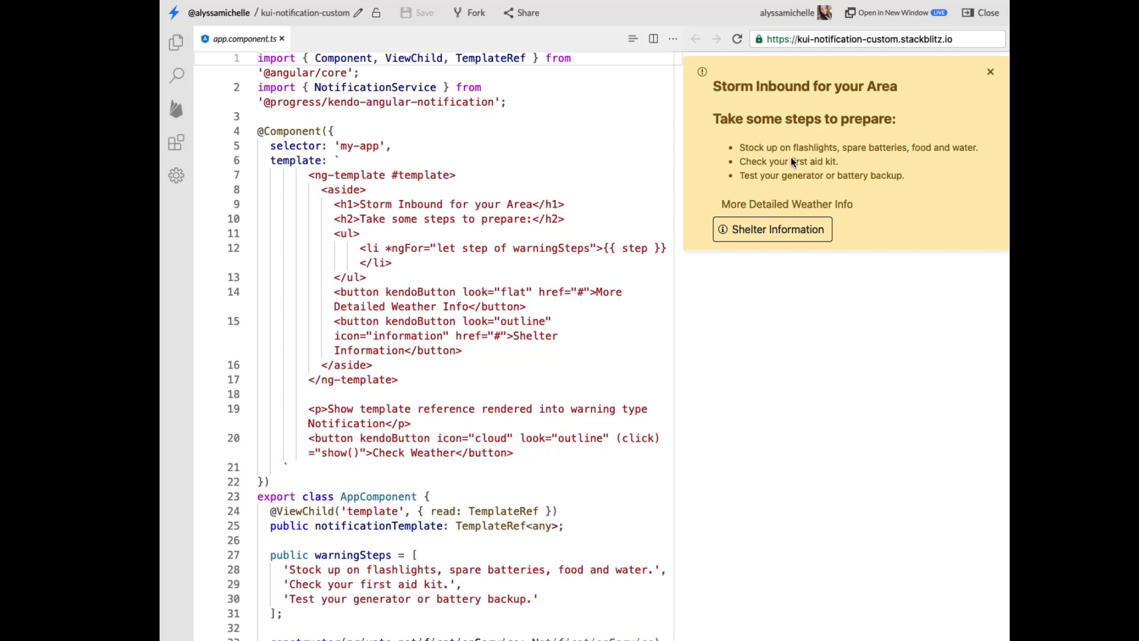
mouse_move(891, 187)
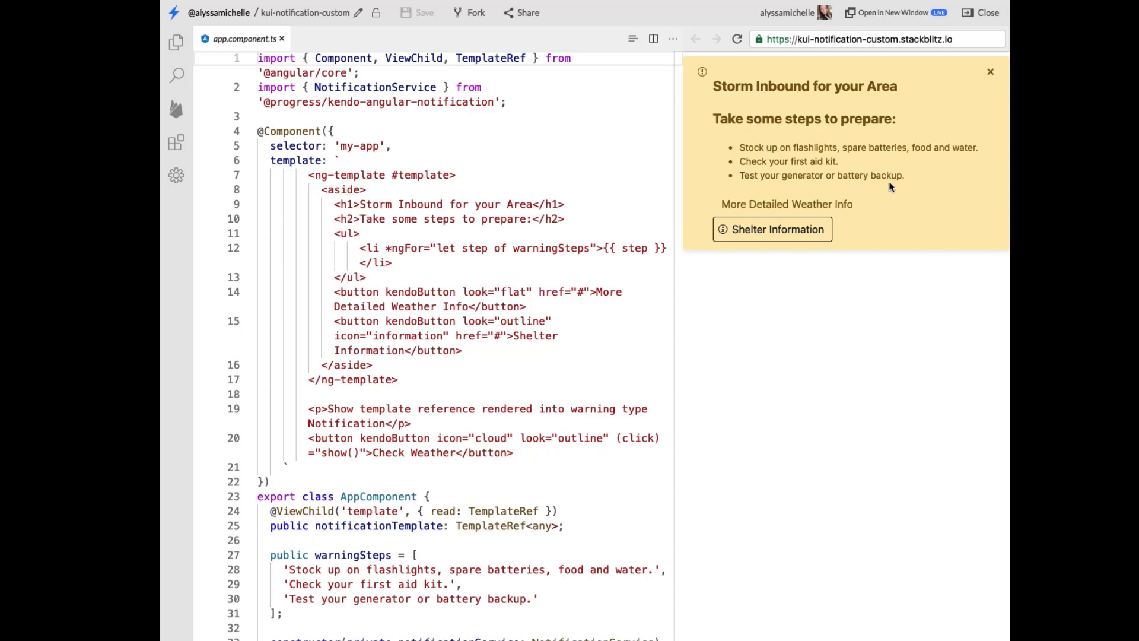
mouse_move(745, 209)
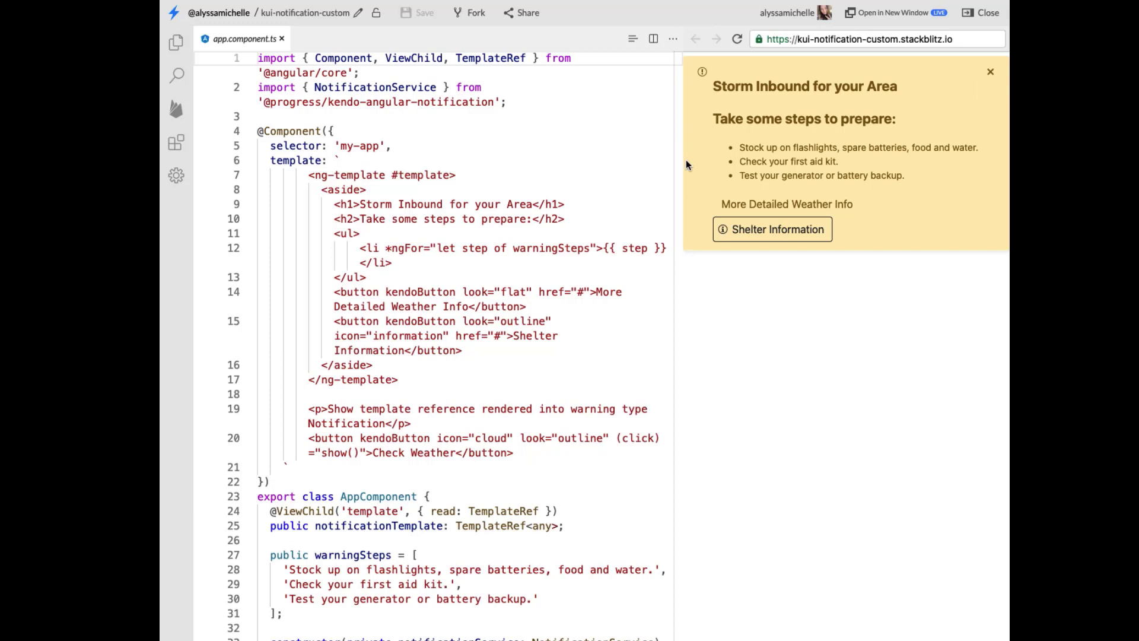
mouse_move(959, 235)
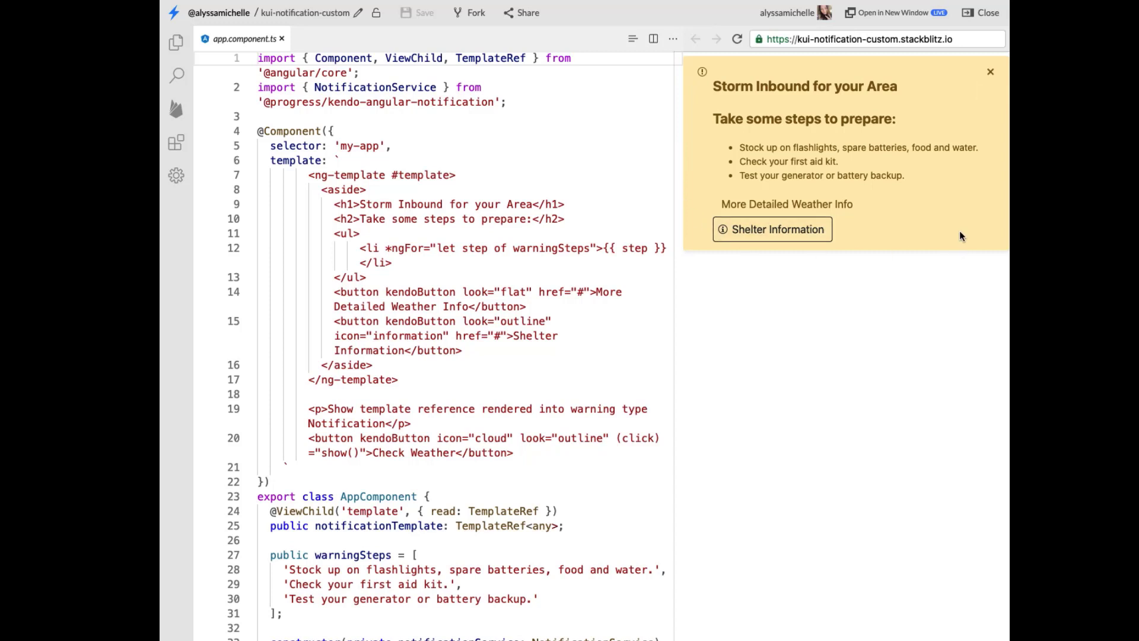
mouse_move(786, 83)
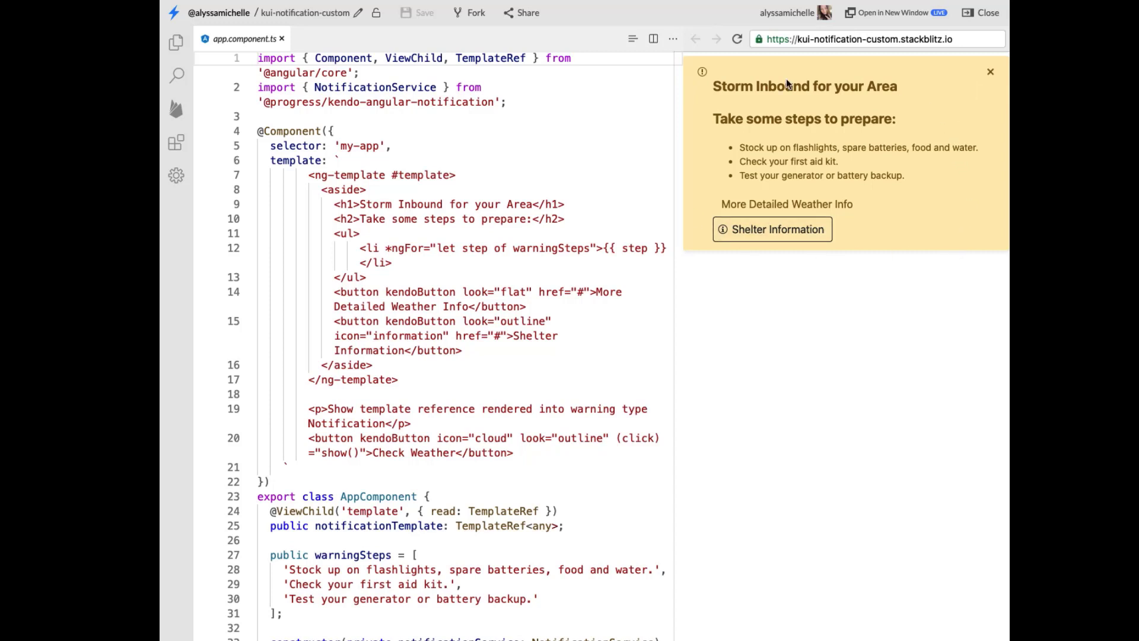
scroll("down", 3)
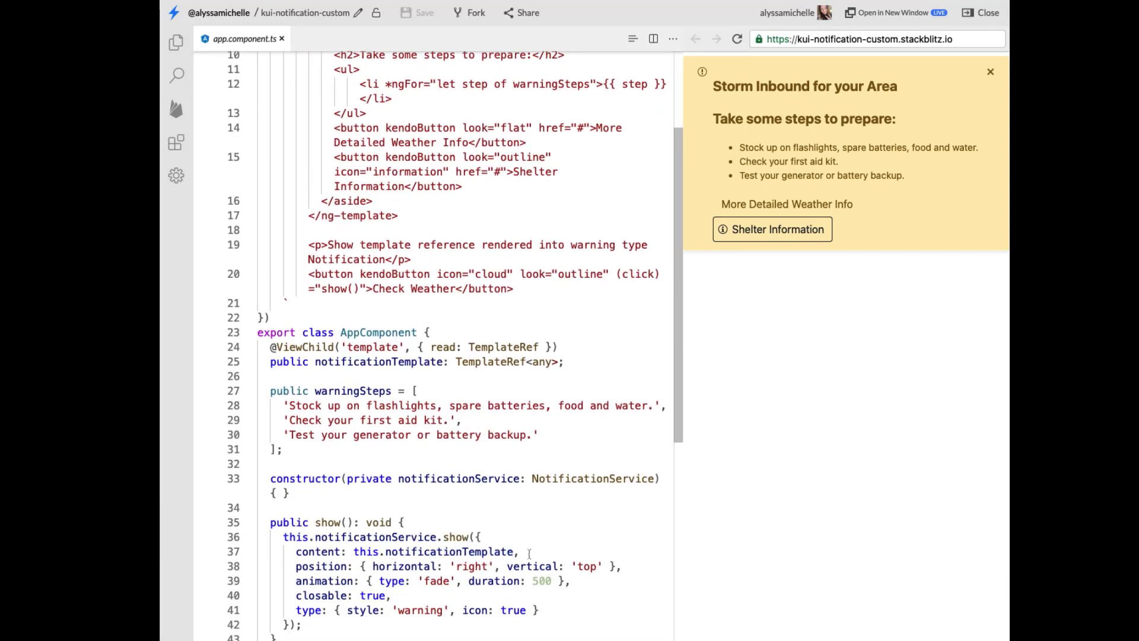
double_click(432, 551)
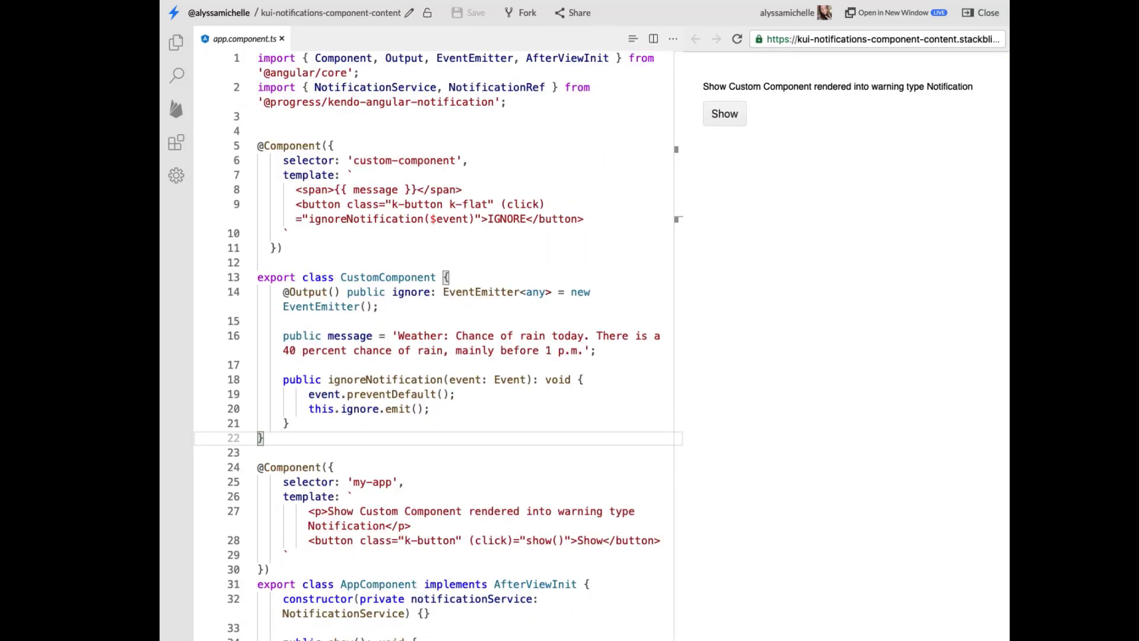
- Show the rain forecast notification from CustomComponent, dismiss it with IGNORE, and view show()
left_click(724, 114)
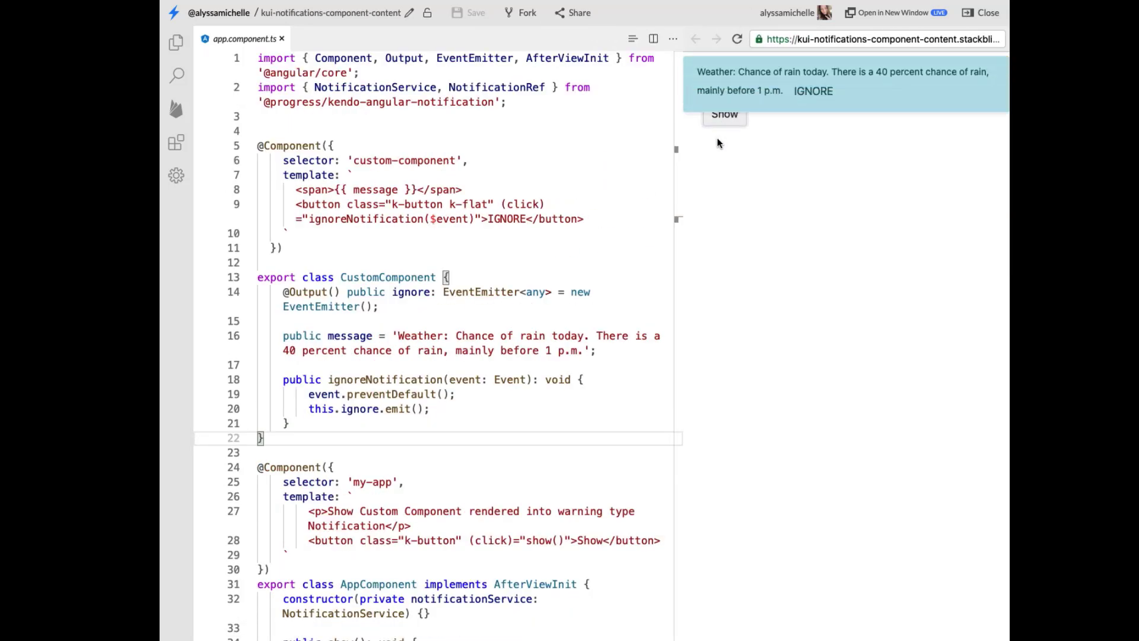
left_click(812, 92)
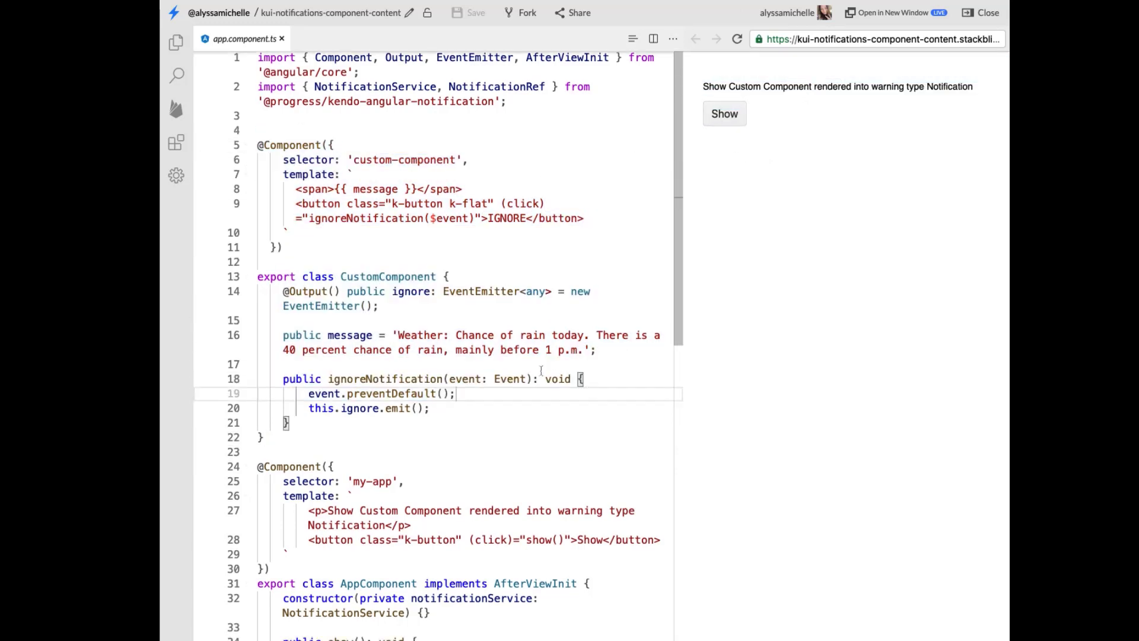
scroll("down", 3)
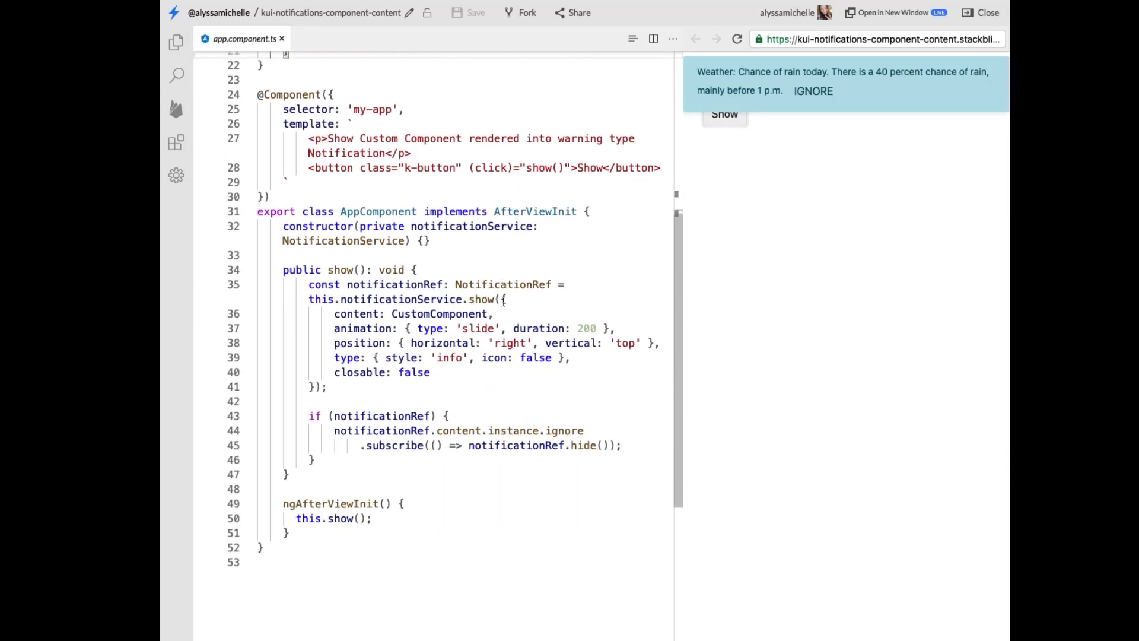
mouse_move(356, 314)
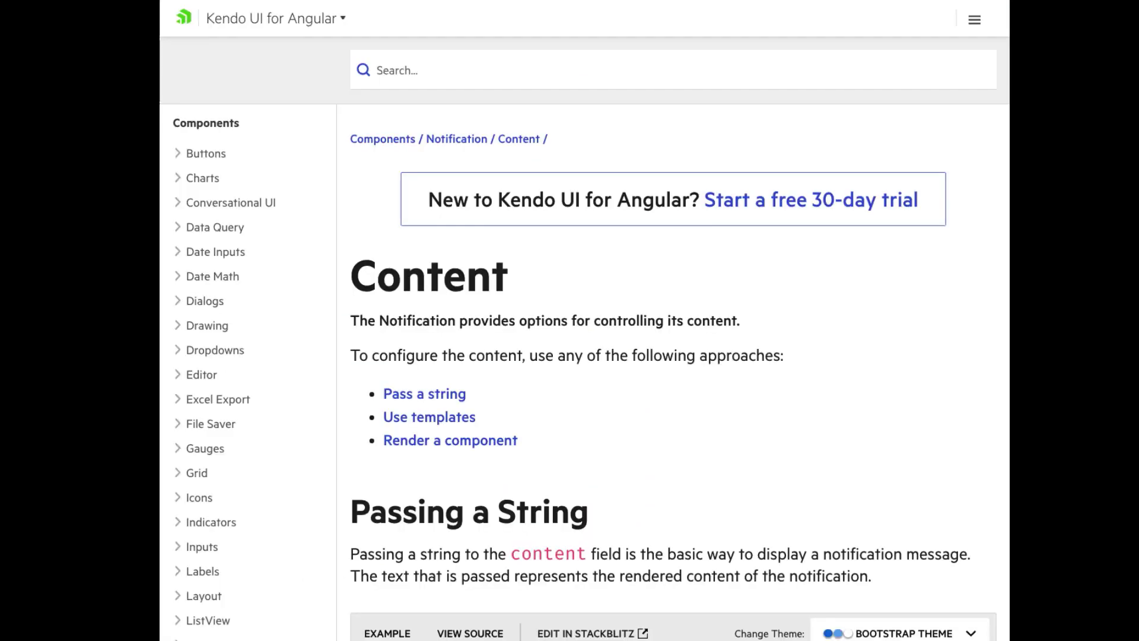
- Navigate to the Notification Getting Started article and scroll to its Basic Usage example
scroll("down", 3)
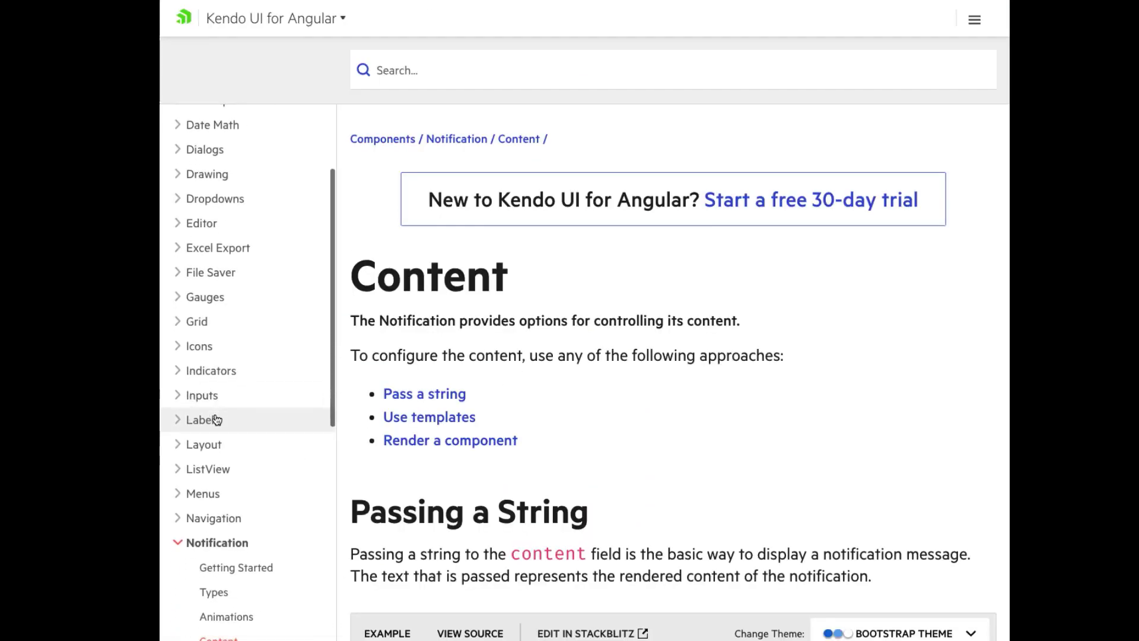
left_click(235, 567)
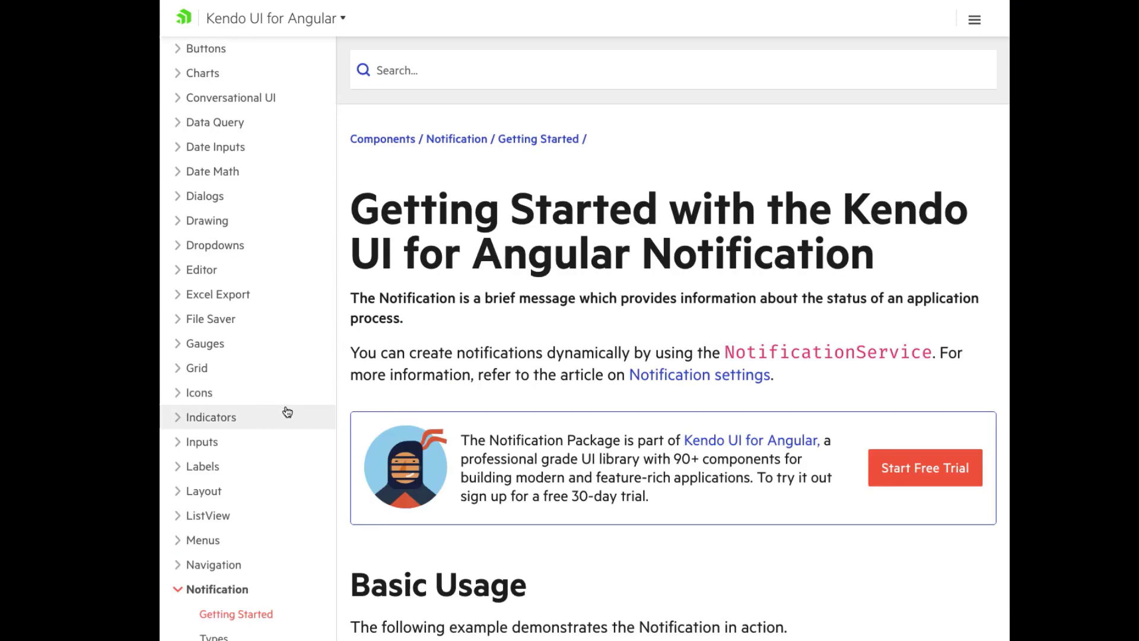
scroll("down", 3)
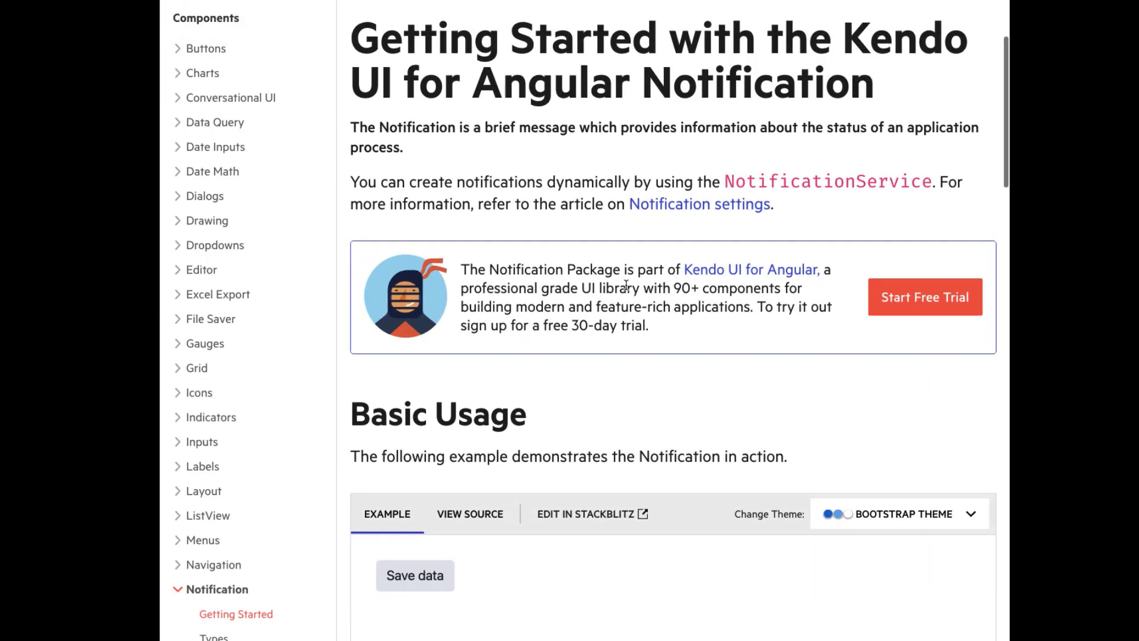